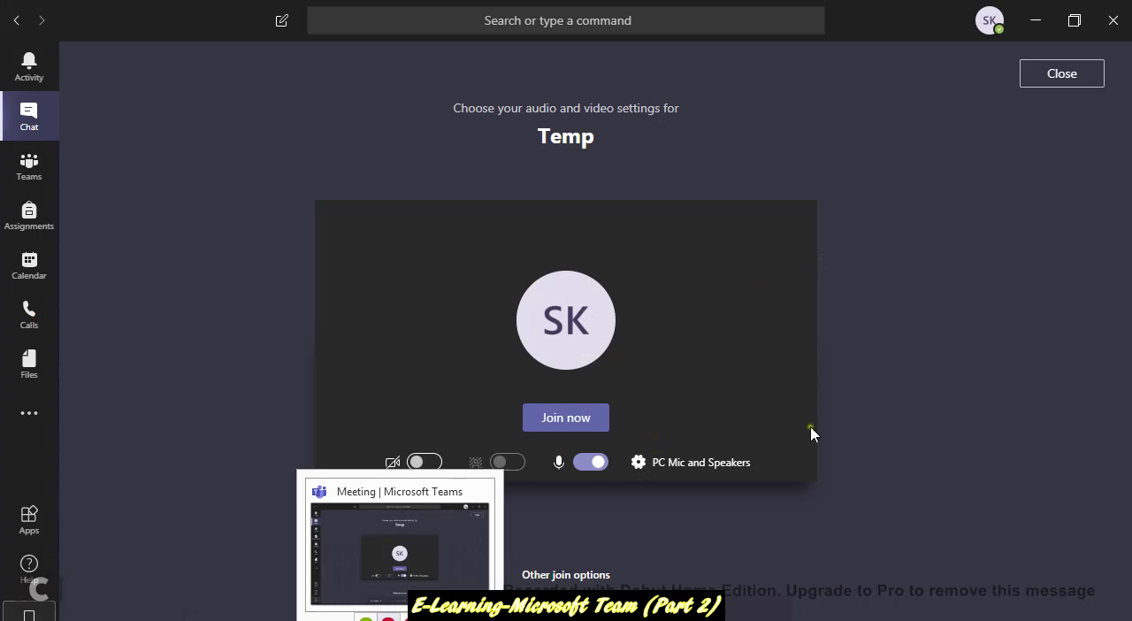
mouse_move(778, 398)
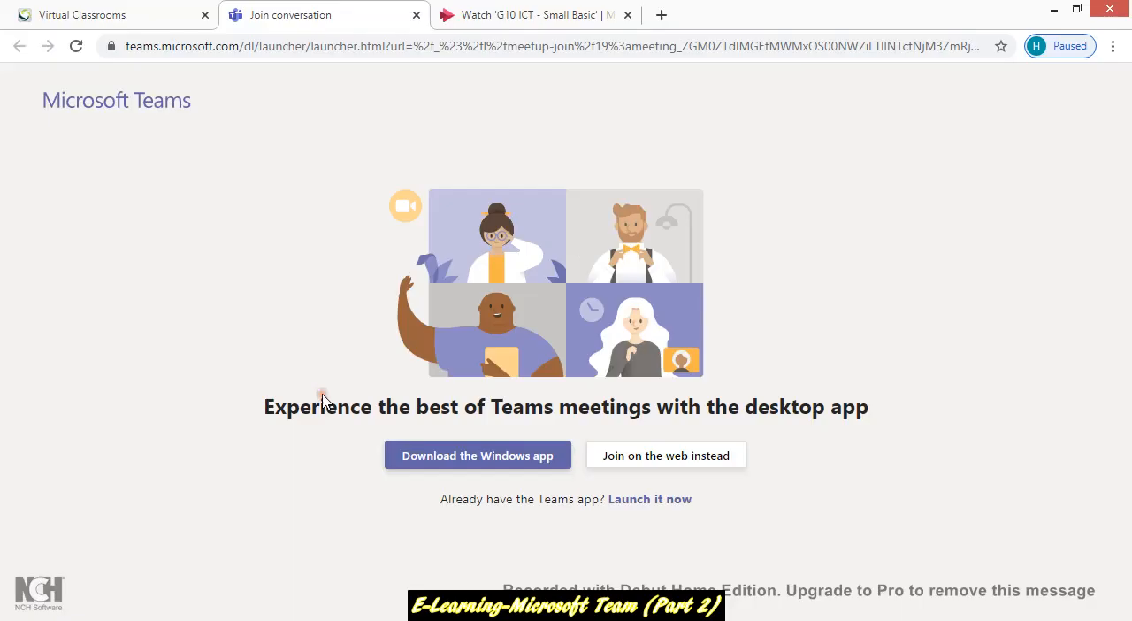
mouse_move(402, 184)
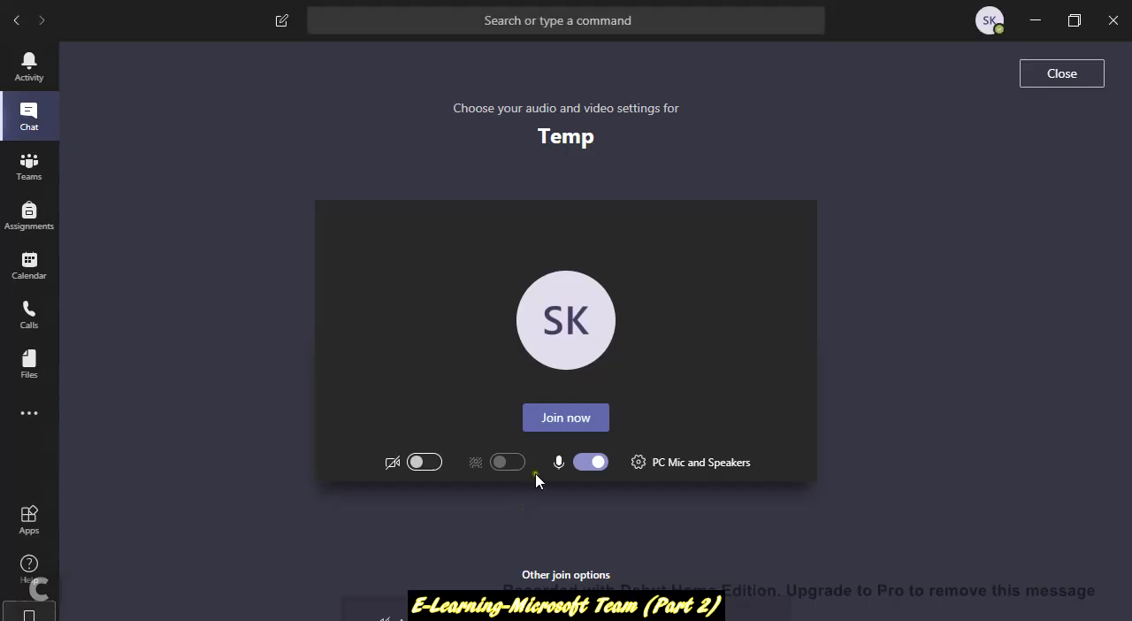
mouse_move(566, 424)
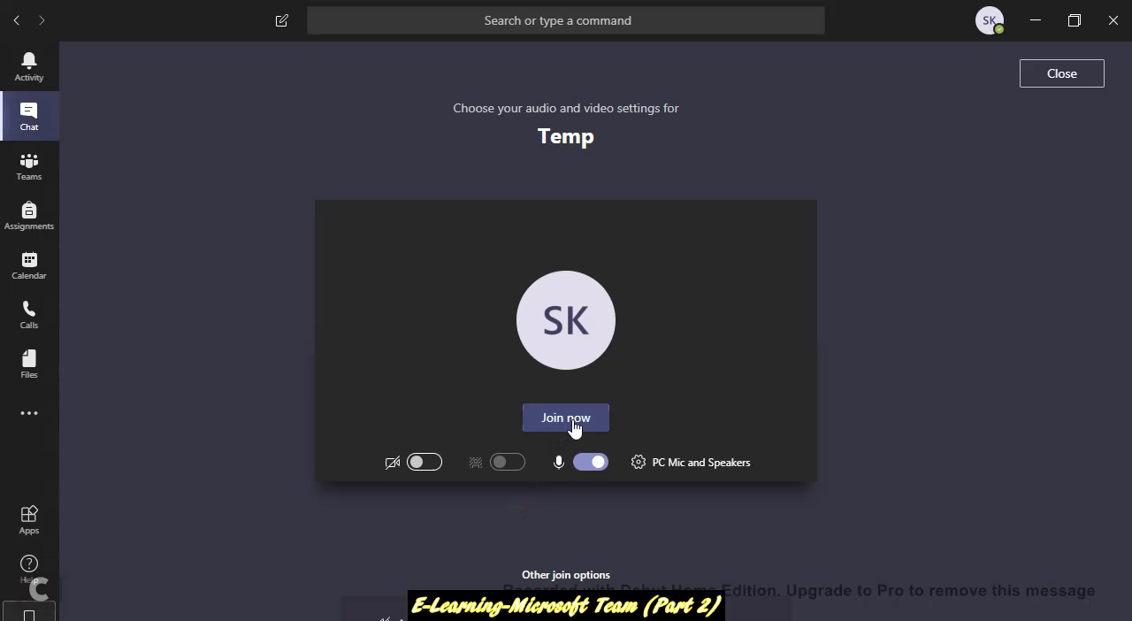
Step: Join the Temp meeting and start recording it from More actions
click(566, 416)
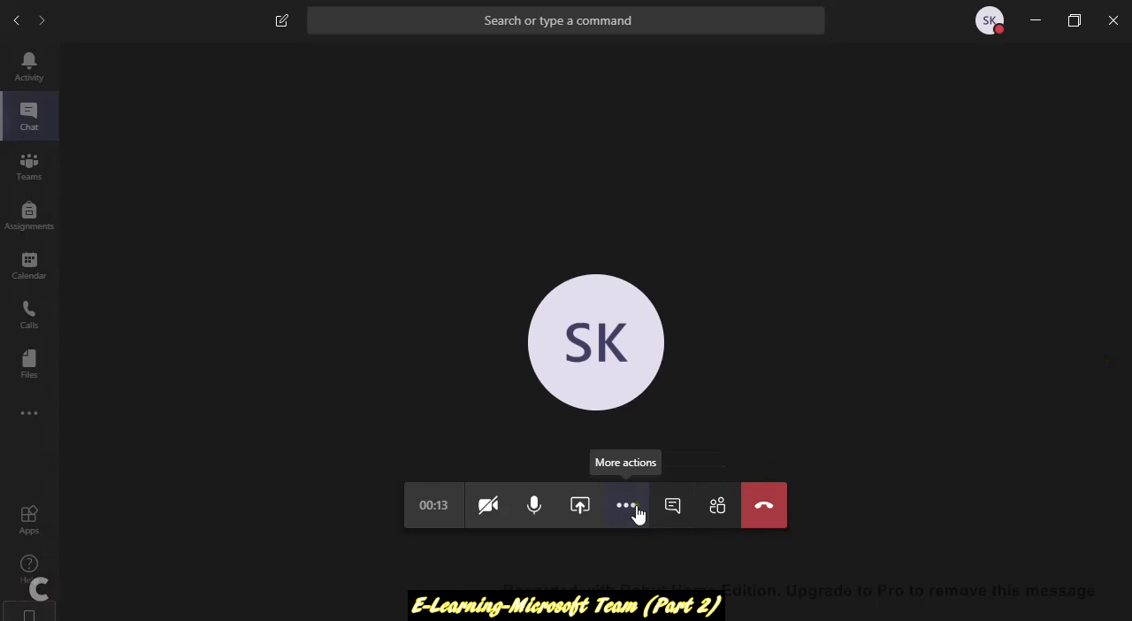
click(626, 506)
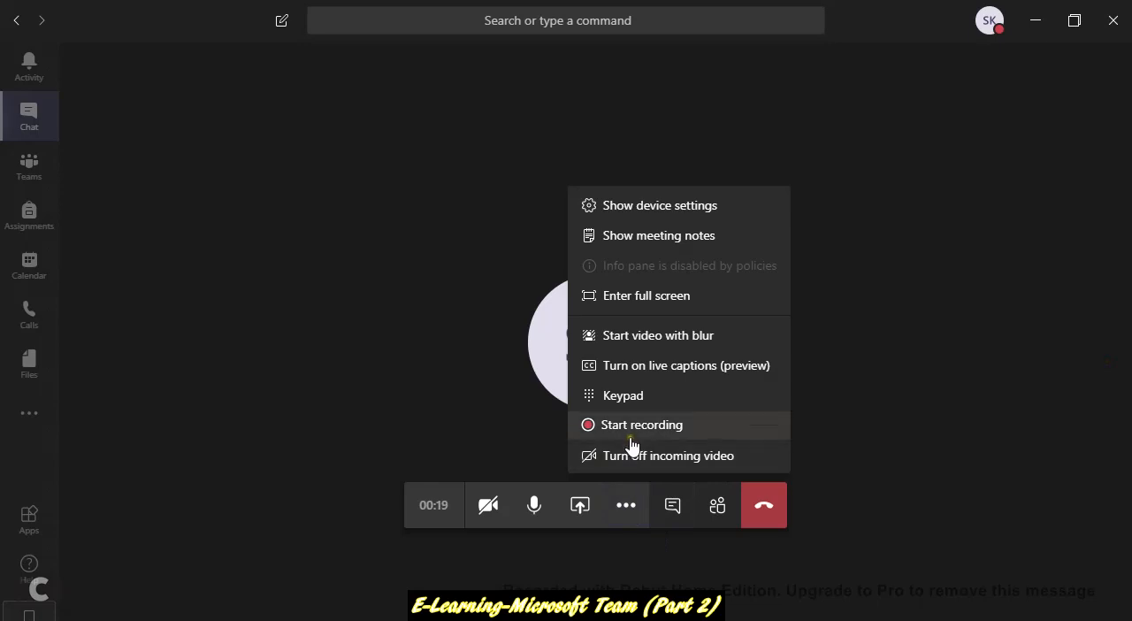
click(644, 424)
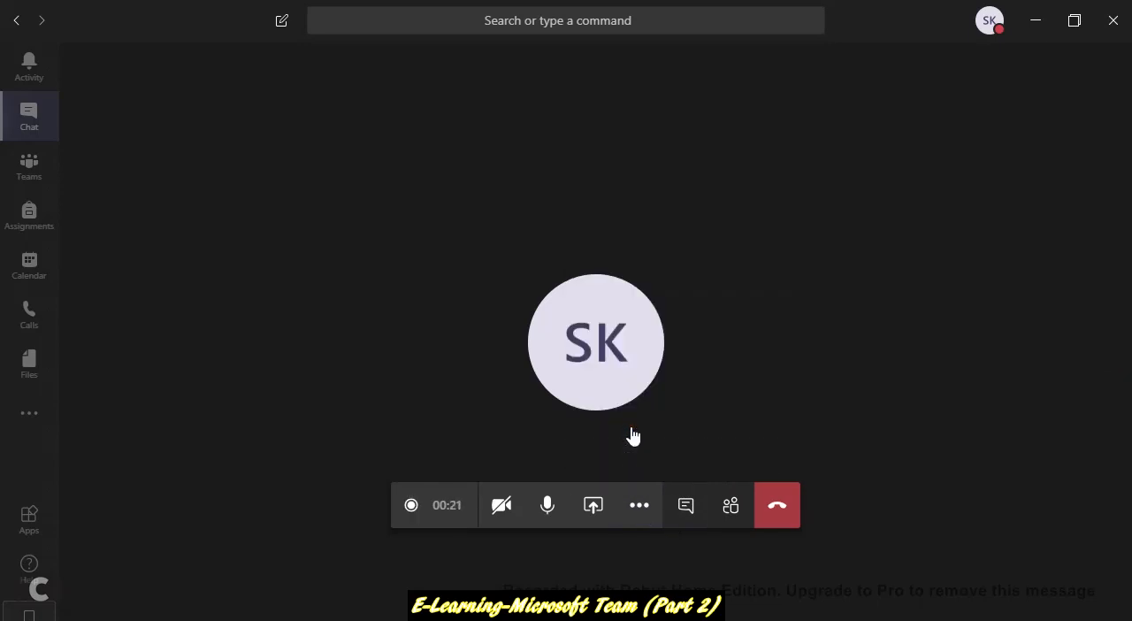
mouse_move(501, 506)
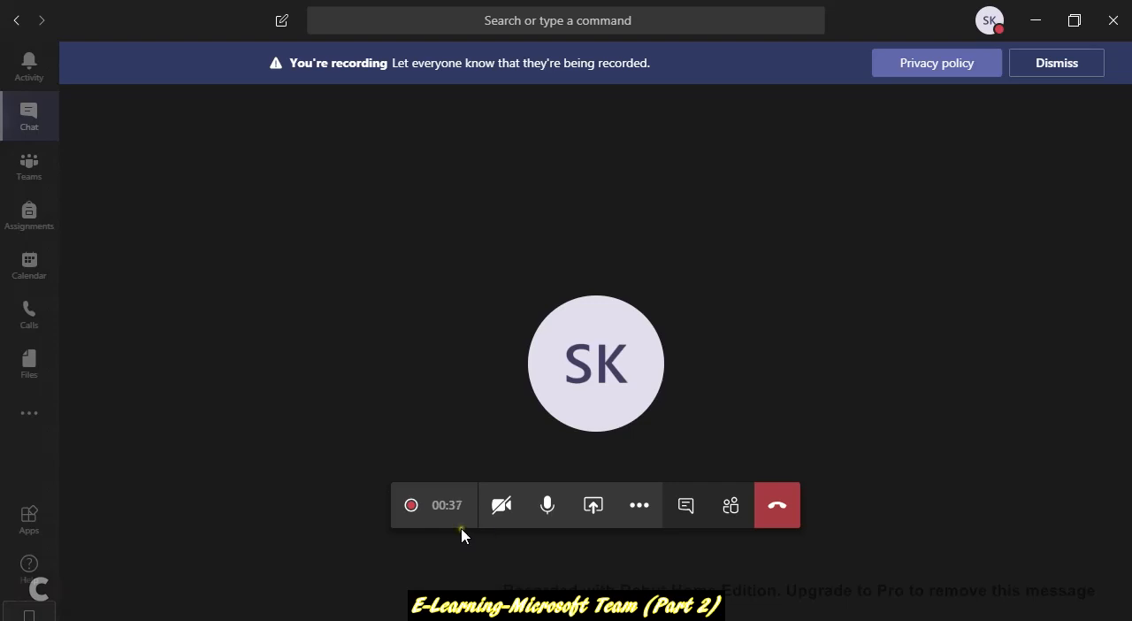
mouse_move(434, 517)
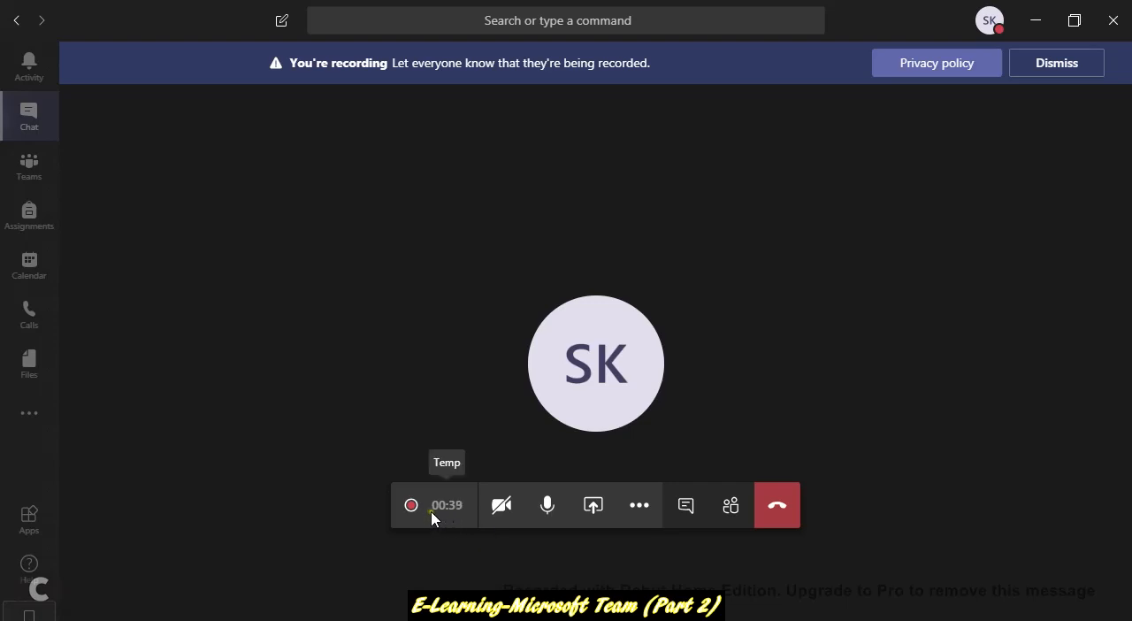
mouse_move(422, 517)
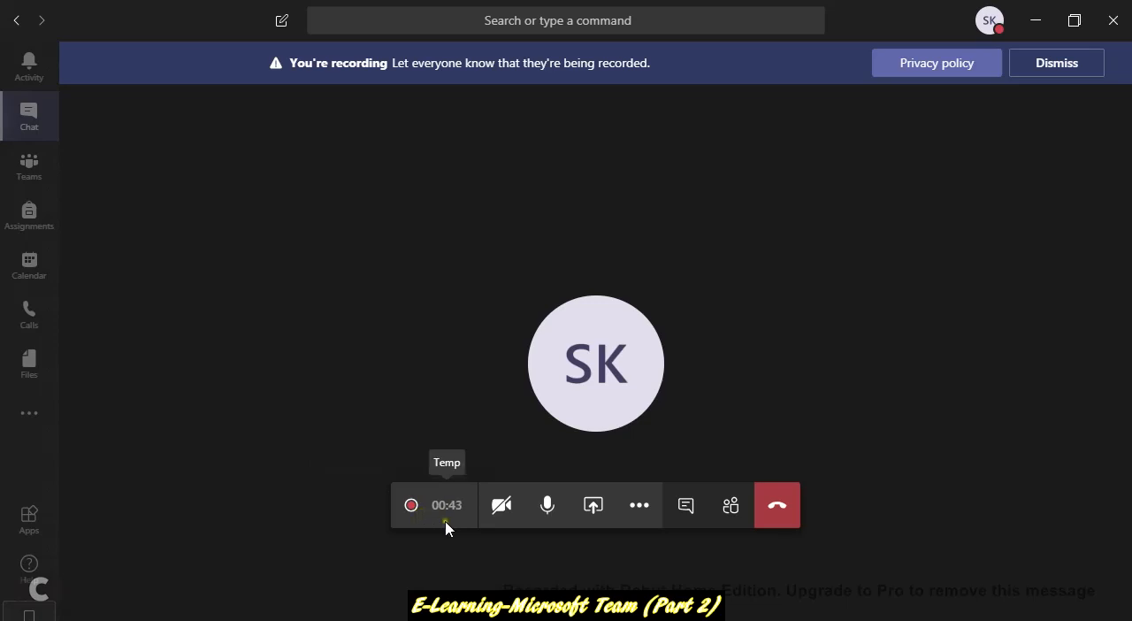
mouse_move(503, 506)
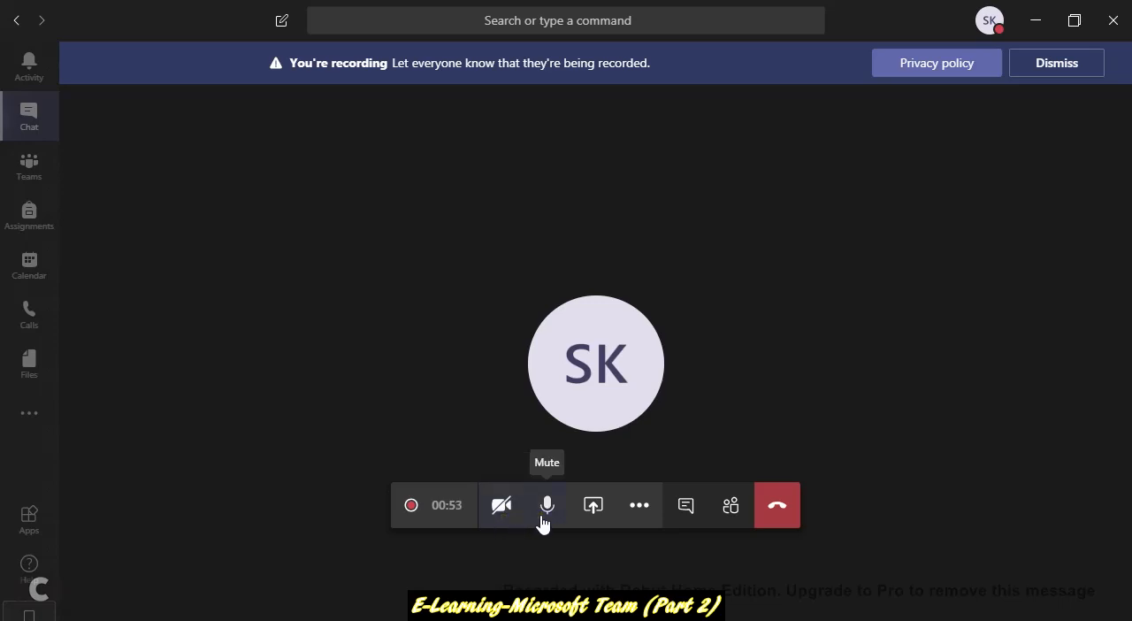
mouse_move(594, 519)
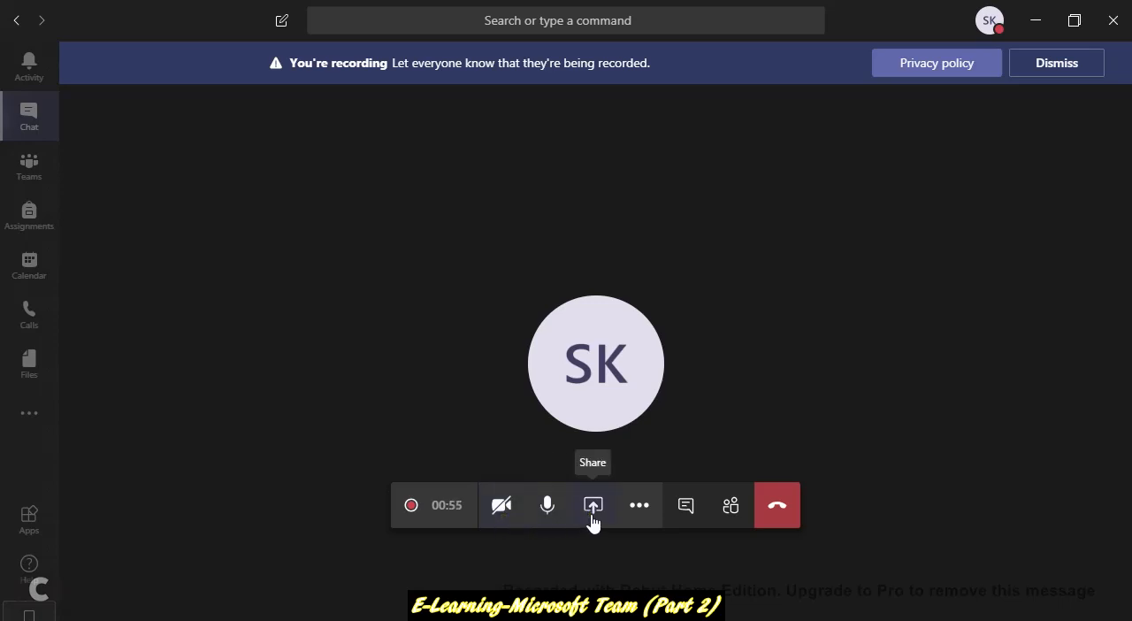
mouse_move(640, 520)
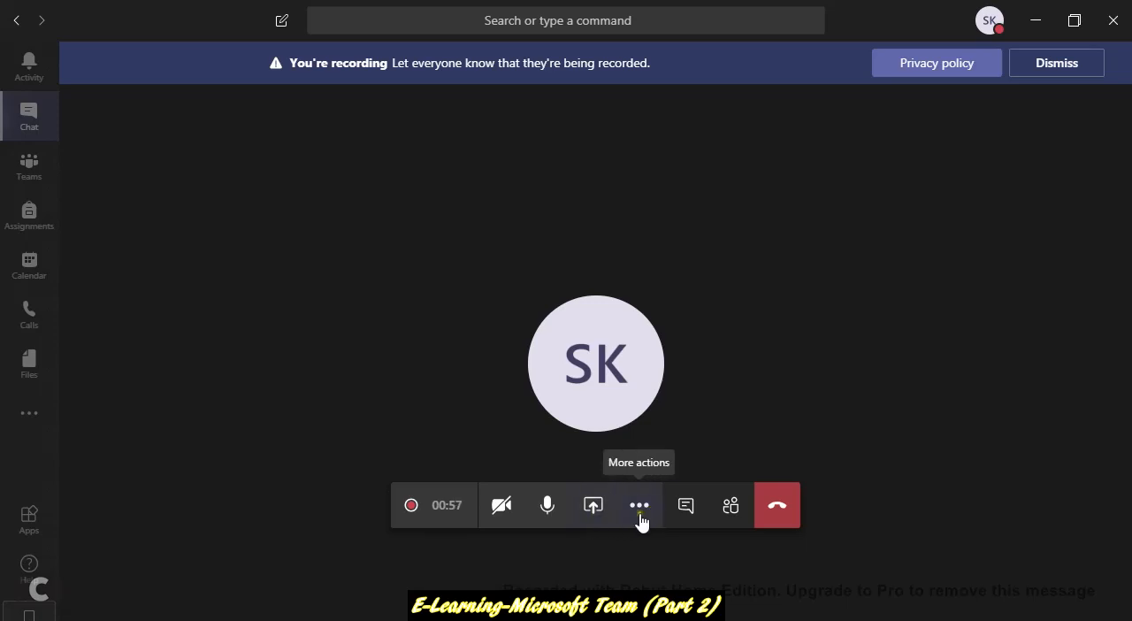
Step: View the meeting chat, then show the participants list (only the organizer present)
click(685, 506)
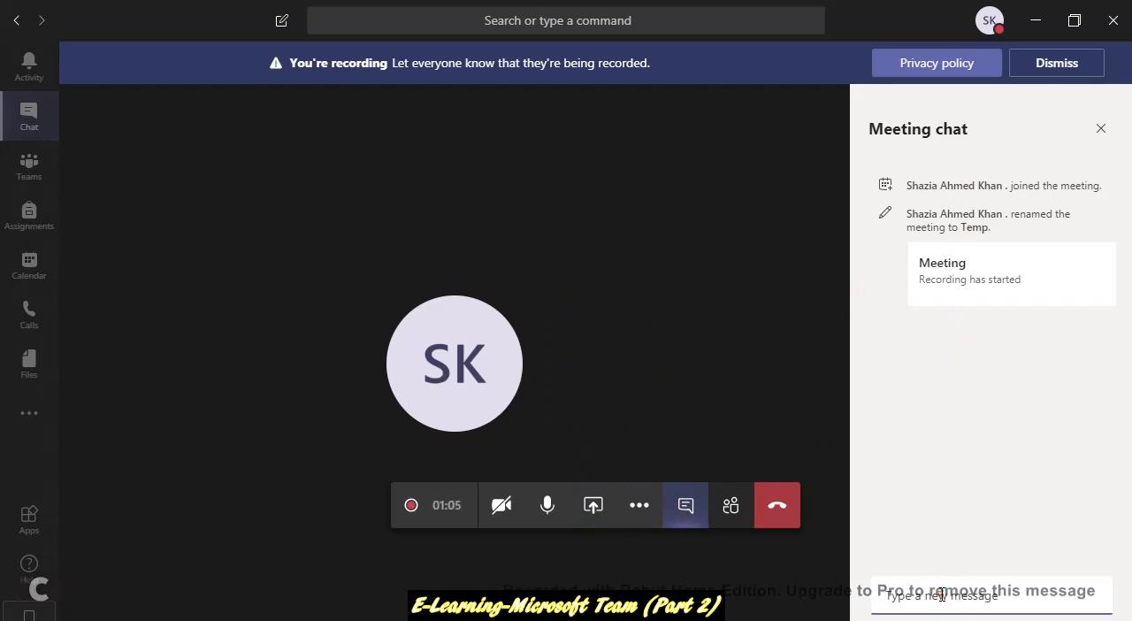
mouse_move(916, 309)
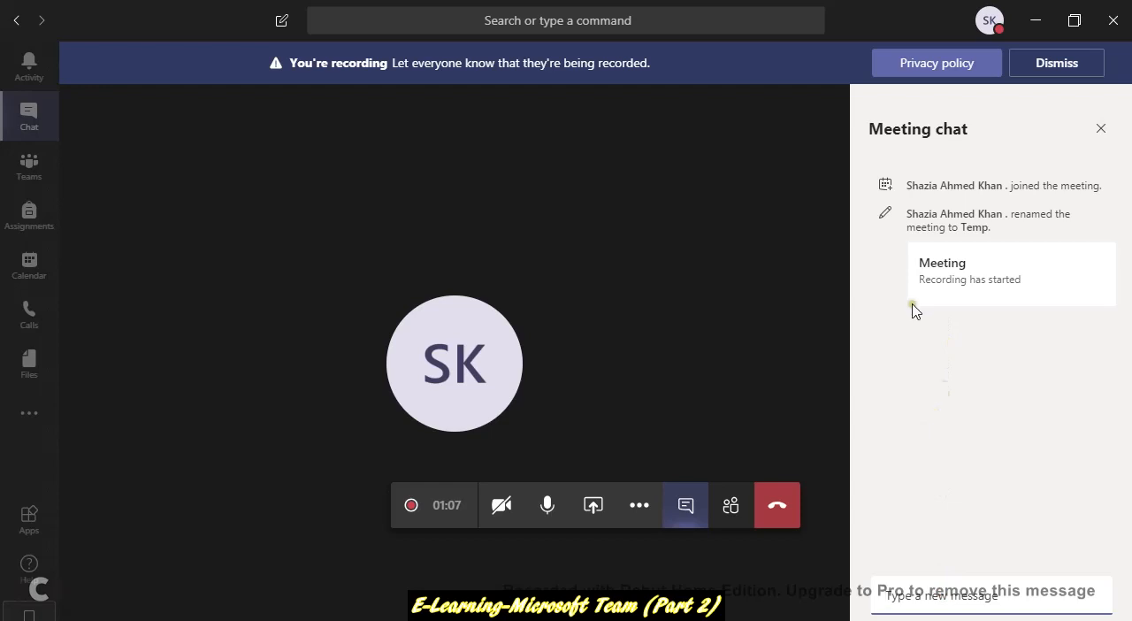
mouse_move(686, 519)
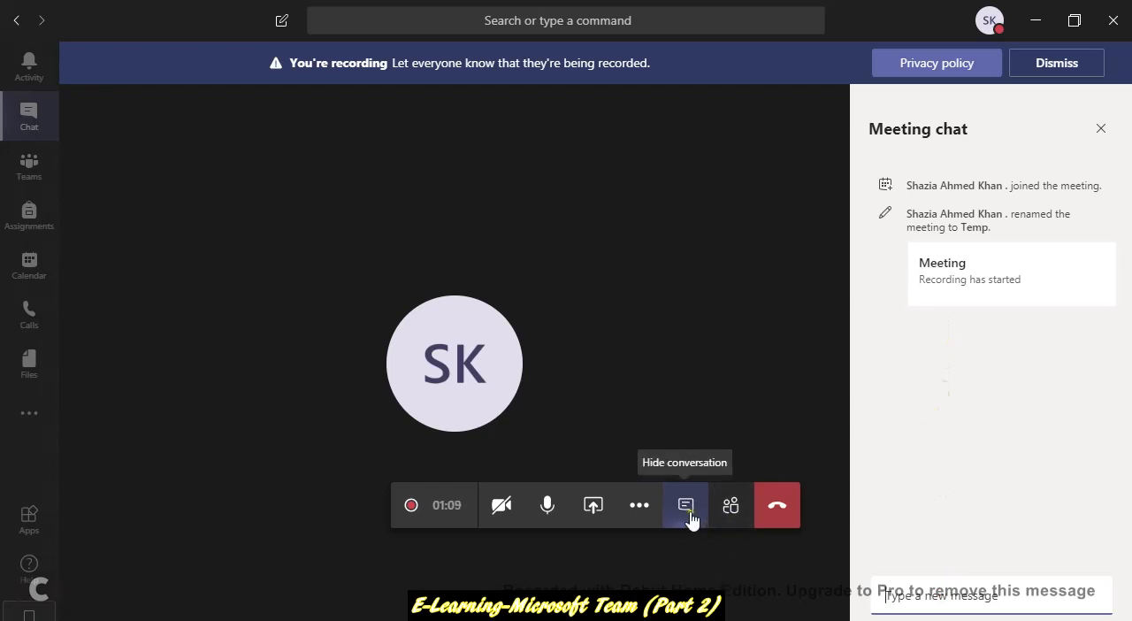
mouse_move(549, 512)
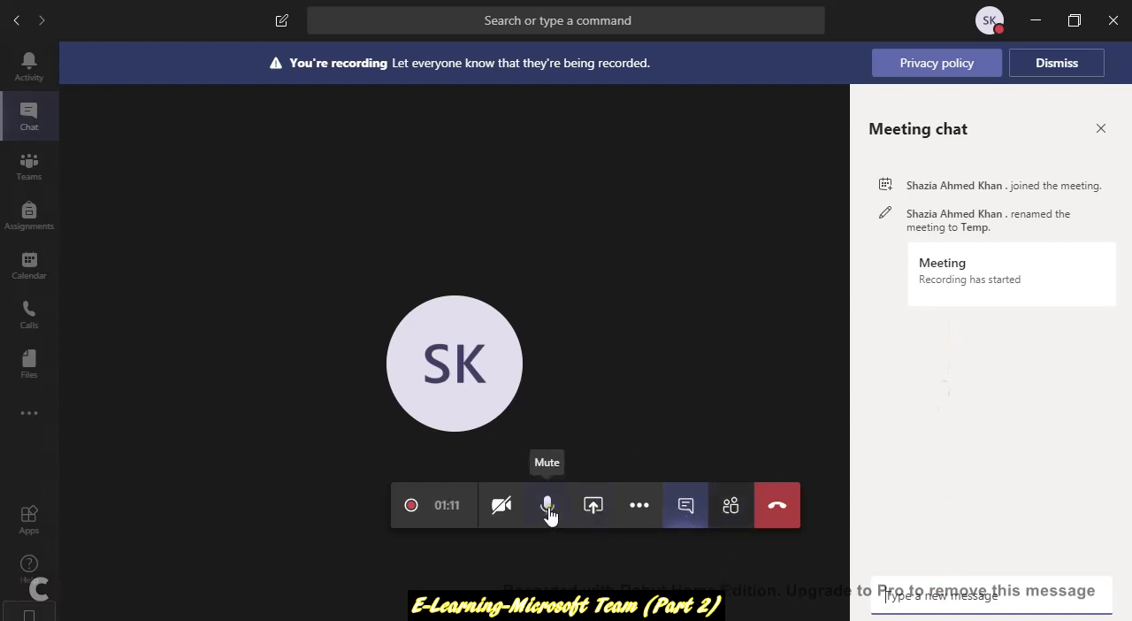
click(729, 506)
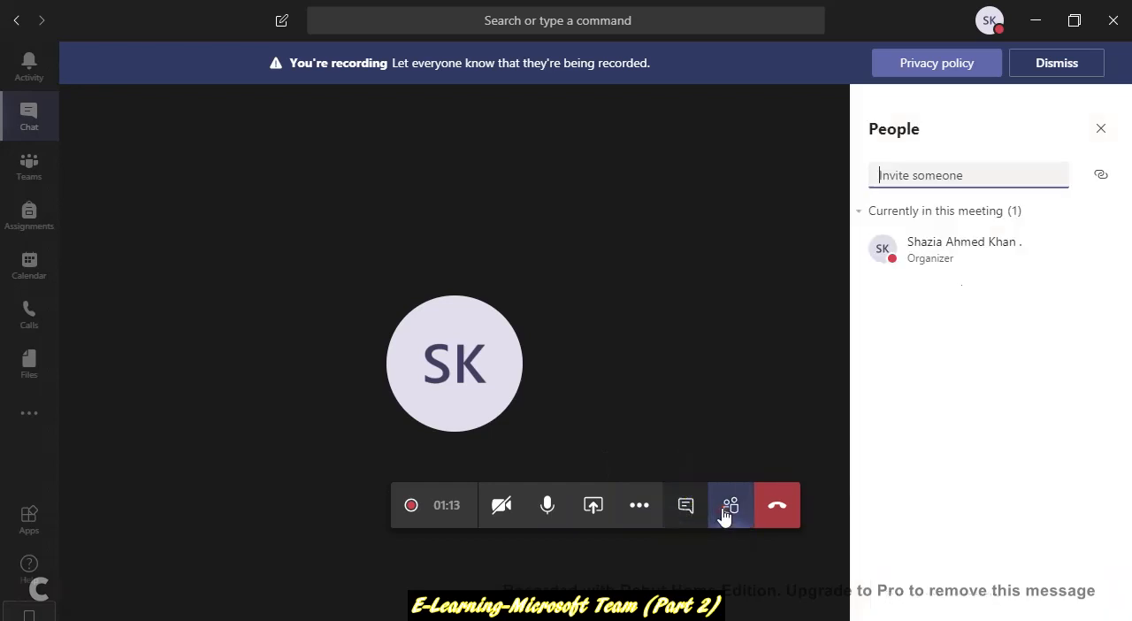
mouse_move(917, 464)
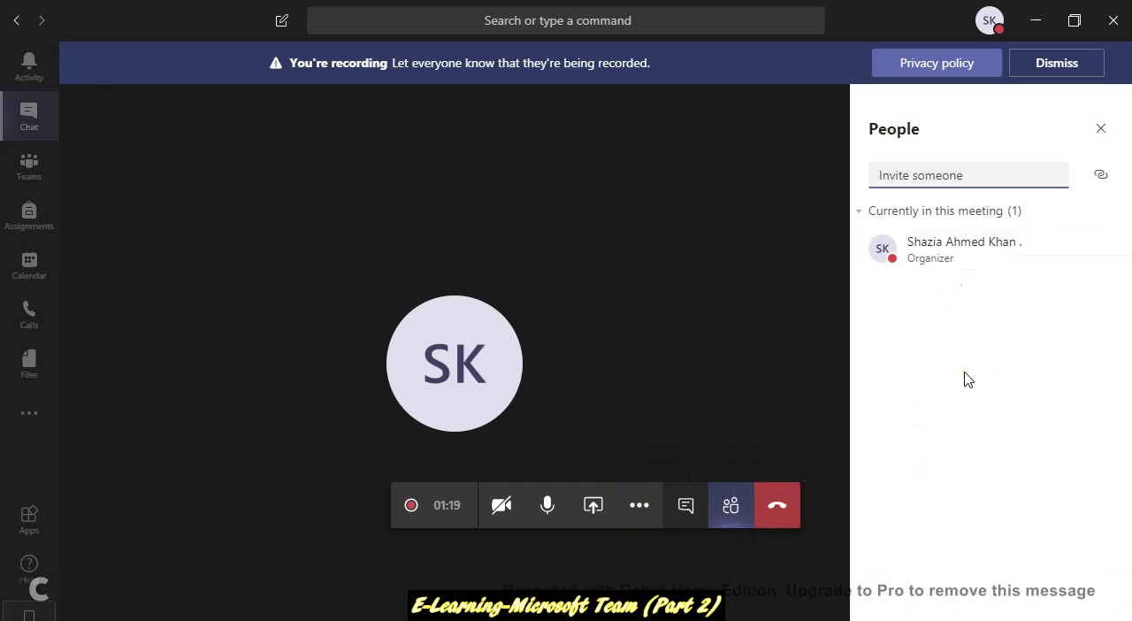
mouse_move(865, 538)
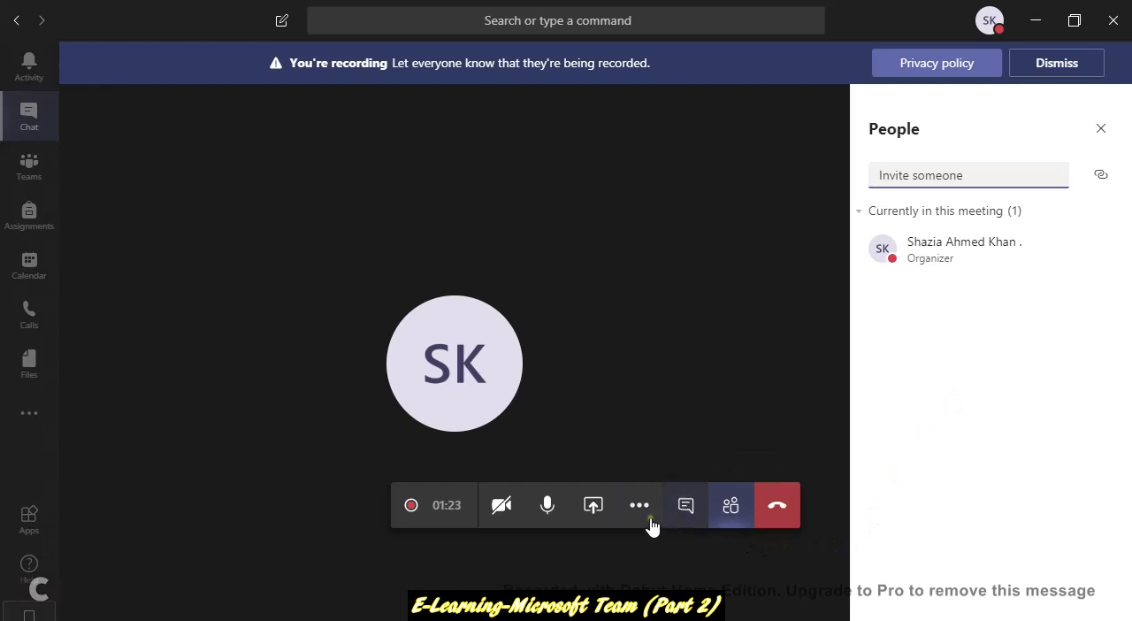
Step: Bring up the share tray and enable Include system audio
click(593, 506)
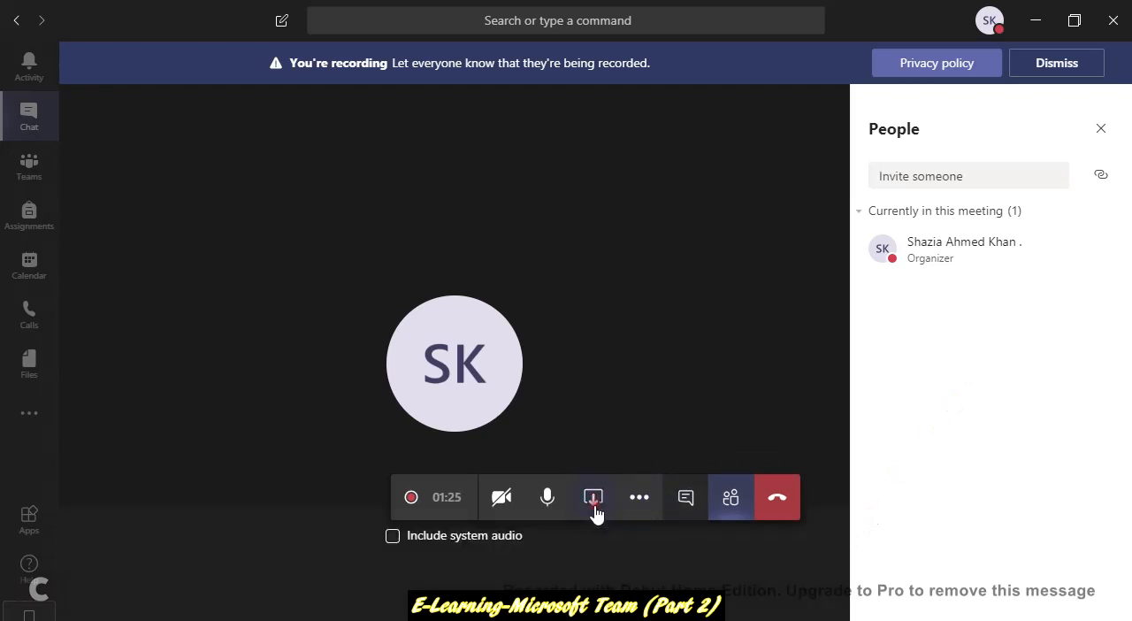
click(594, 497)
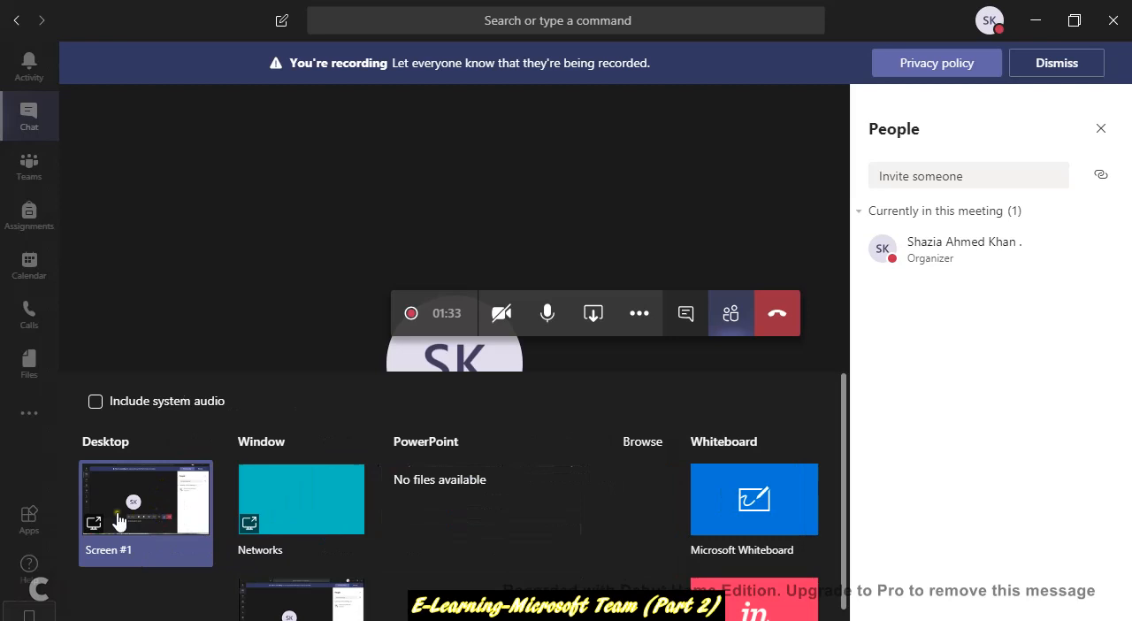
mouse_move(131, 550)
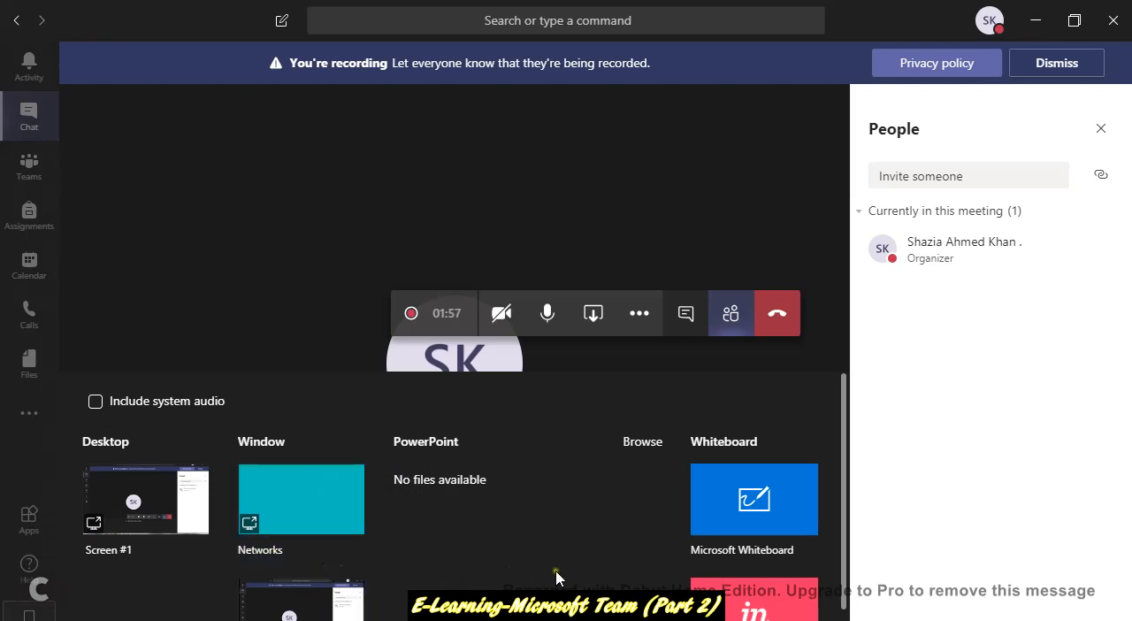
mouse_move(742, 510)
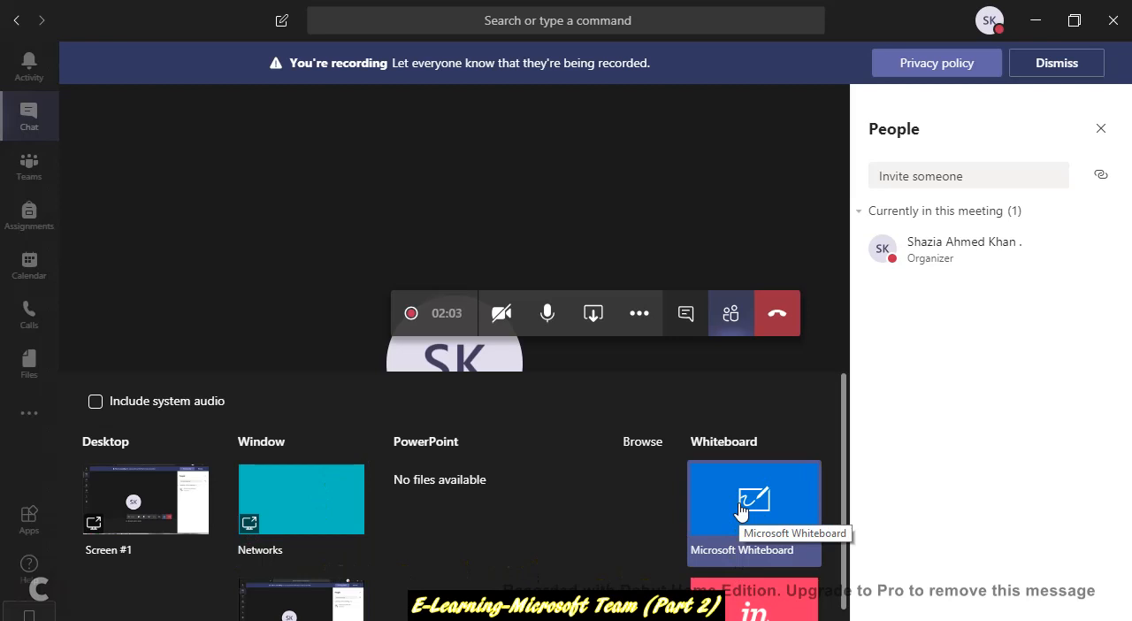
mouse_move(101, 478)
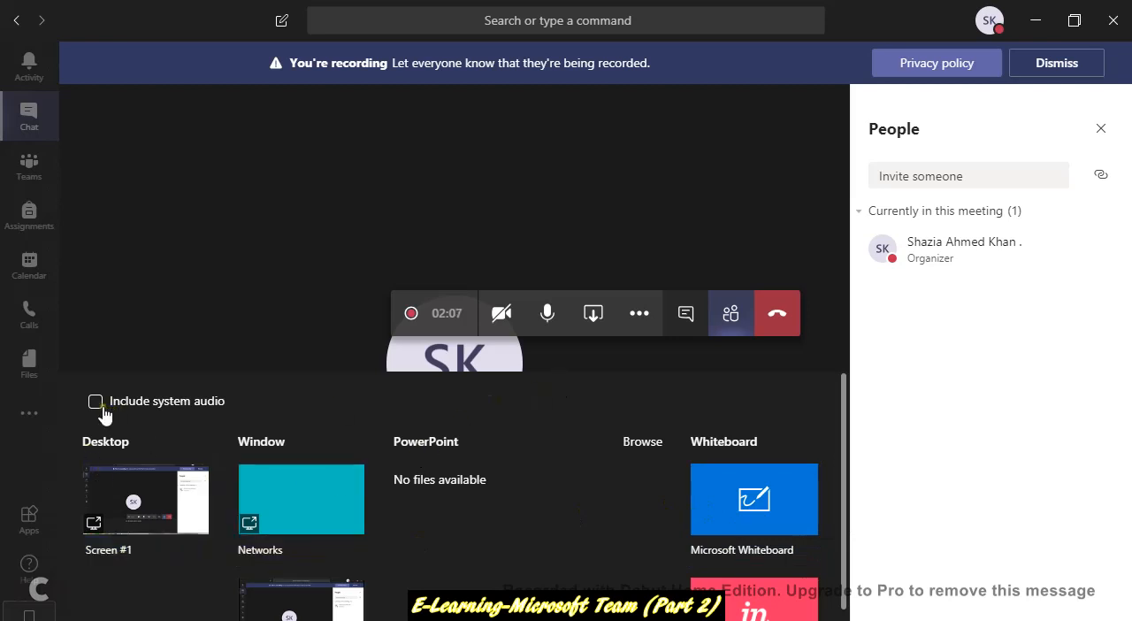
click(95, 400)
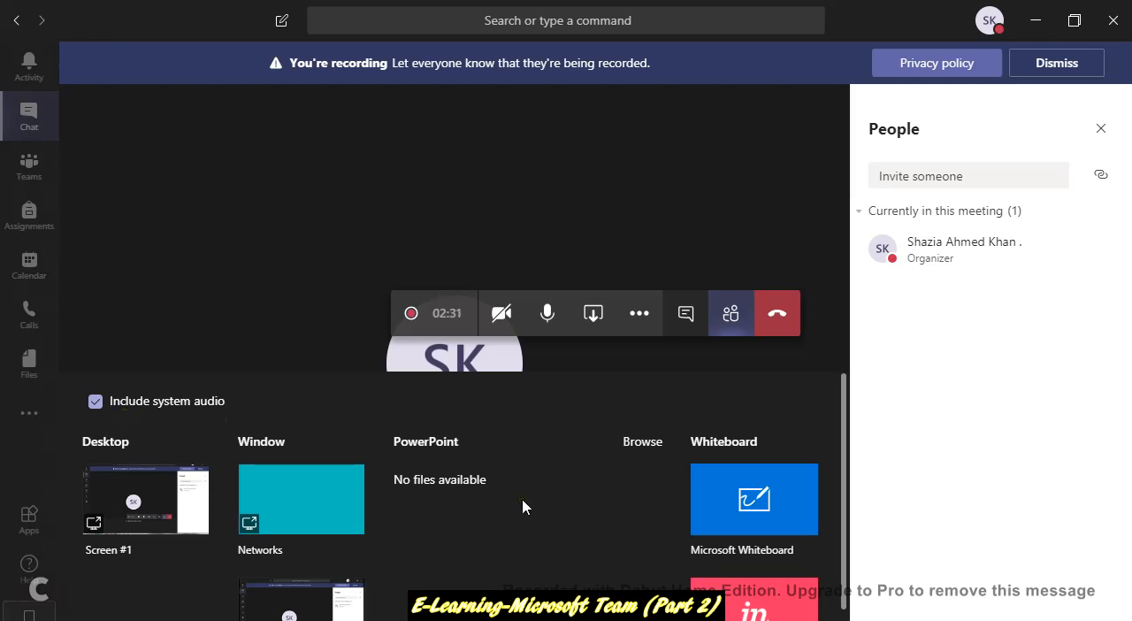
mouse_move(639, 313)
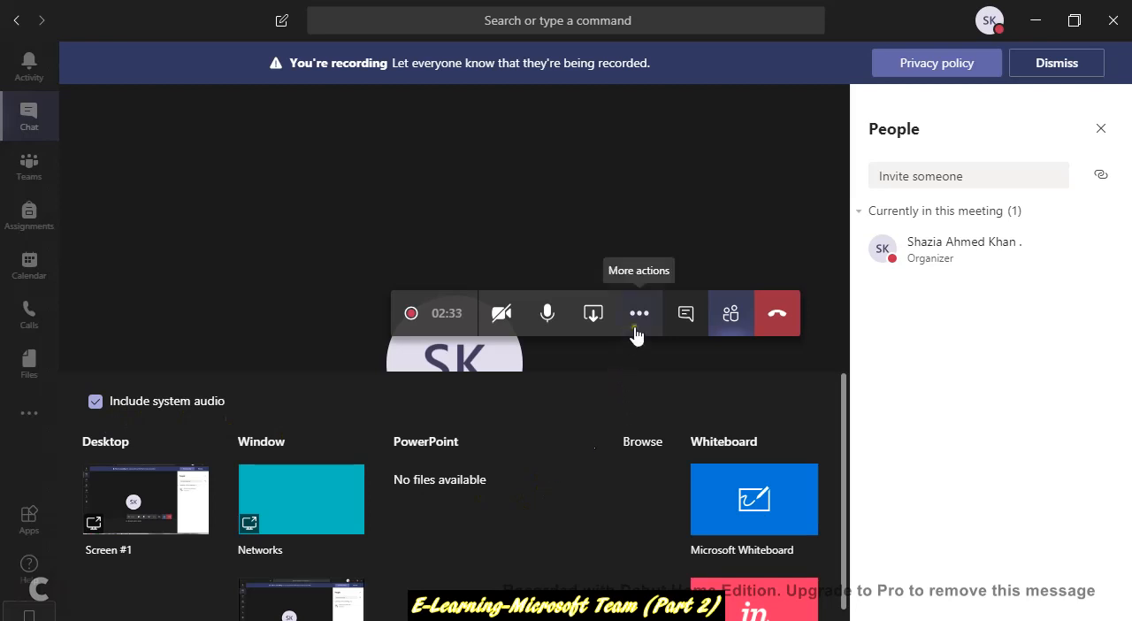
mouse_move(645, 359)
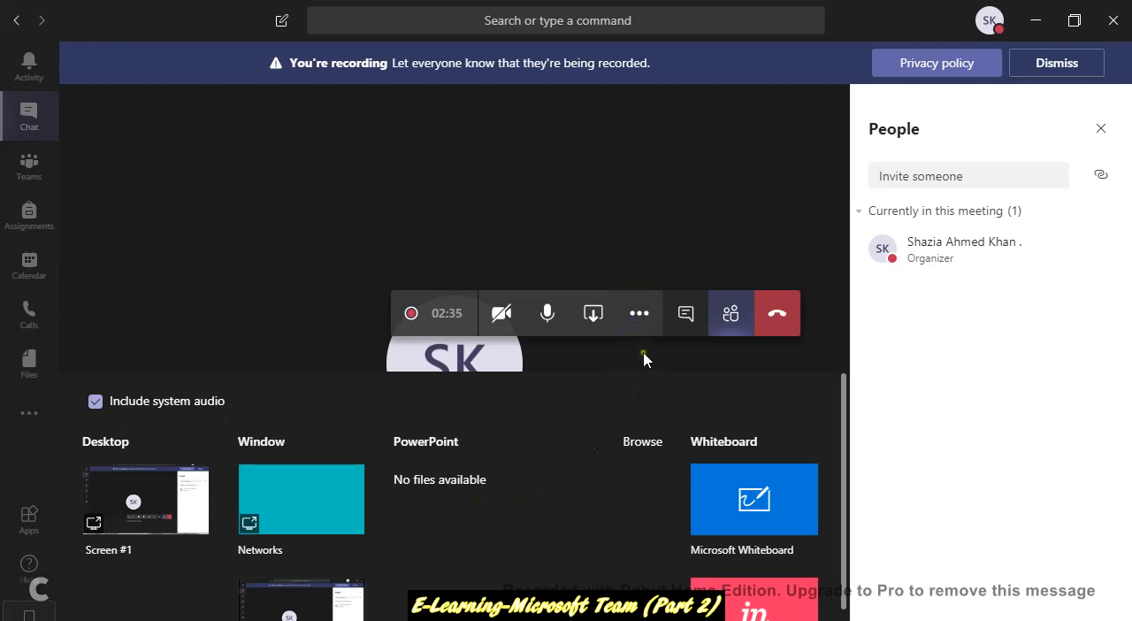
mouse_move(641, 313)
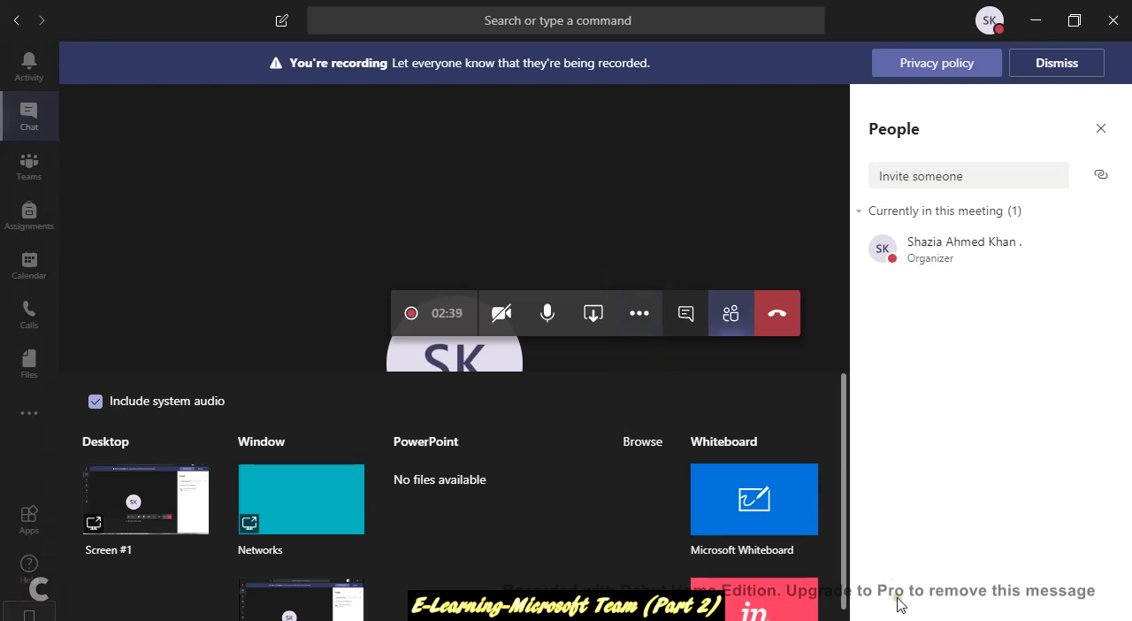
Step: Show the meeting chat and cancel the file picker without uploading anything
click(685, 311)
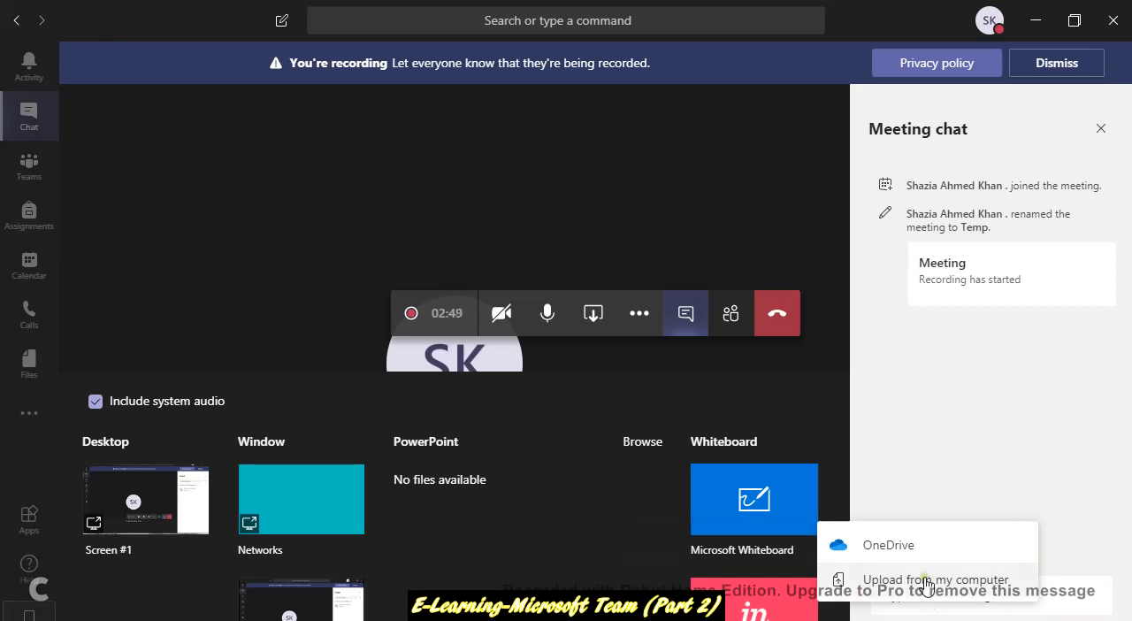
click(934, 580)
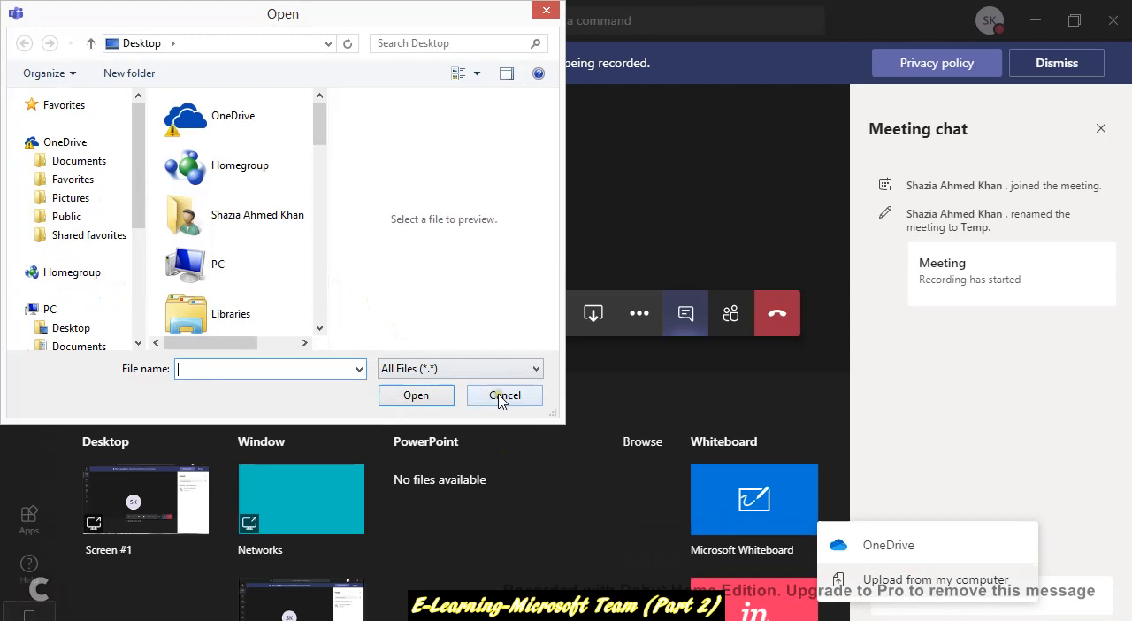
click(505, 394)
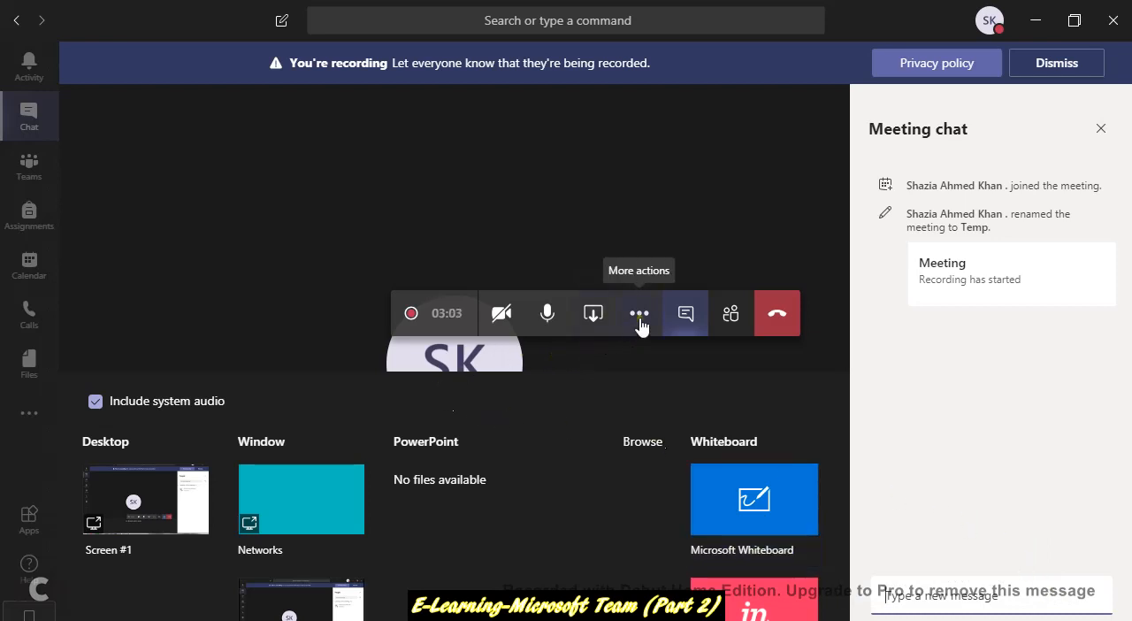
Step: Stop the meeting recording from More actions and confirm, so it saves to Stream
click(639, 313)
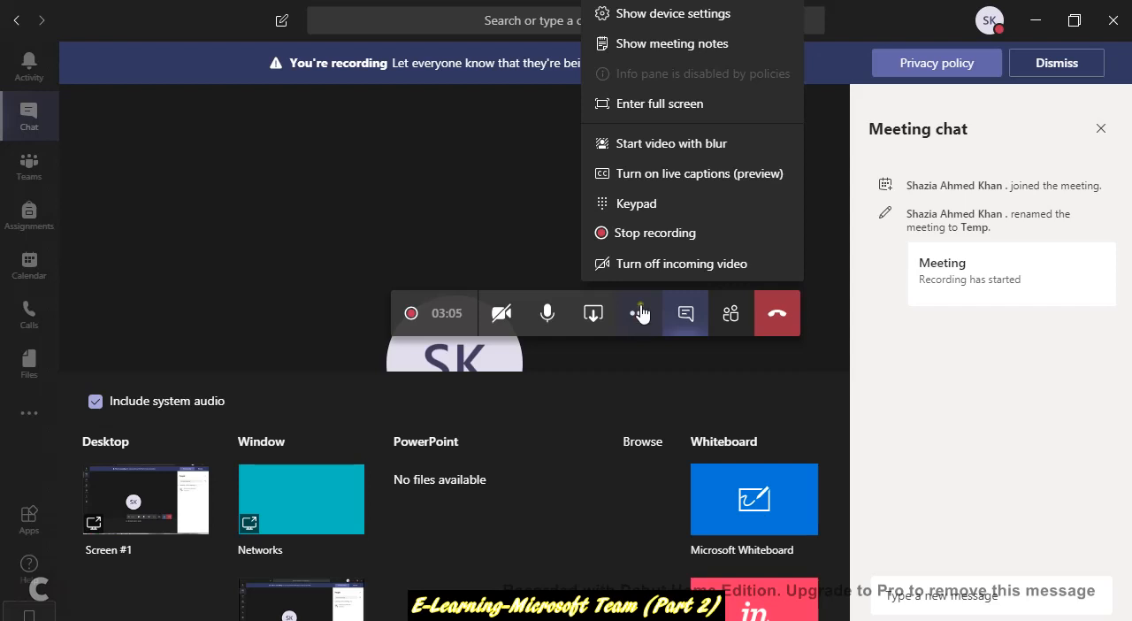
mouse_move(638, 241)
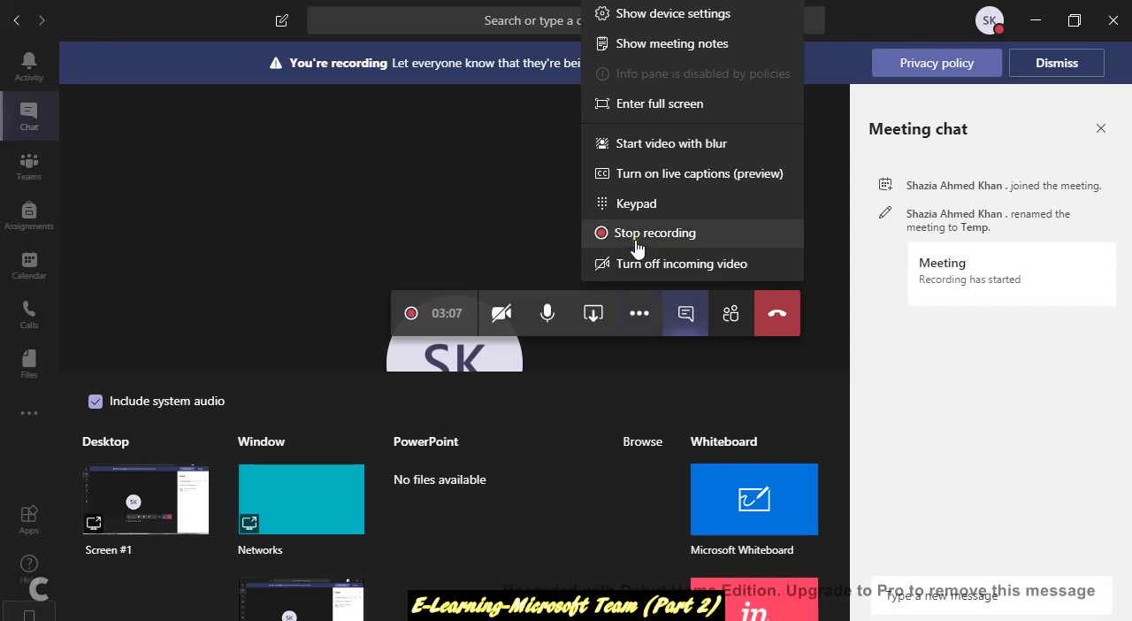
click(654, 232)
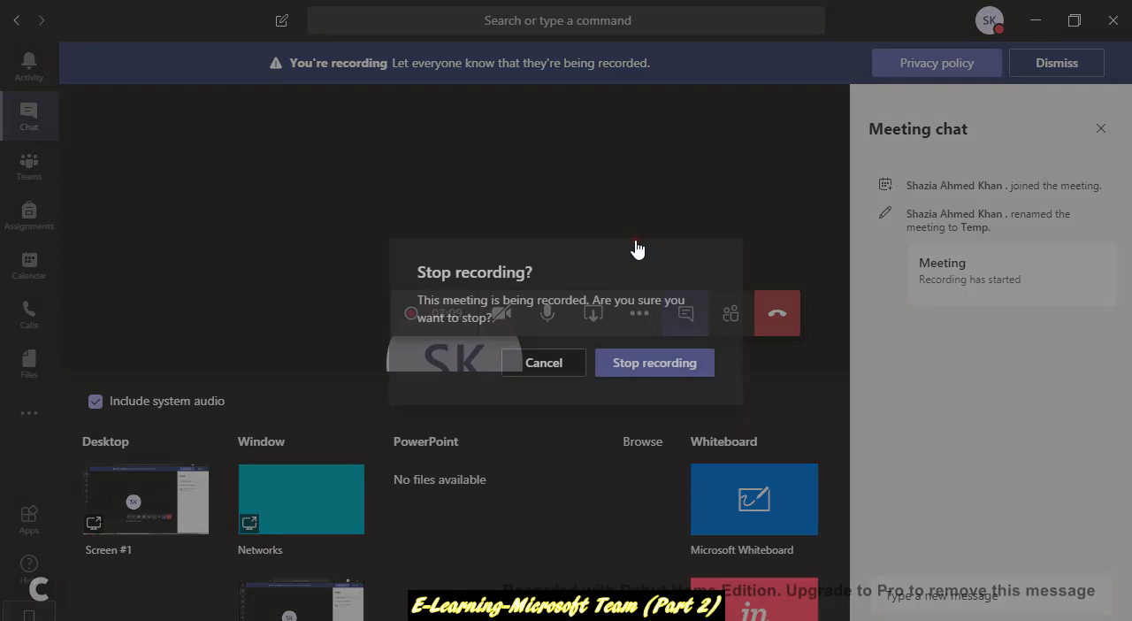
click(654, 361)
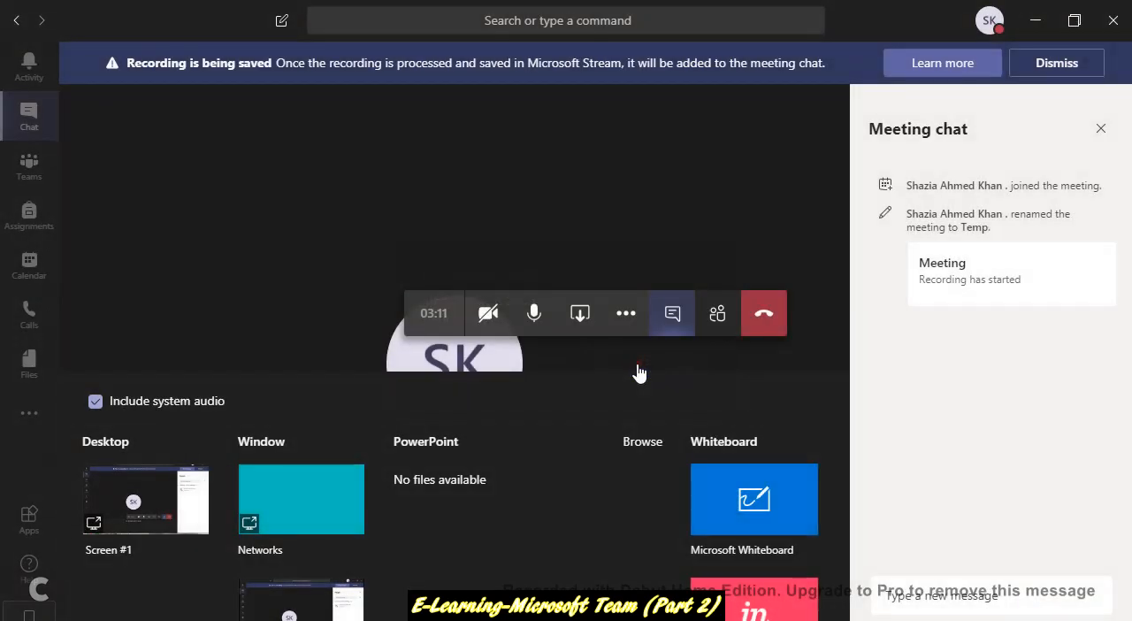
mouse_move(765, 313)
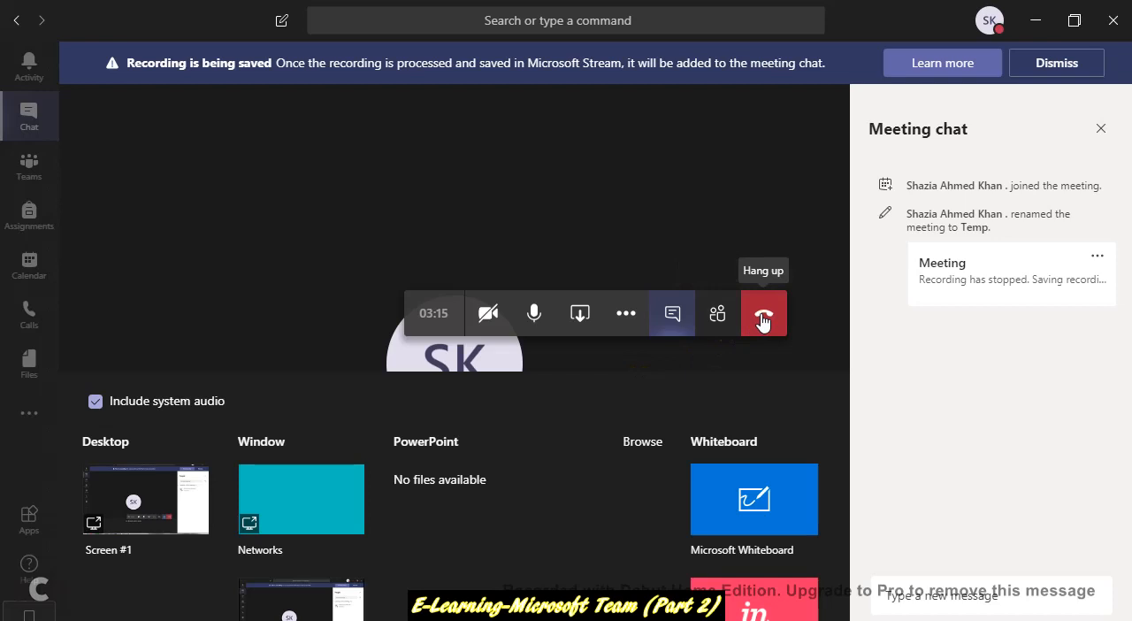
Step: Hang up to leave the Temp meeting and return to its chat
click(764, 312)
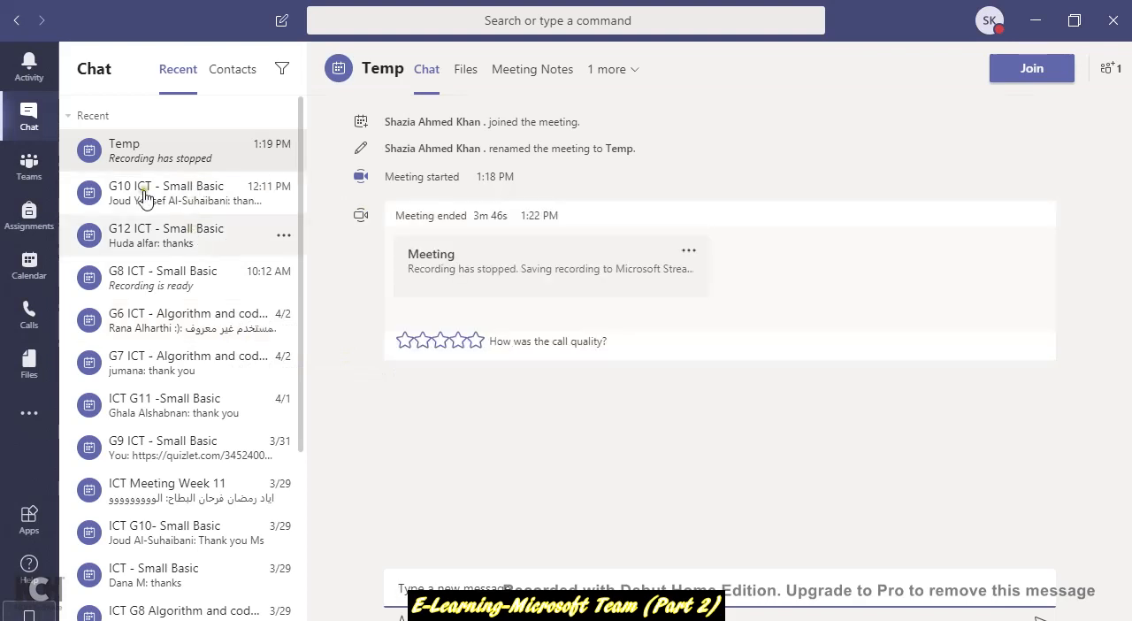
mouse_move(184, 168)
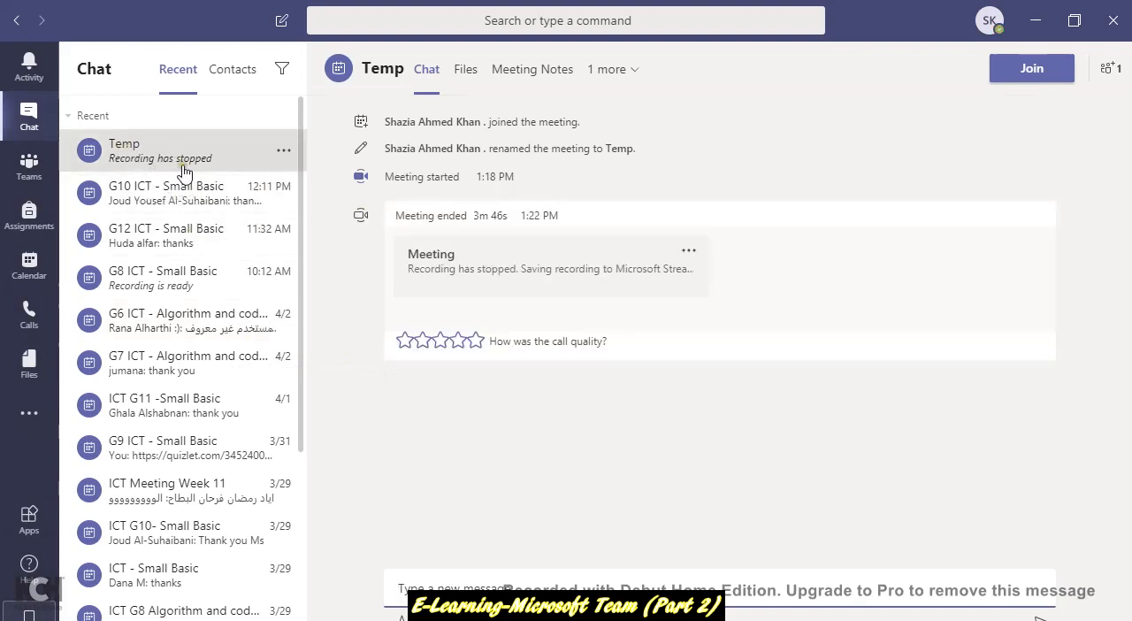
mouse_move(202, 166)
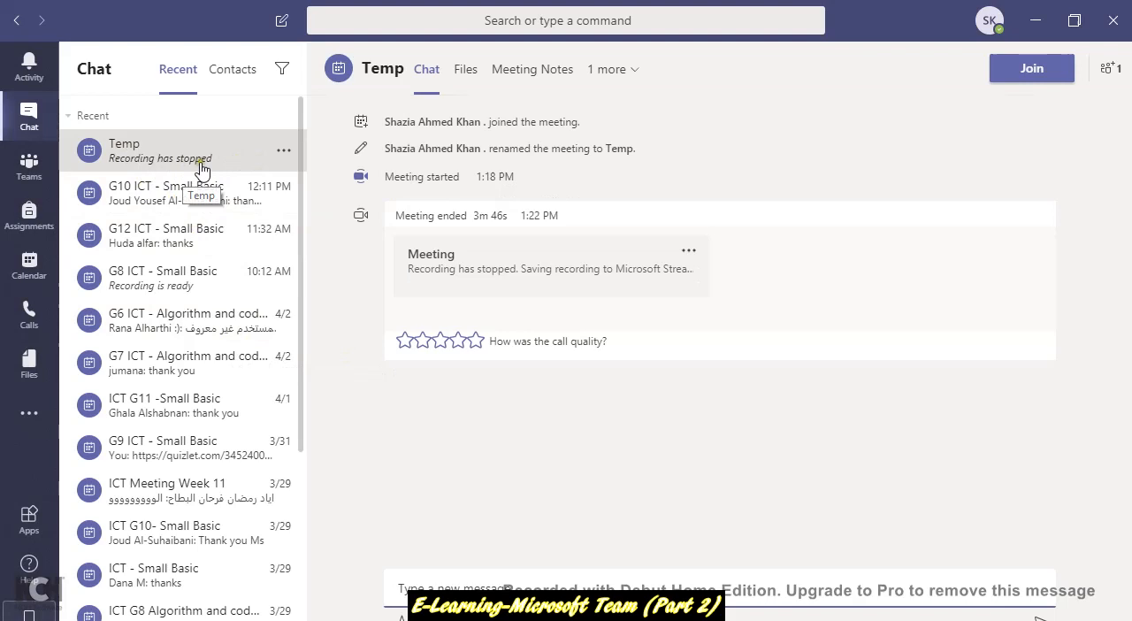
mouse_move(158, 161)
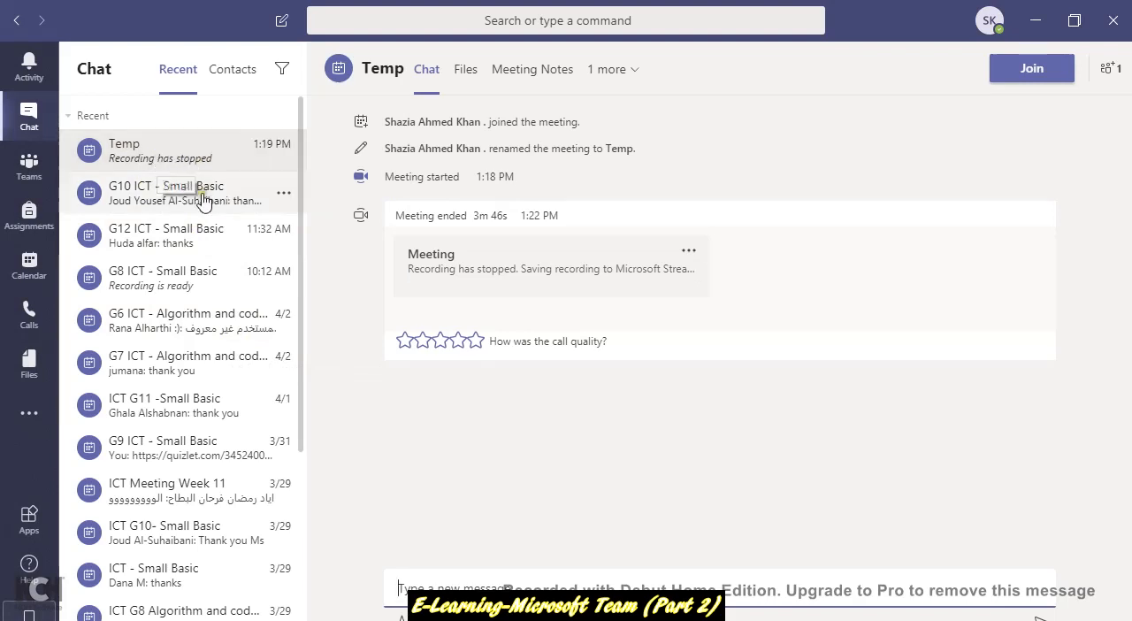
mouse_move(269, 233)
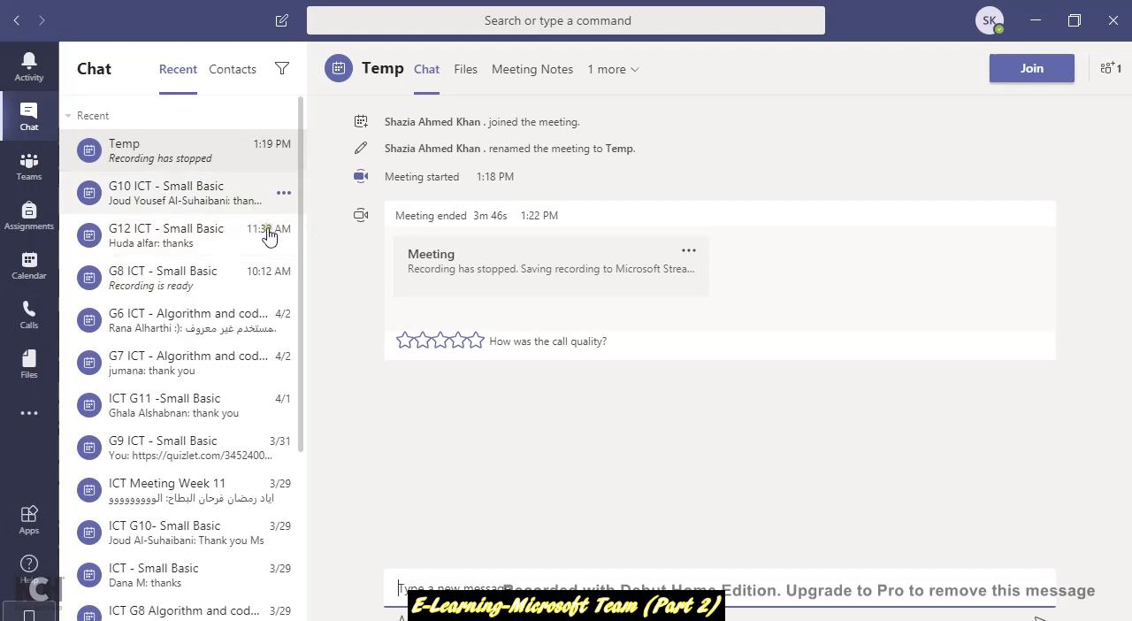
mouse_move(179, 234)
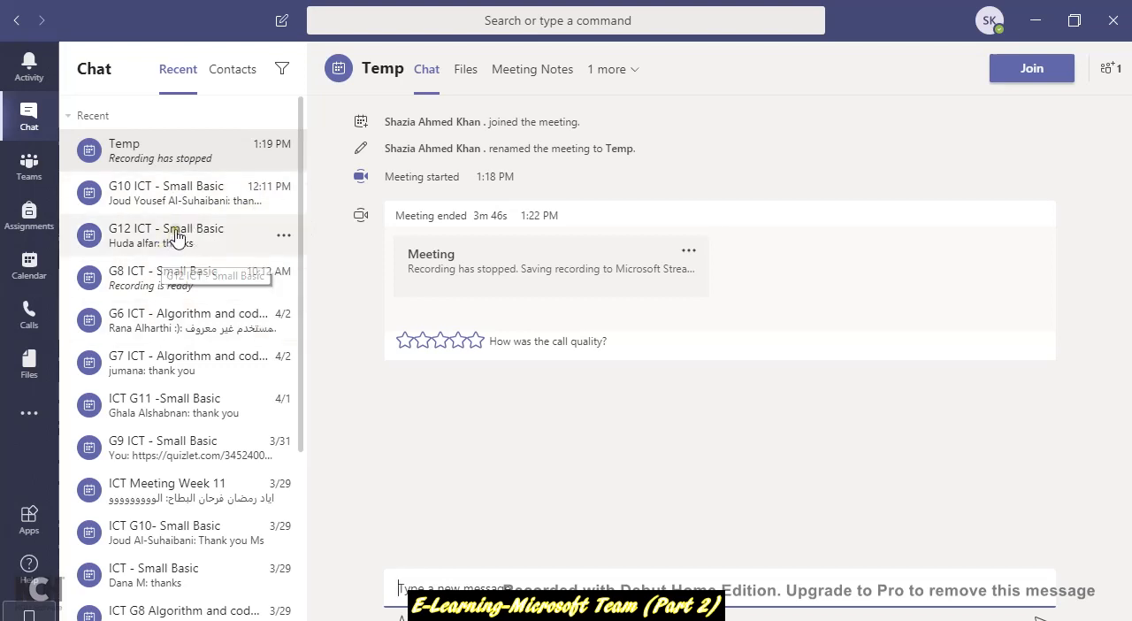
mouse_move(149, 209)
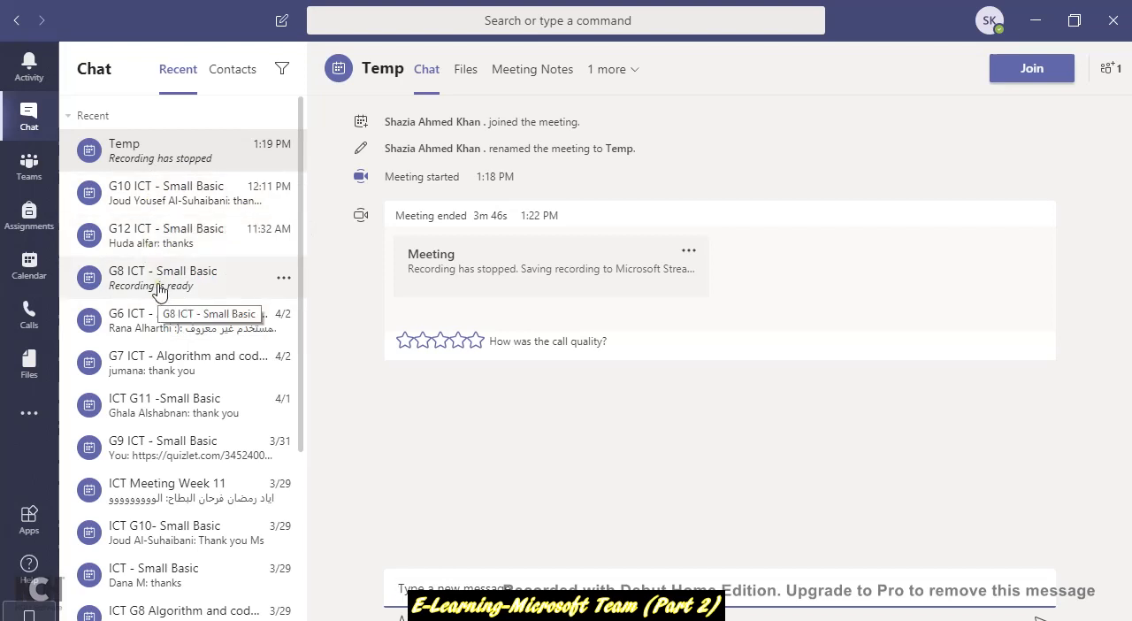
mouse_move(191, 290)
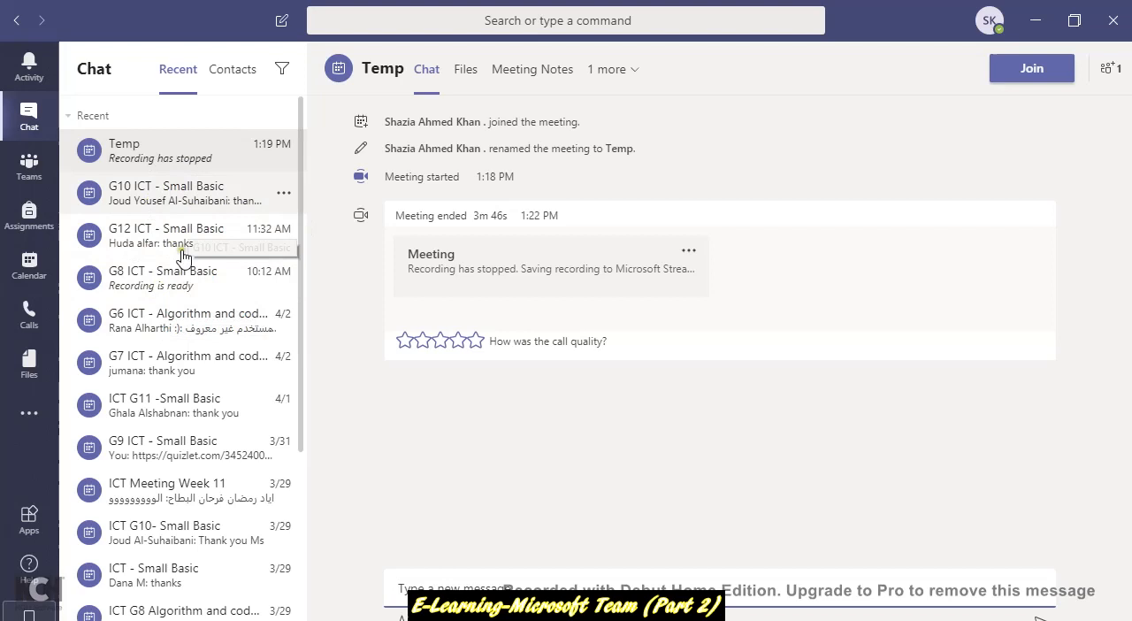
mouse_move(168, 237)
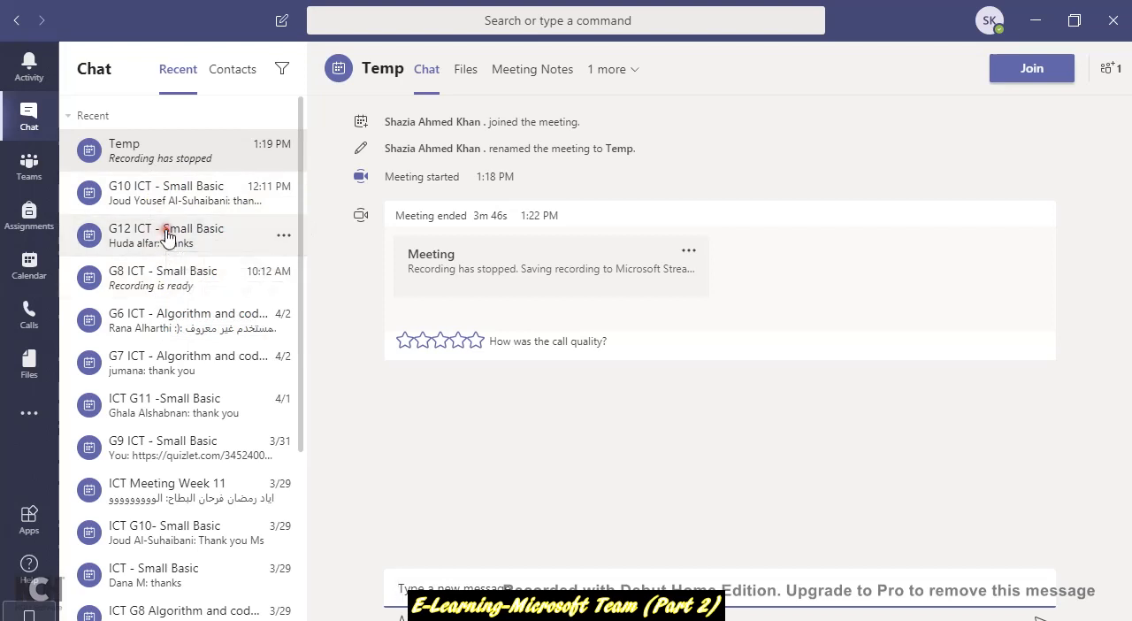
Step: Switch to the G10 ICT - Small Basic chat and scroll to its ended meeting and saved recording
click(164, 234)
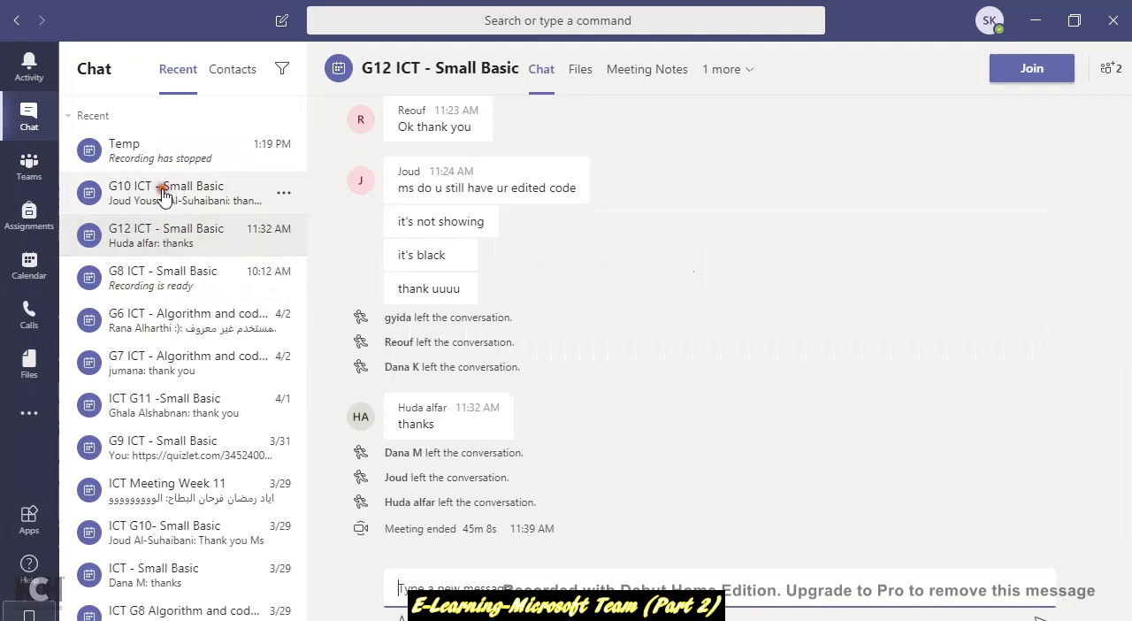
click(166, 193)
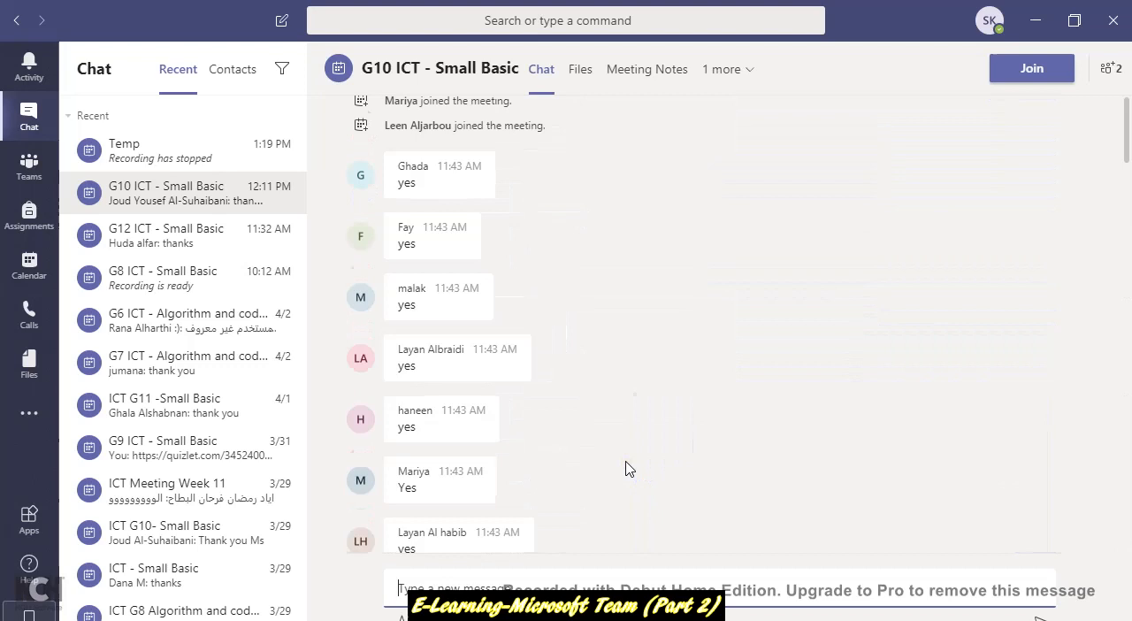
scroll(down, 3)
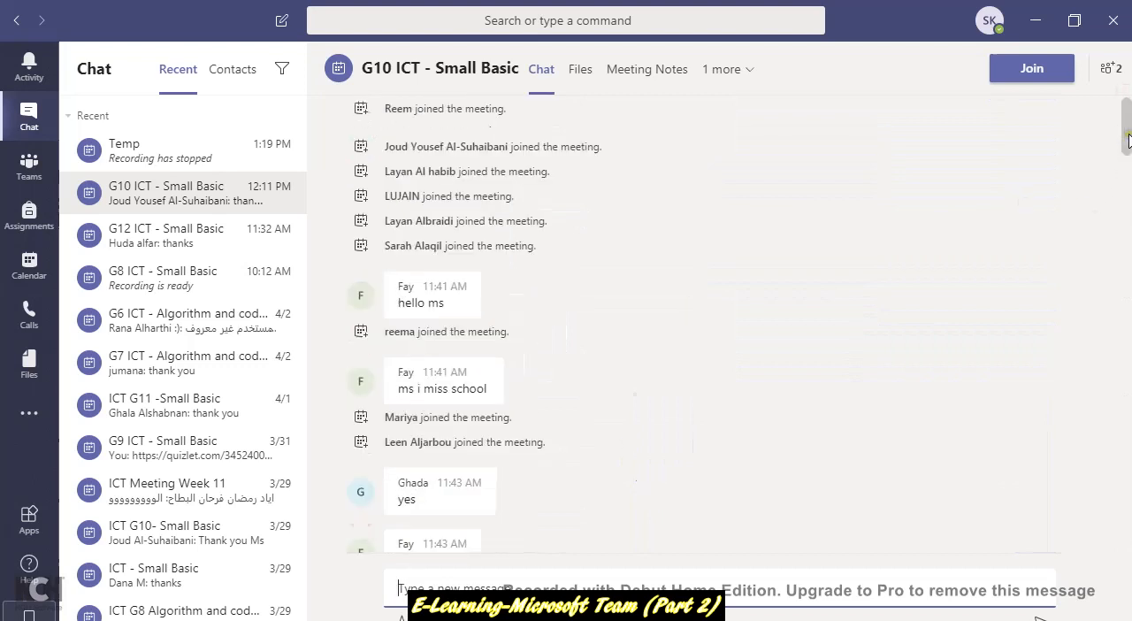
scroll(down, 3)
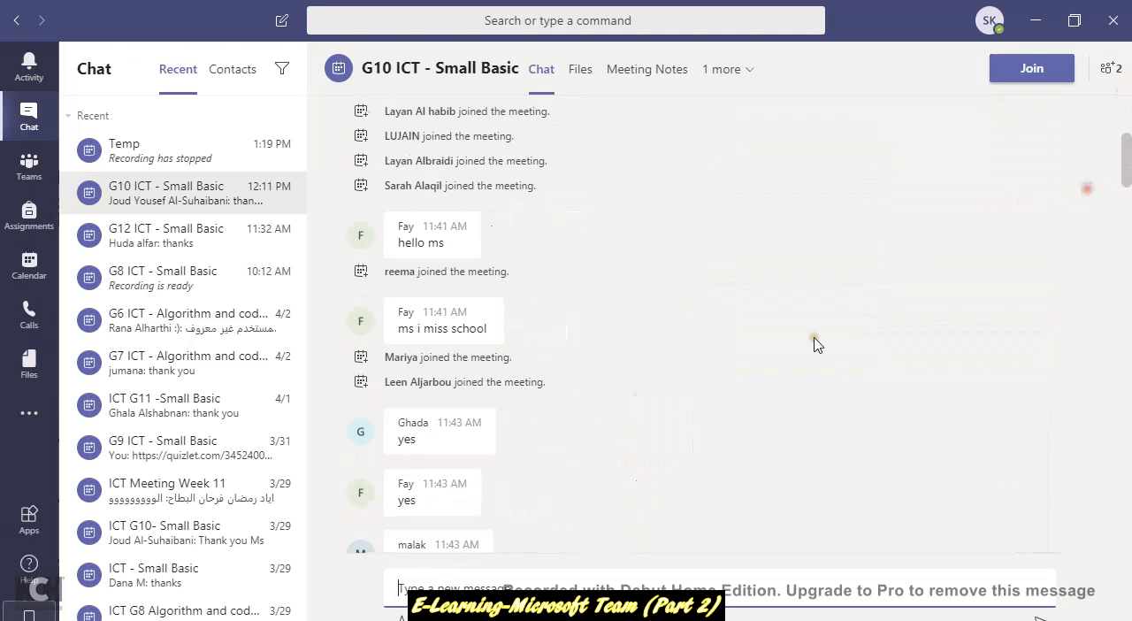
scroll(down, 3)
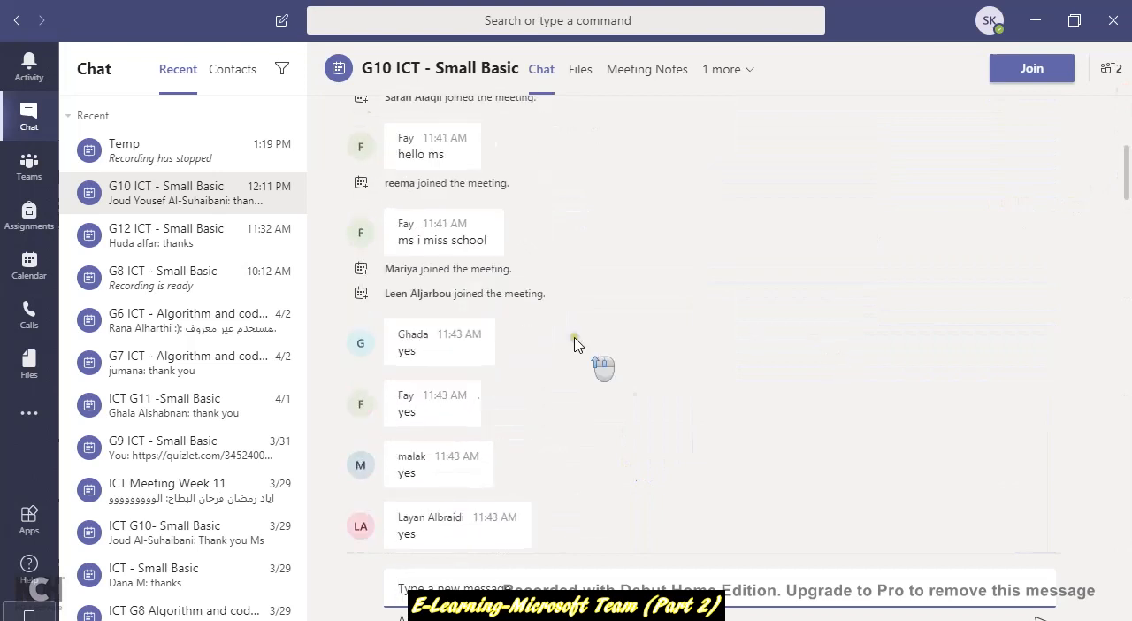
scroll(down, 3)
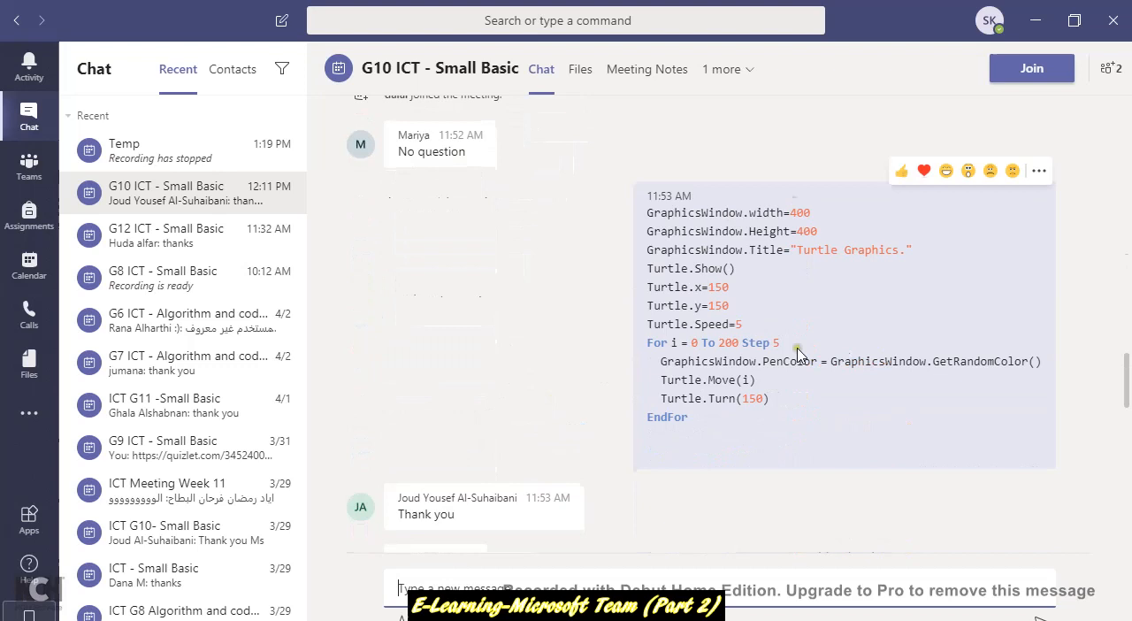
mouse_move(552, 414)
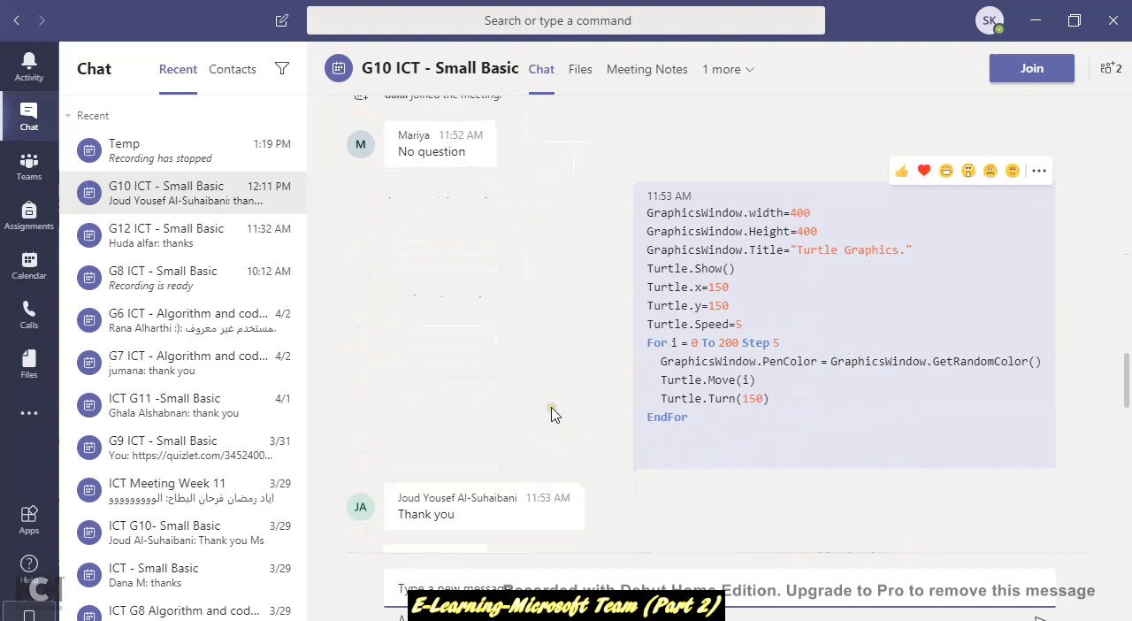
scroll(down, 3)
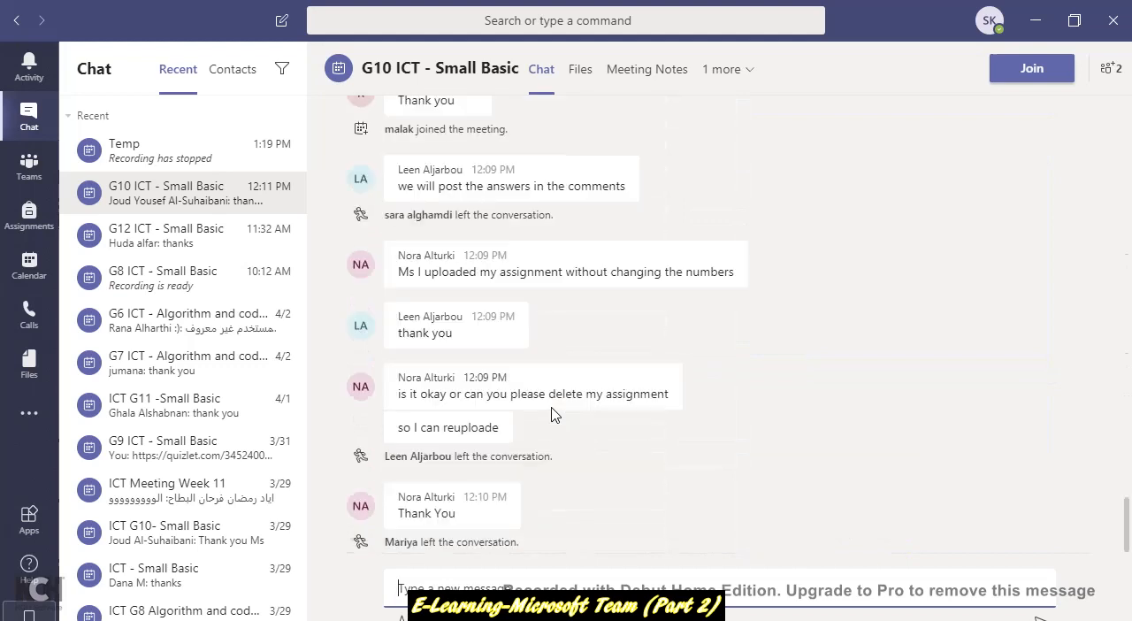
scroll(down, 3)
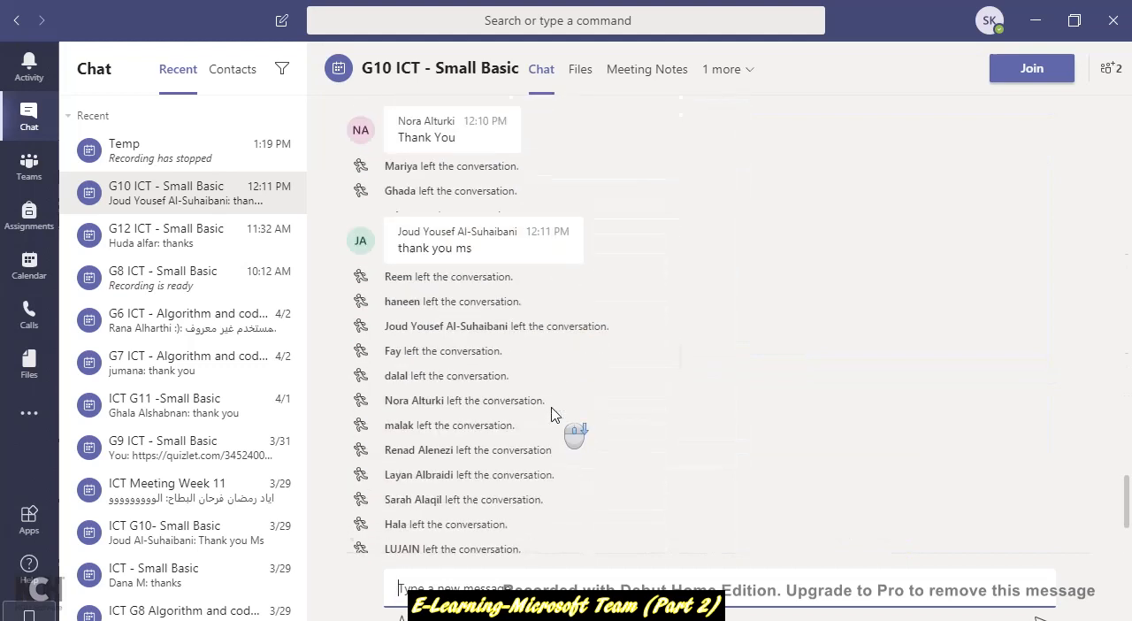
scroll(down, 3)
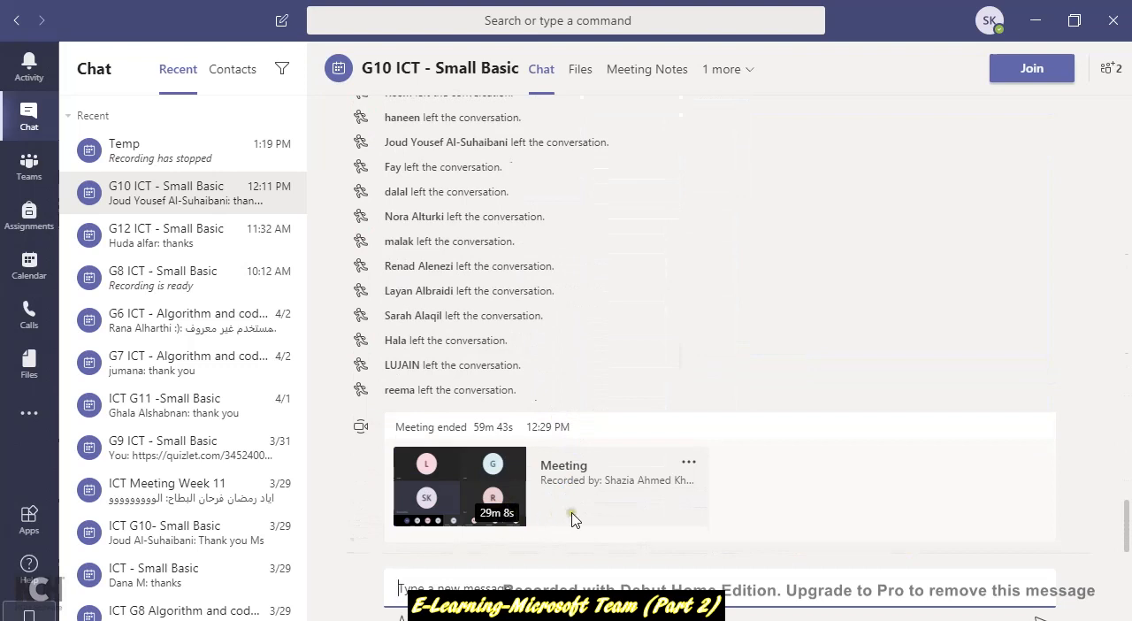
mouse_move(591, 523)
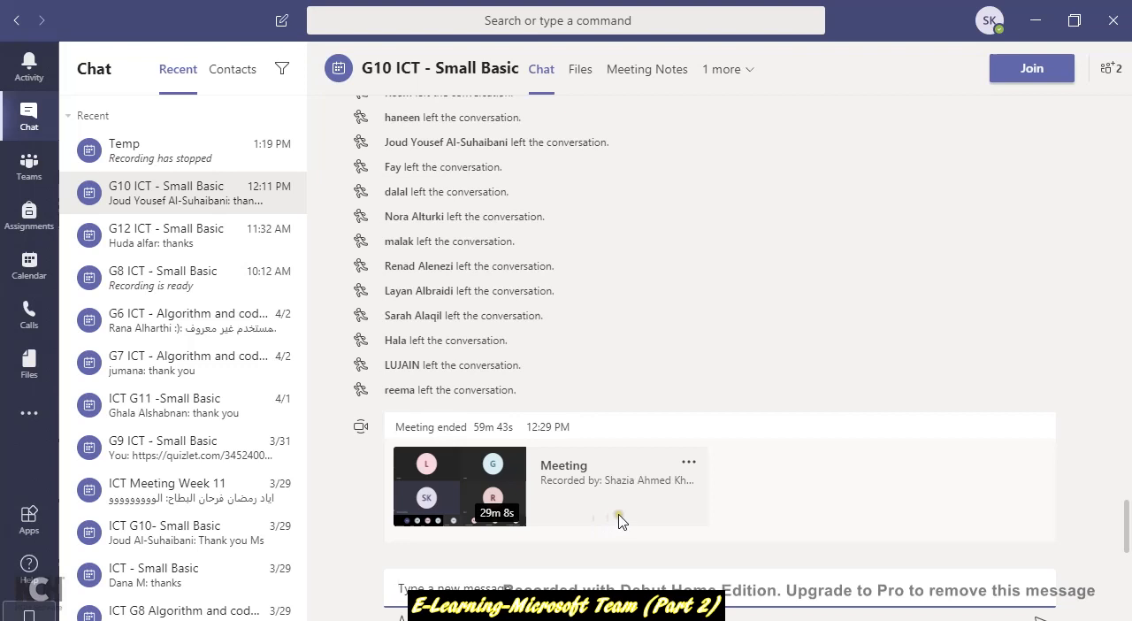
Step: Show the More options menu for the G10 class meeting recording in the chat
click(688, 461)
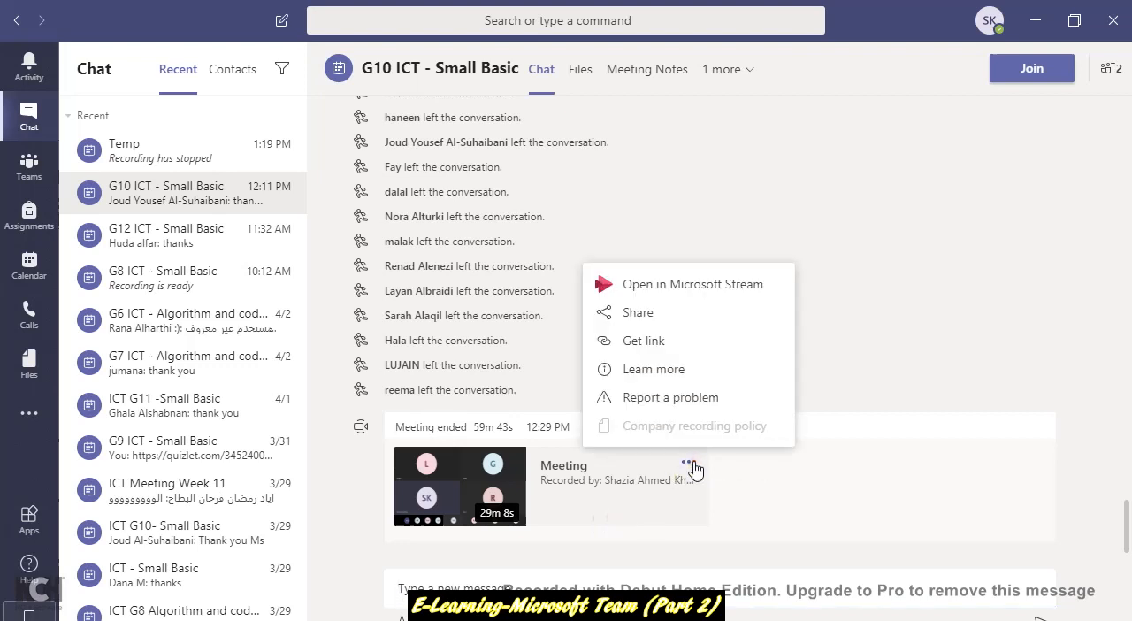
mouse_move(681, 440)
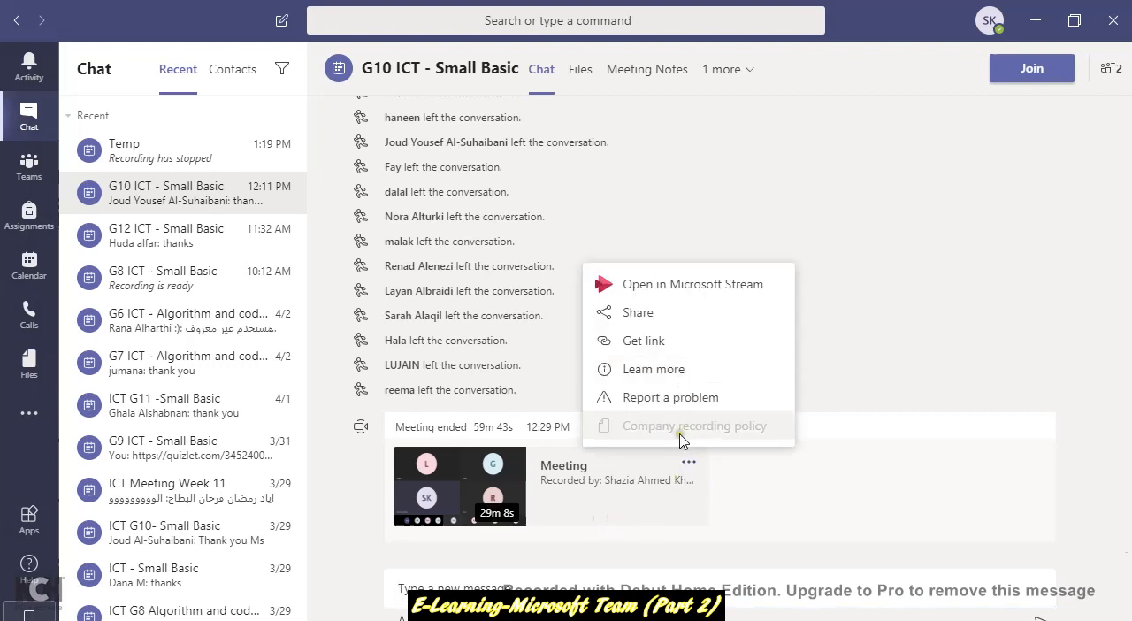
click(688, 464)
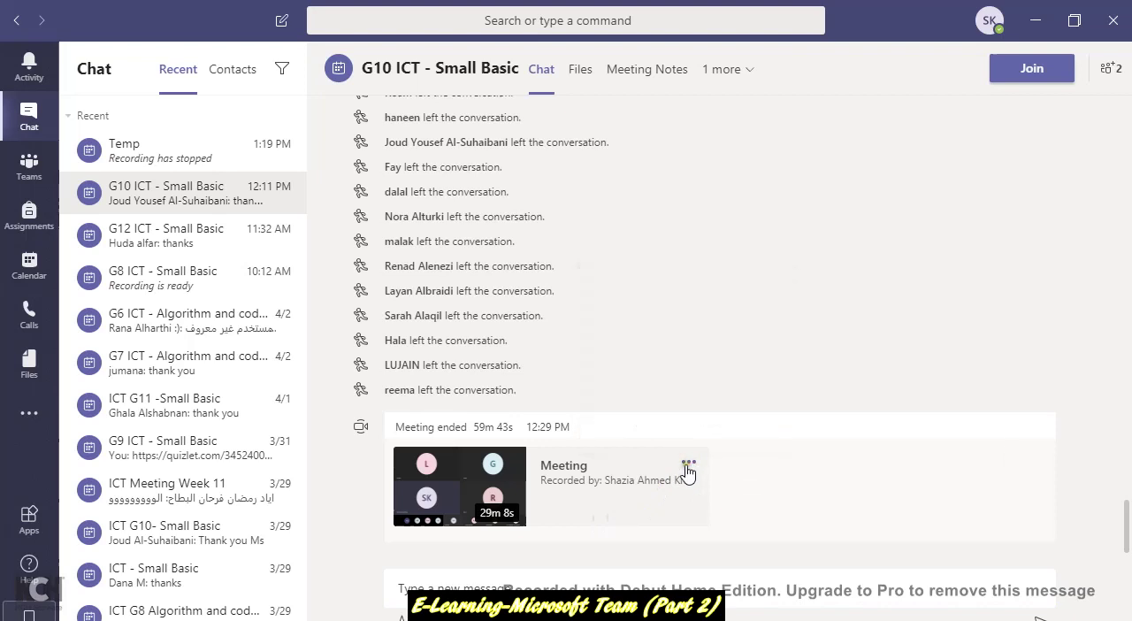
click(690, 466)
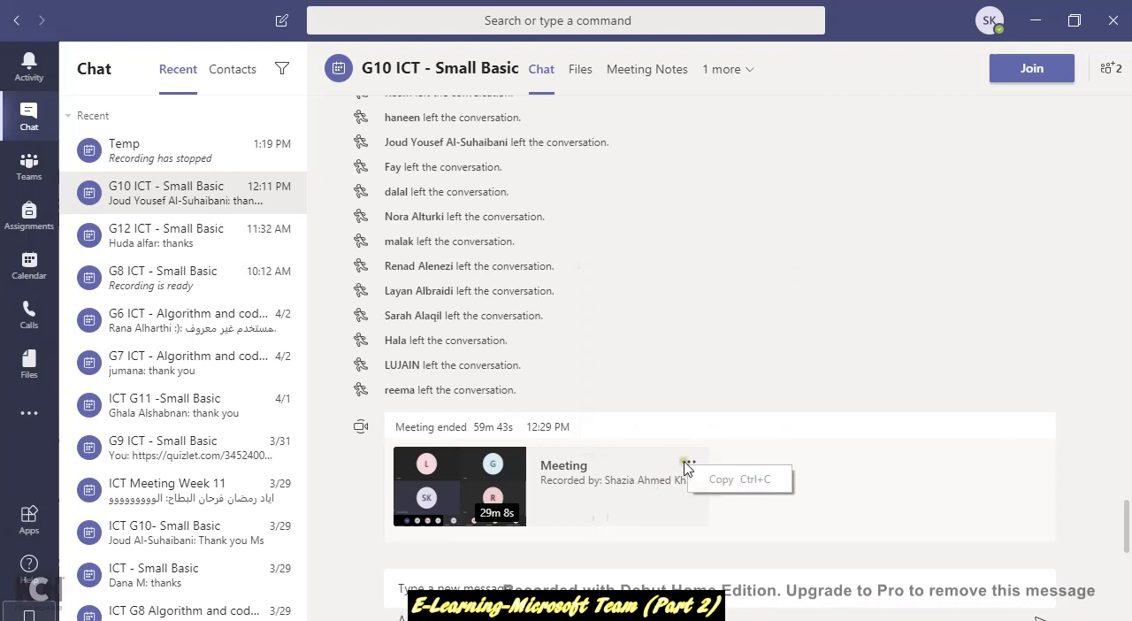
click(687, 467)
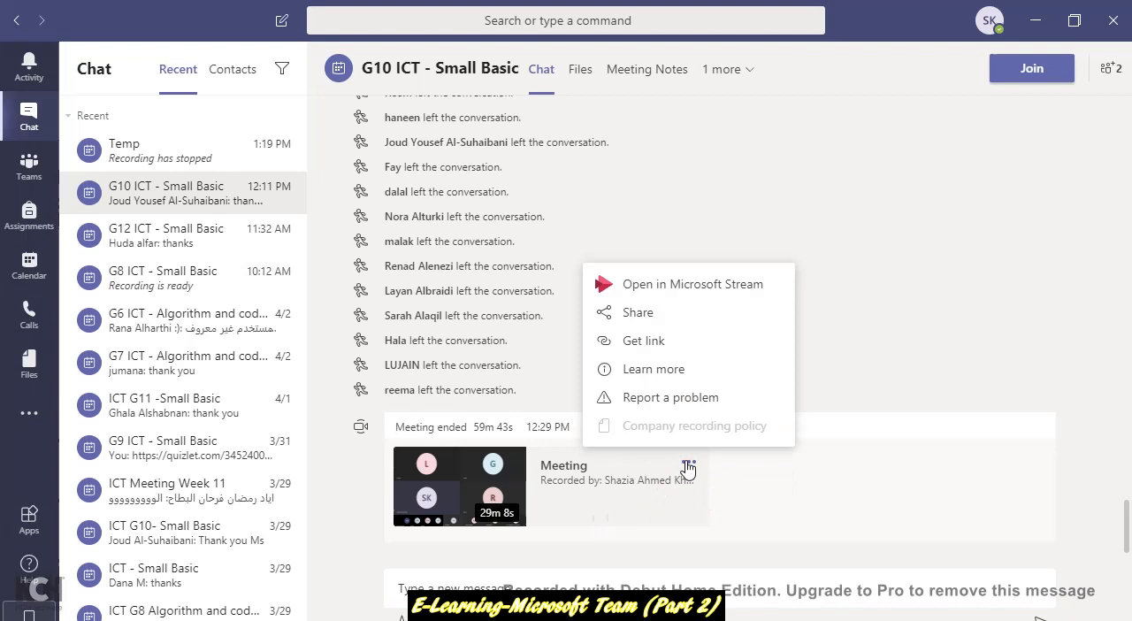
click(587, 492)
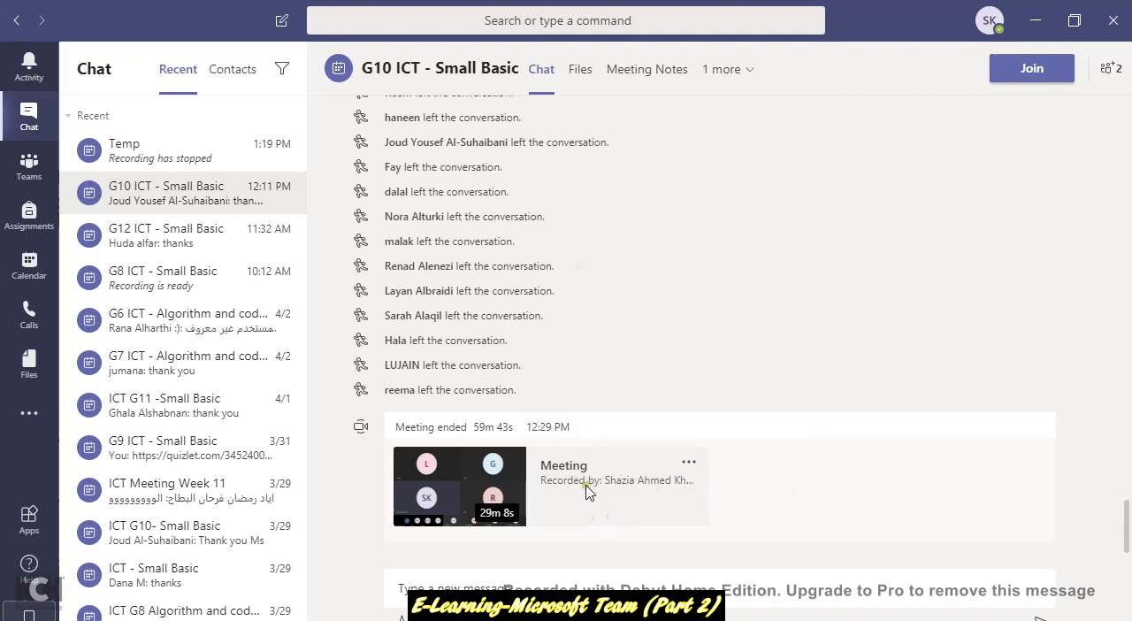
mouse_move(690, 464)
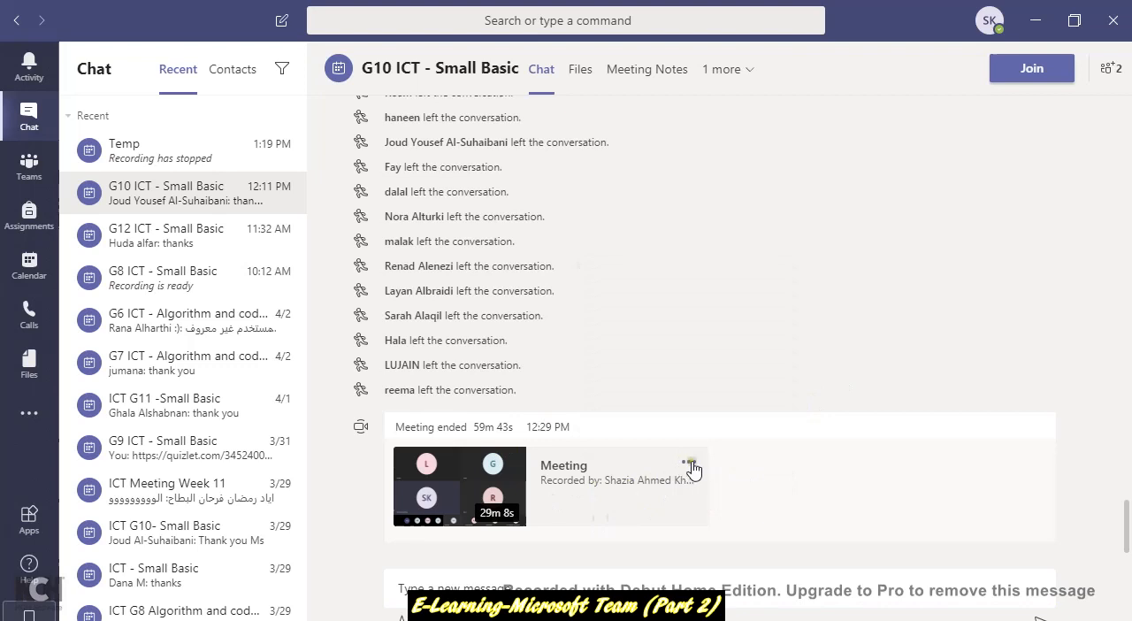
mouse_move(690, 464)
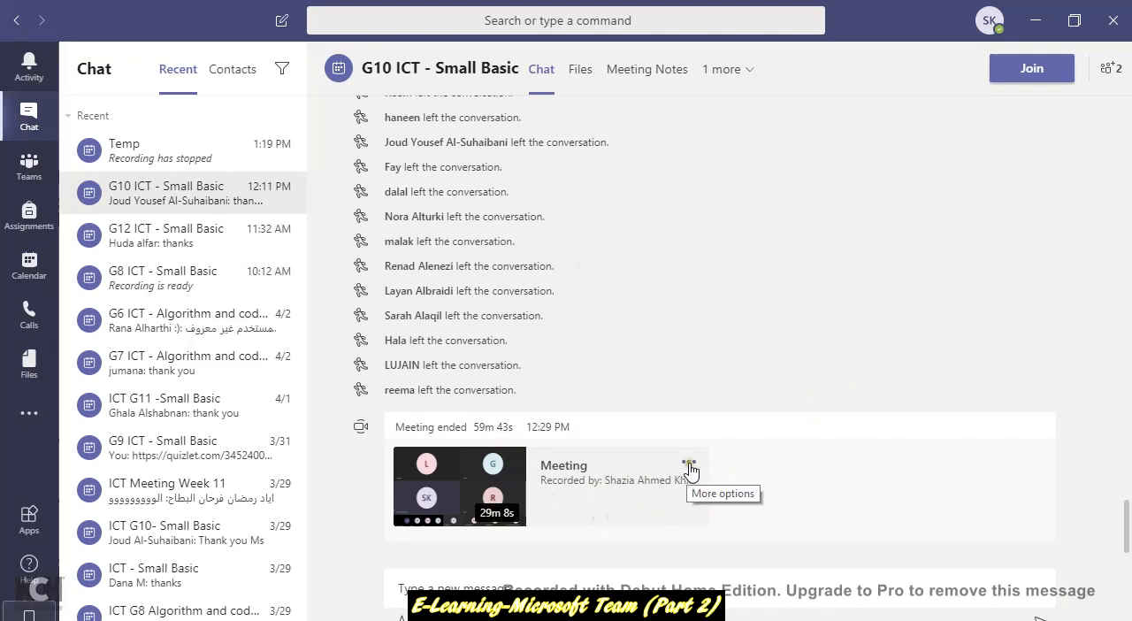
click(688, 464)
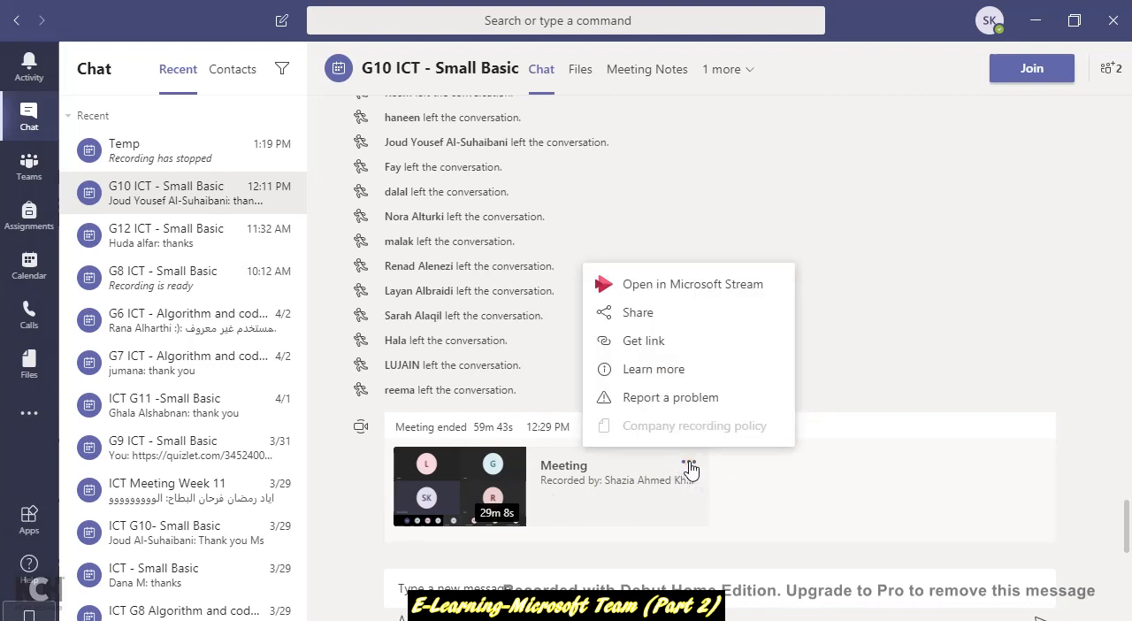
mouse_move(654, 345)
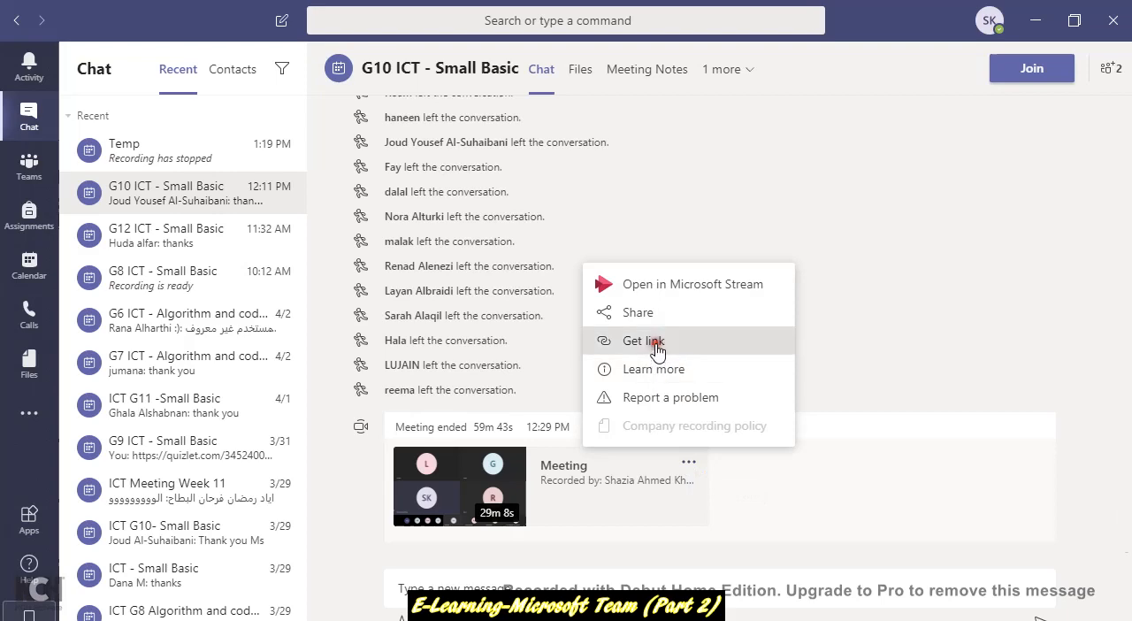
Step: Choose Get link to generate the Stream link for the G10 recording
click(642, 339)
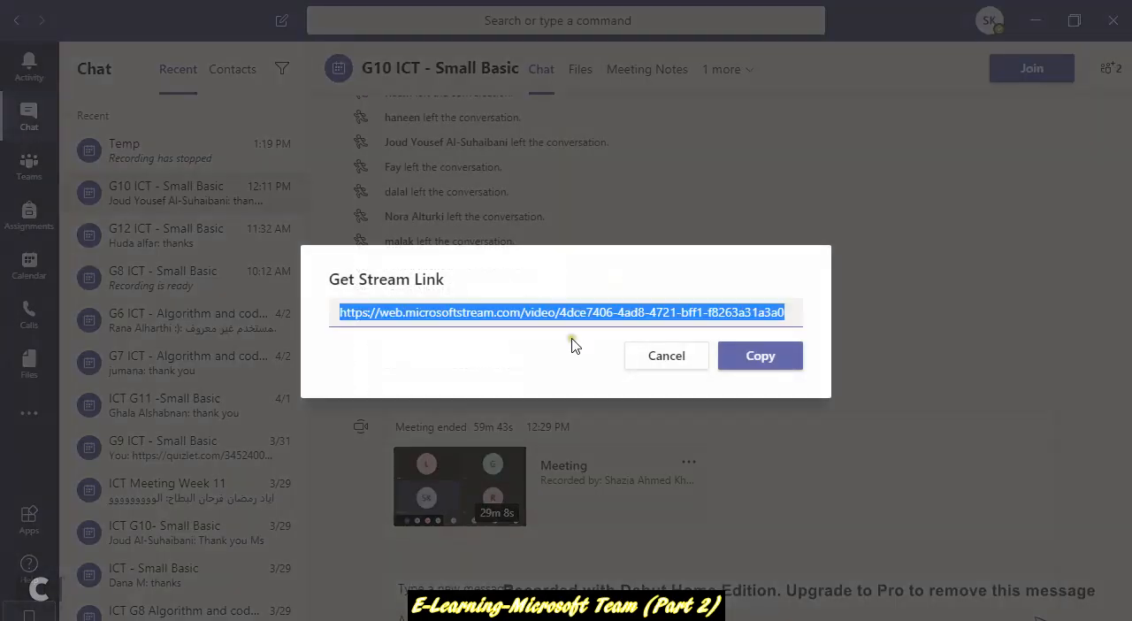
mouse_move(513, 299)
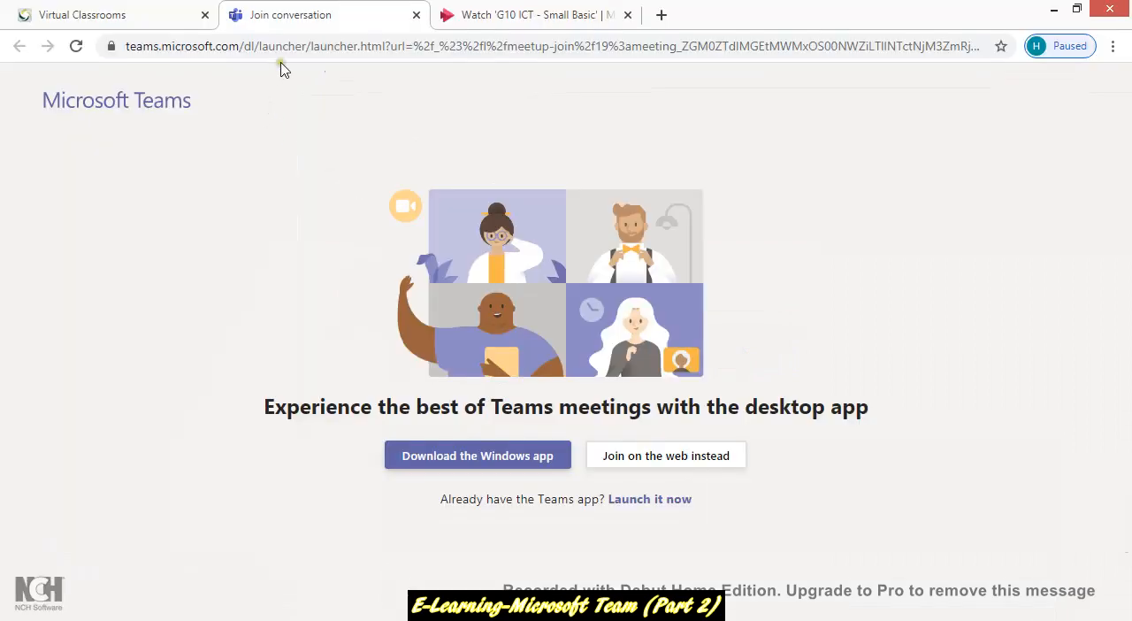
Step: Paste the recording's Stream link into a new Chrome tab to open it in Microsoft Stream
click(276, 46)
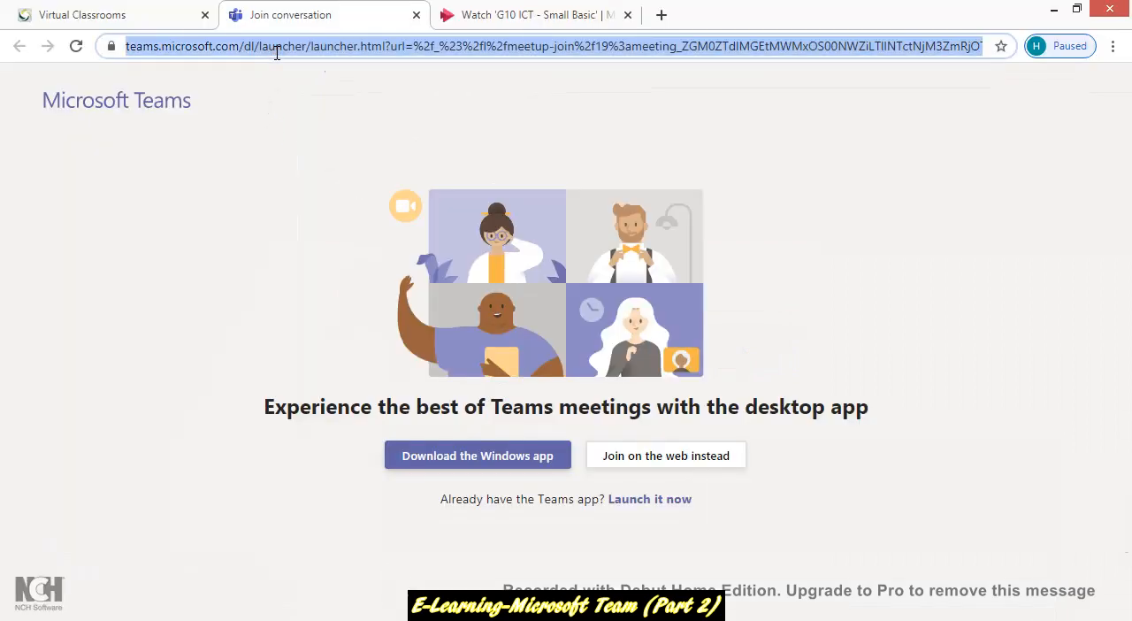
click(879, 14)
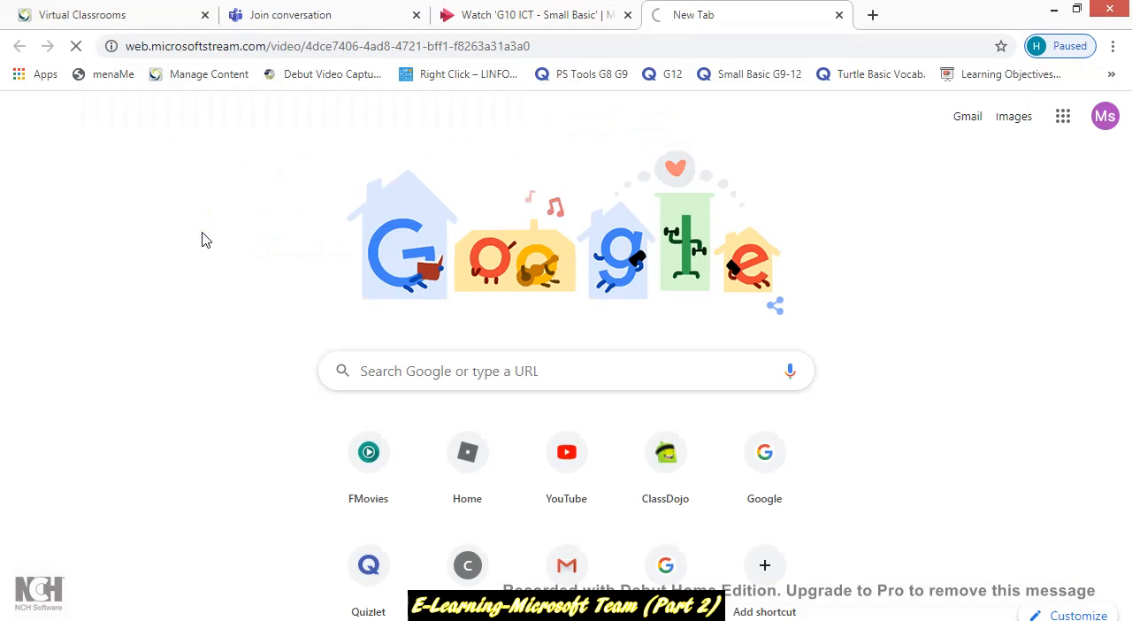
click(531, 14)
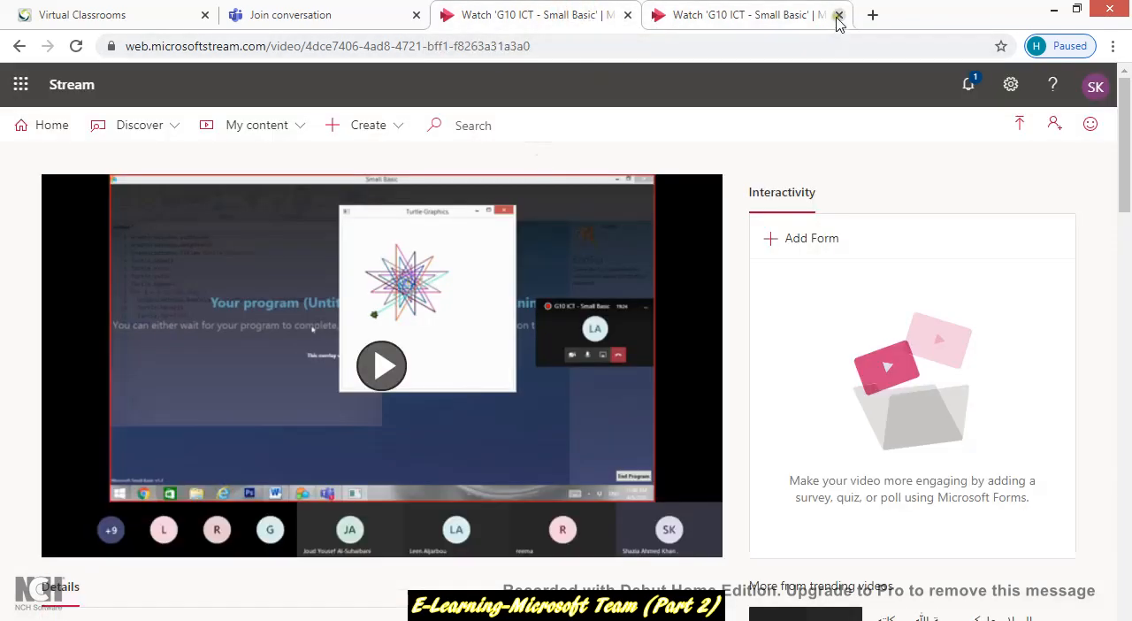
Step: Close the duplicate recording tab and play the G10 ICT - Small Basic recording, then pause it
click(837, 18)
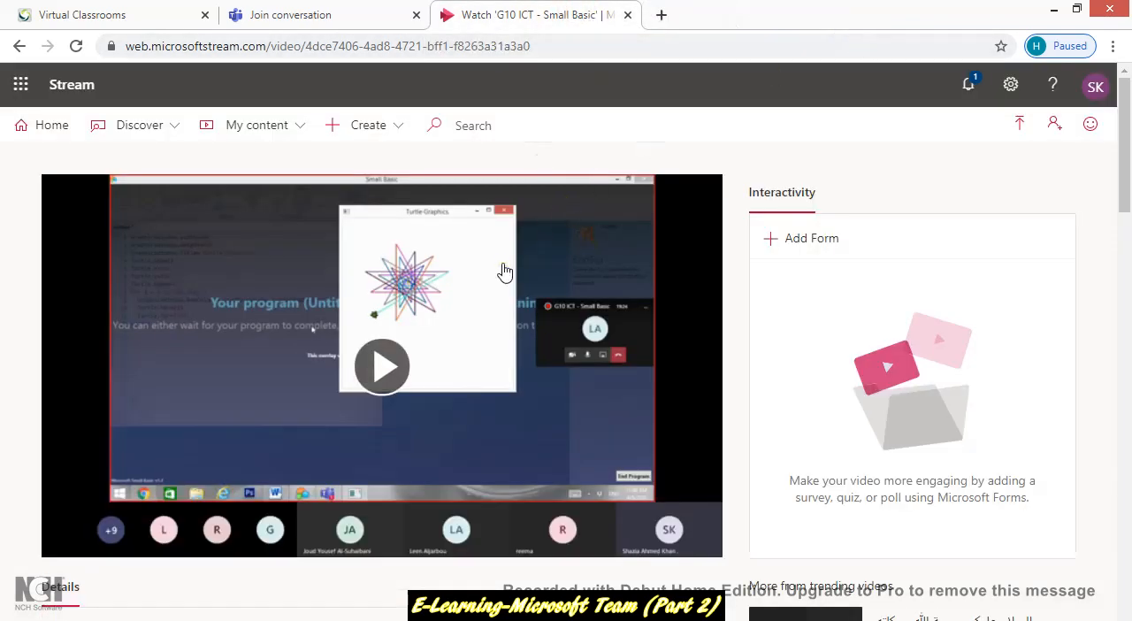
scroll(down, 3)
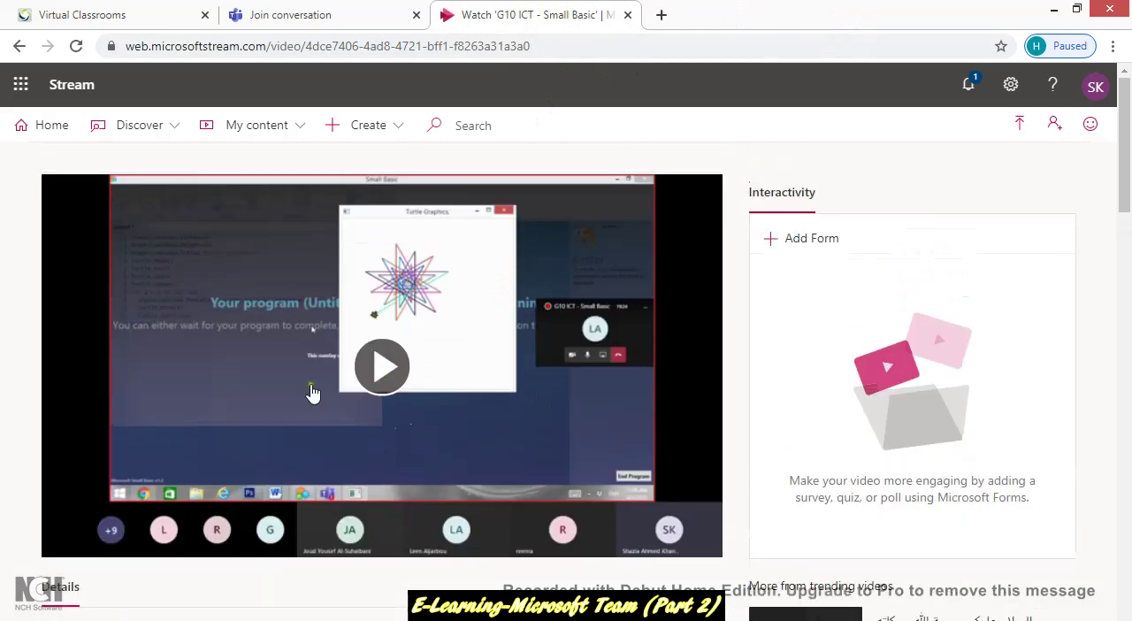
scroll(down, 3)
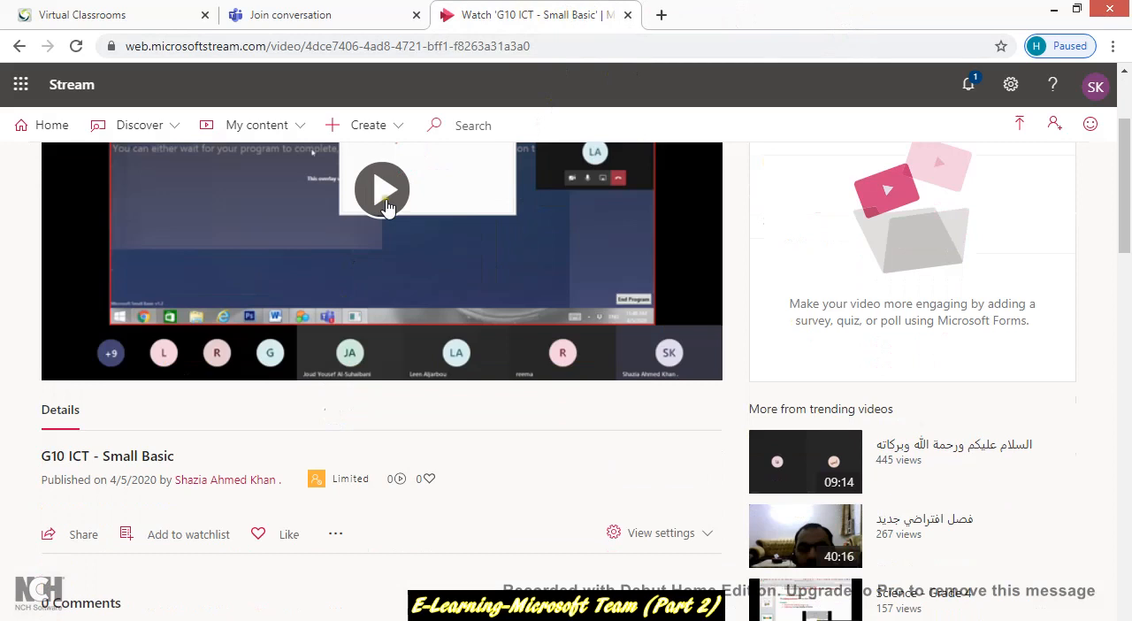
click(382, 189)
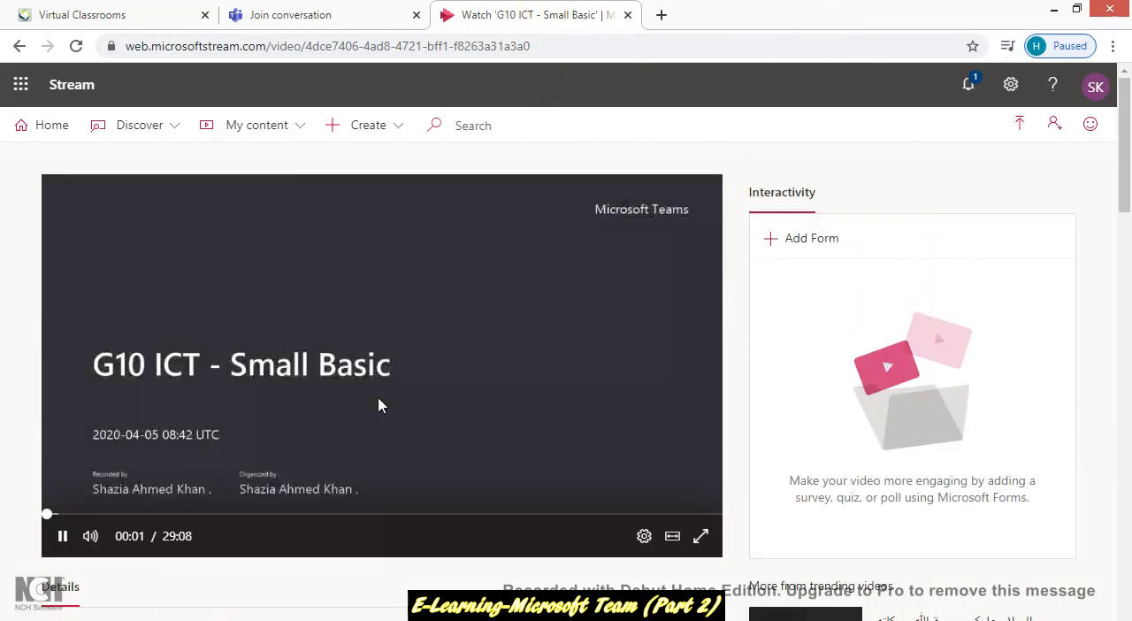
click(62, 536)
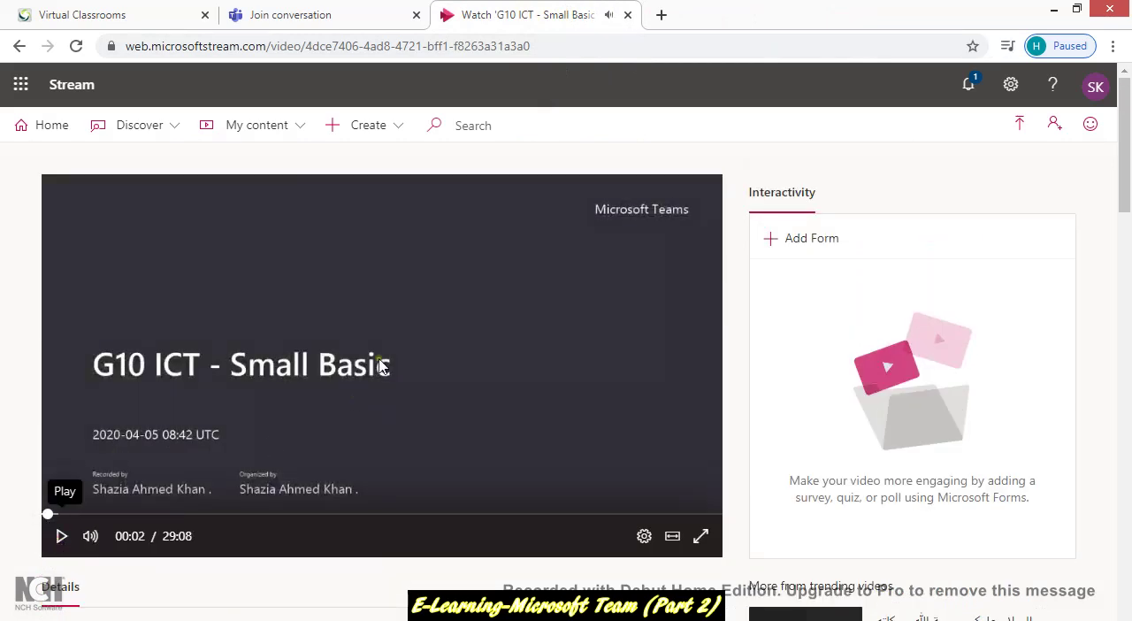
mouse_move(386, 329)
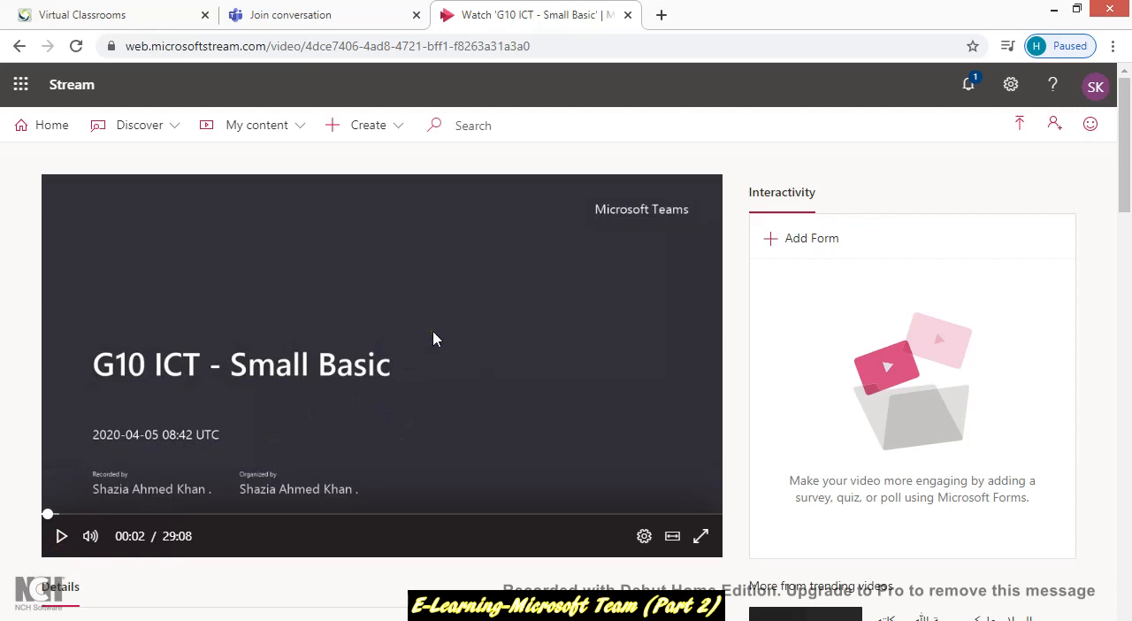
mouse_move(673, 539)
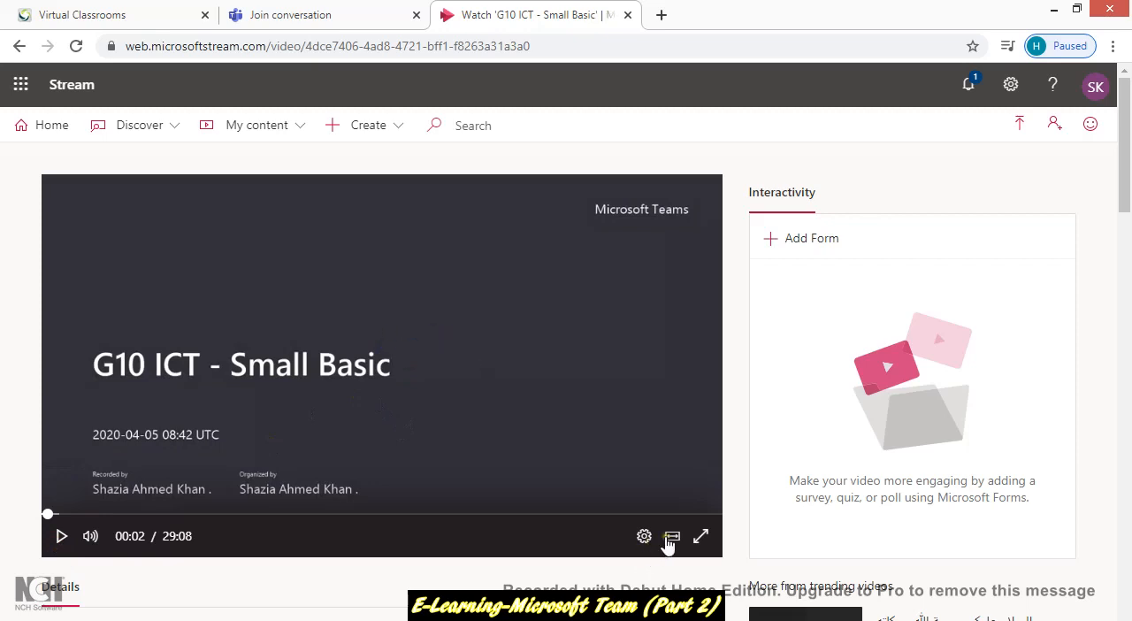
Step: Check the playback settings gear and leave the recording paused around seven seconds
click(644, 536)
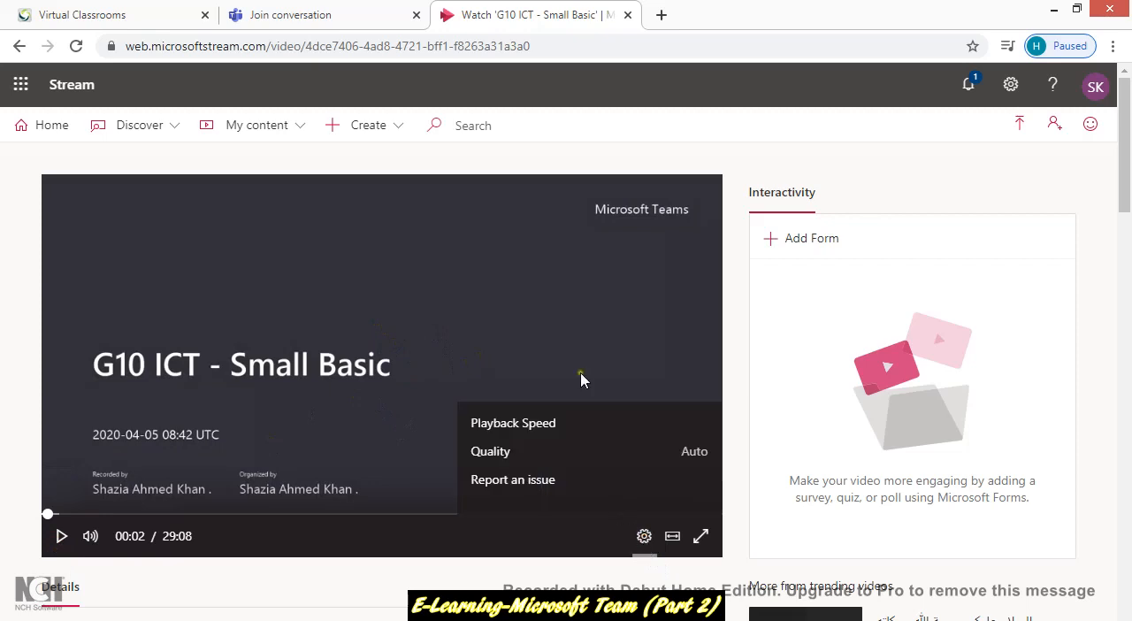
click(60, 536)
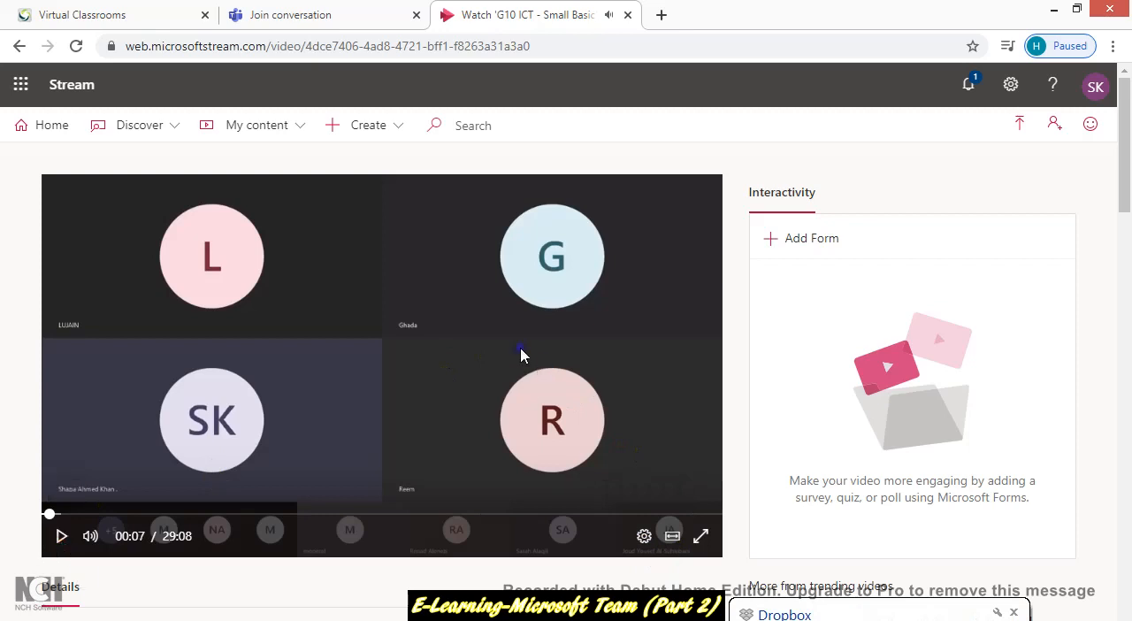
scroll(down, 3)
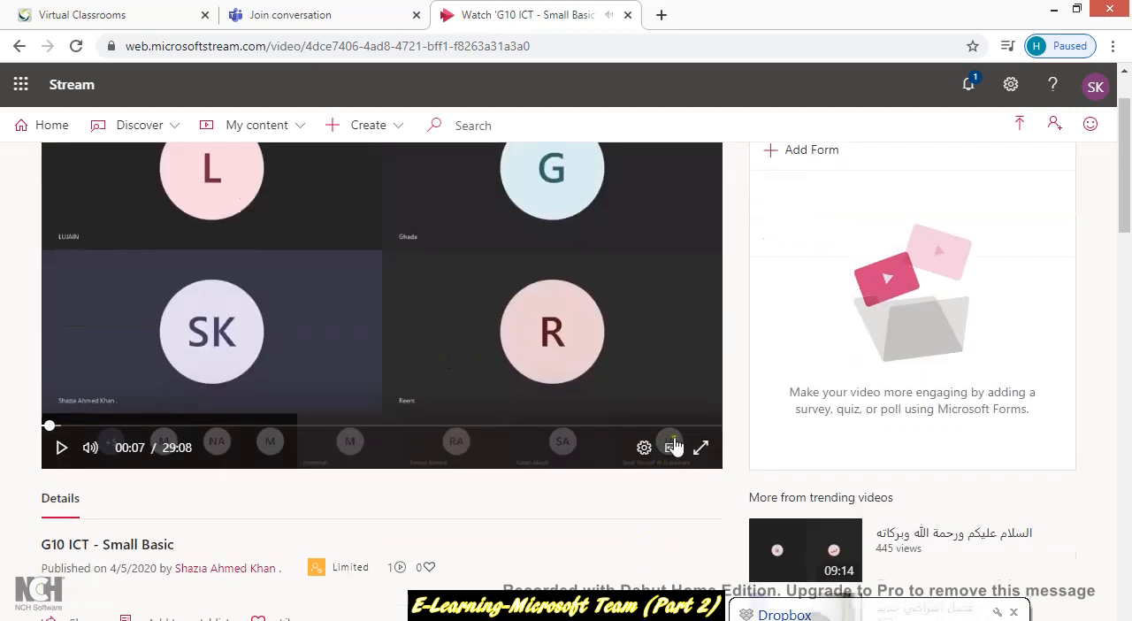
click(672, 446)
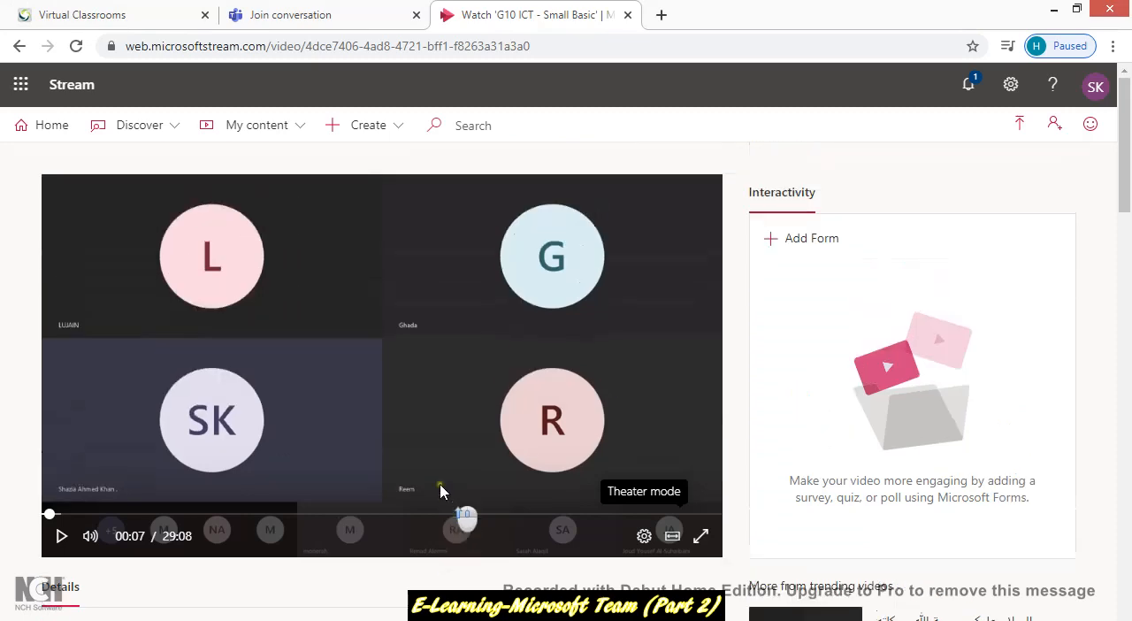
scroll(down, 3)
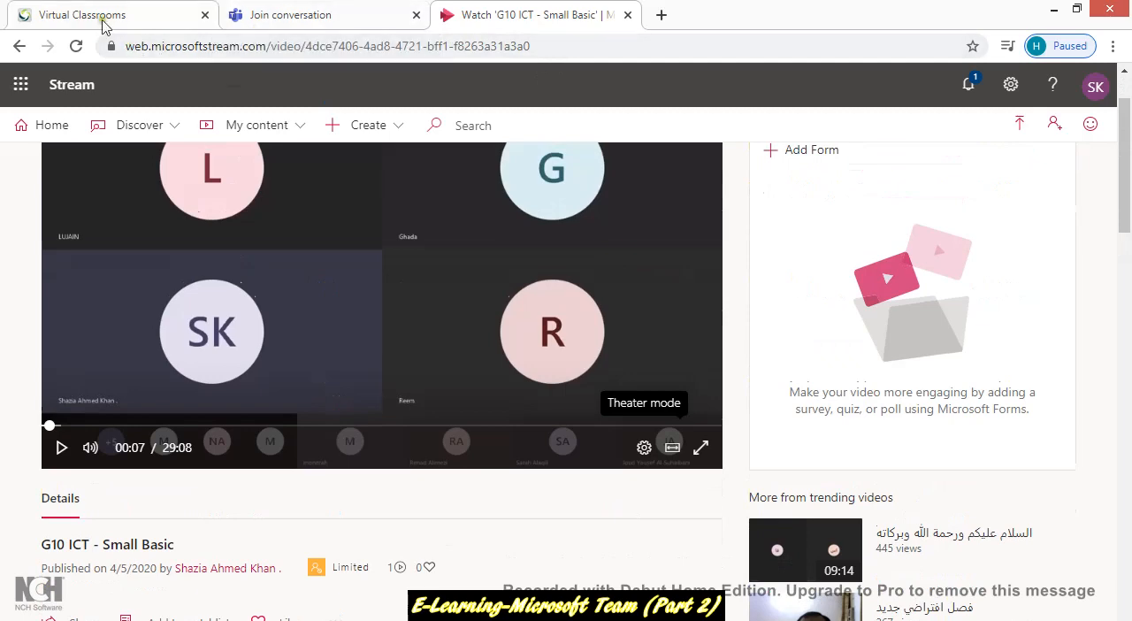
Step: Switch Classera to Rawabi INT High School Girls and manage content for Computer Grade 10
click(85, 14)
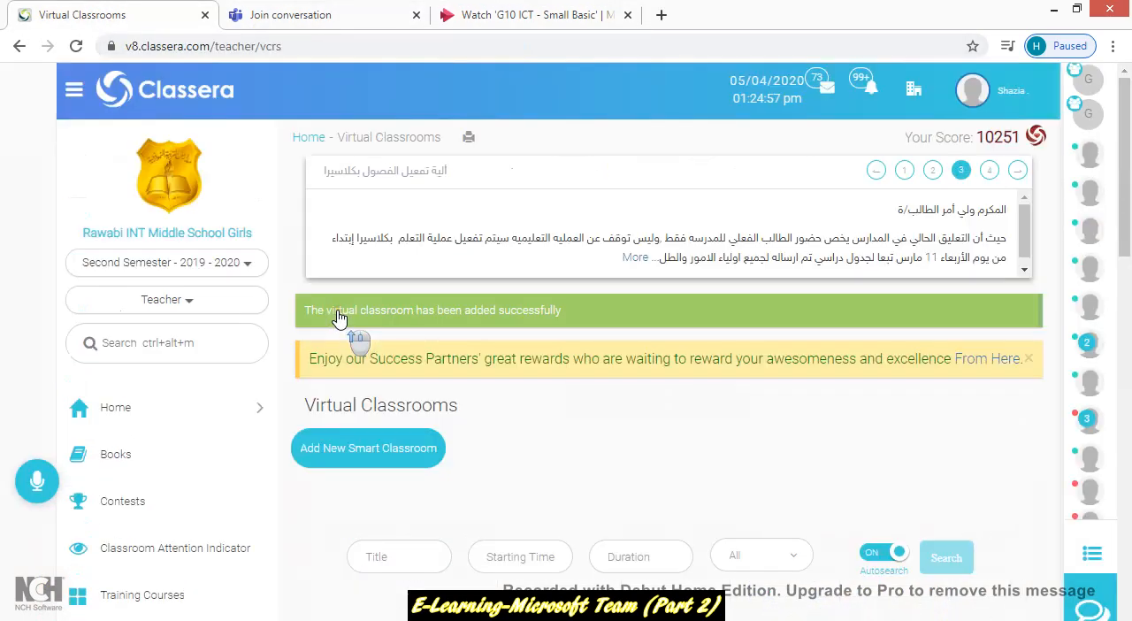
click(308, 138)
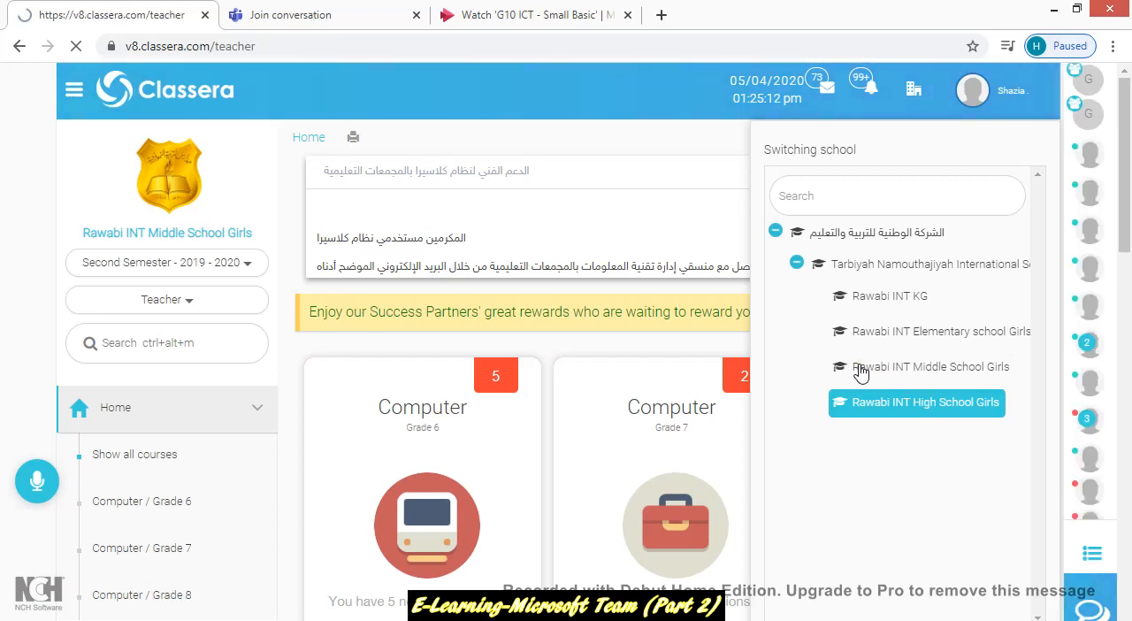
click(916, 403)
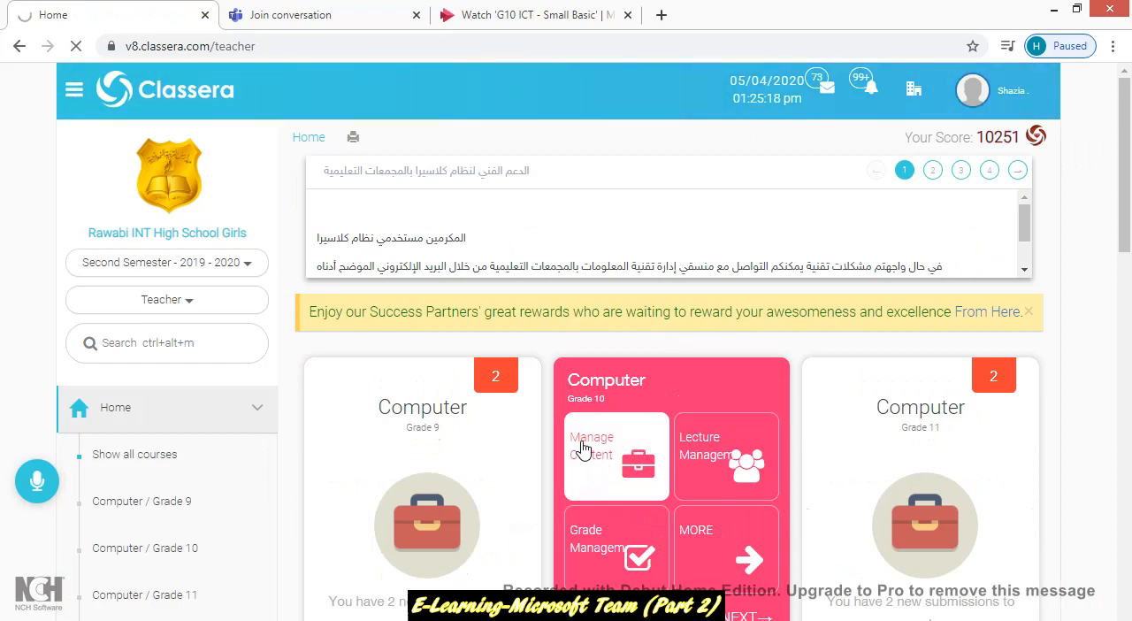
click(608, 452)
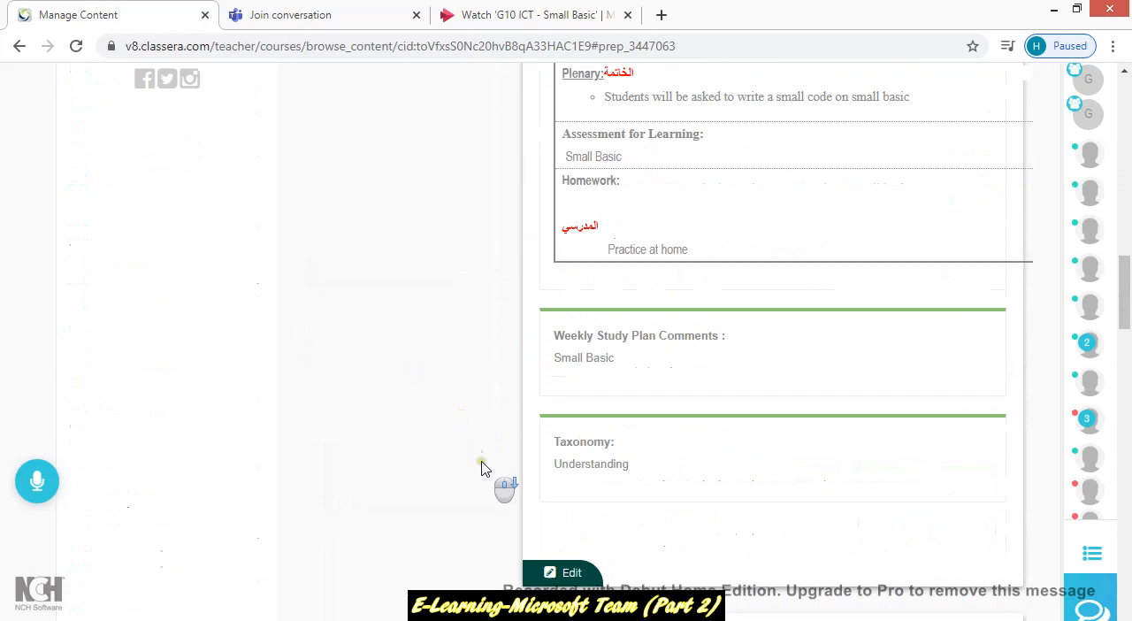
scroll(down, 3)
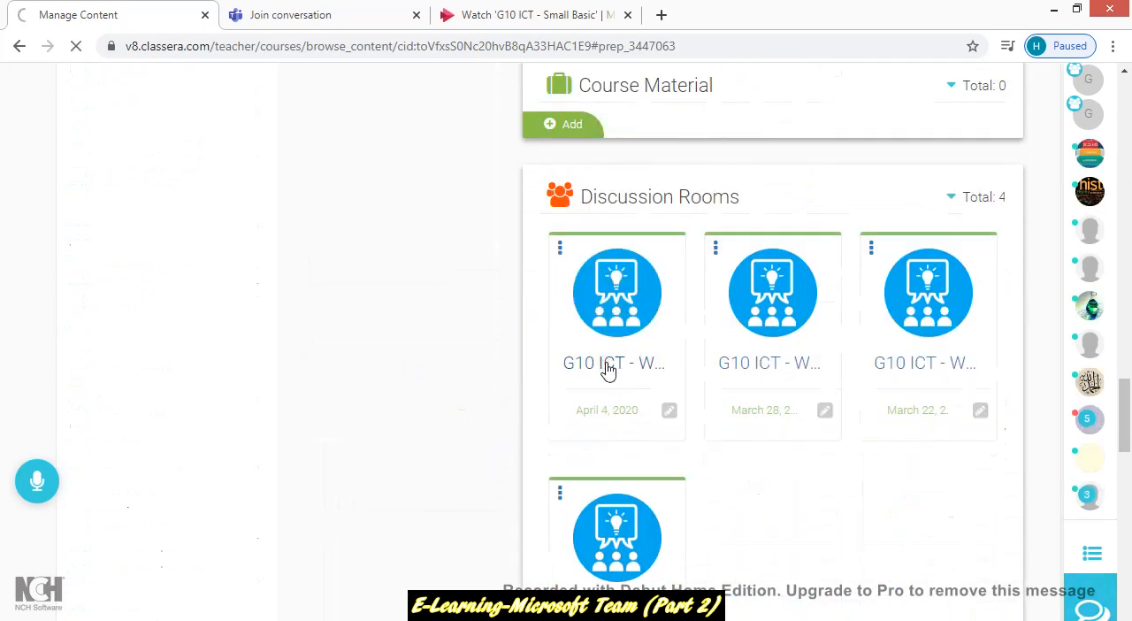
click(609, 363)
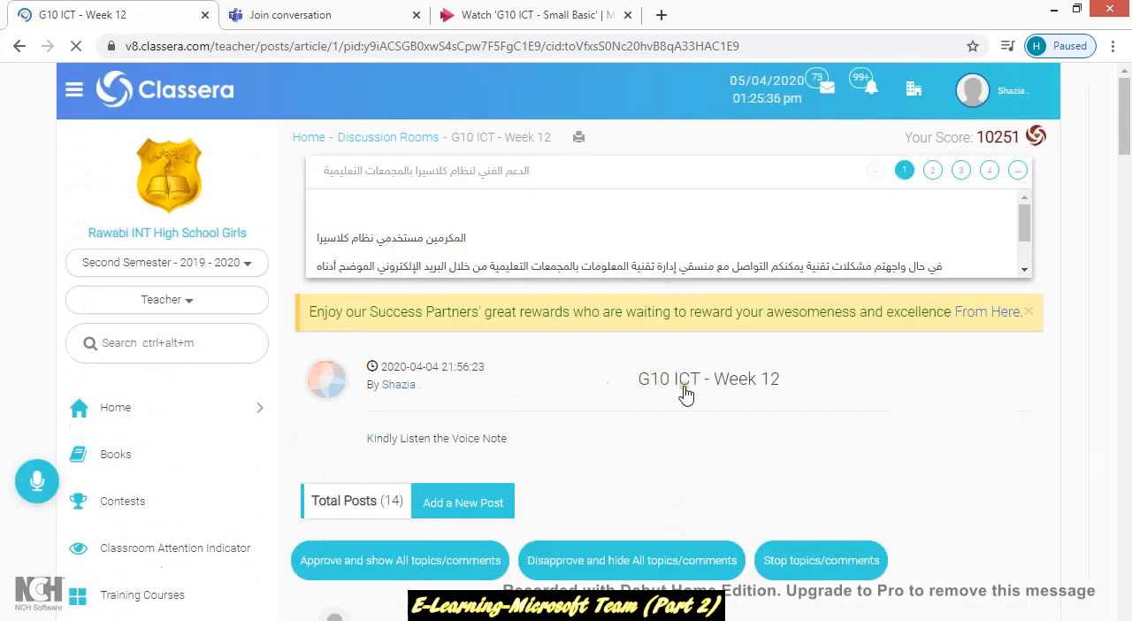
scroll(down, 3)
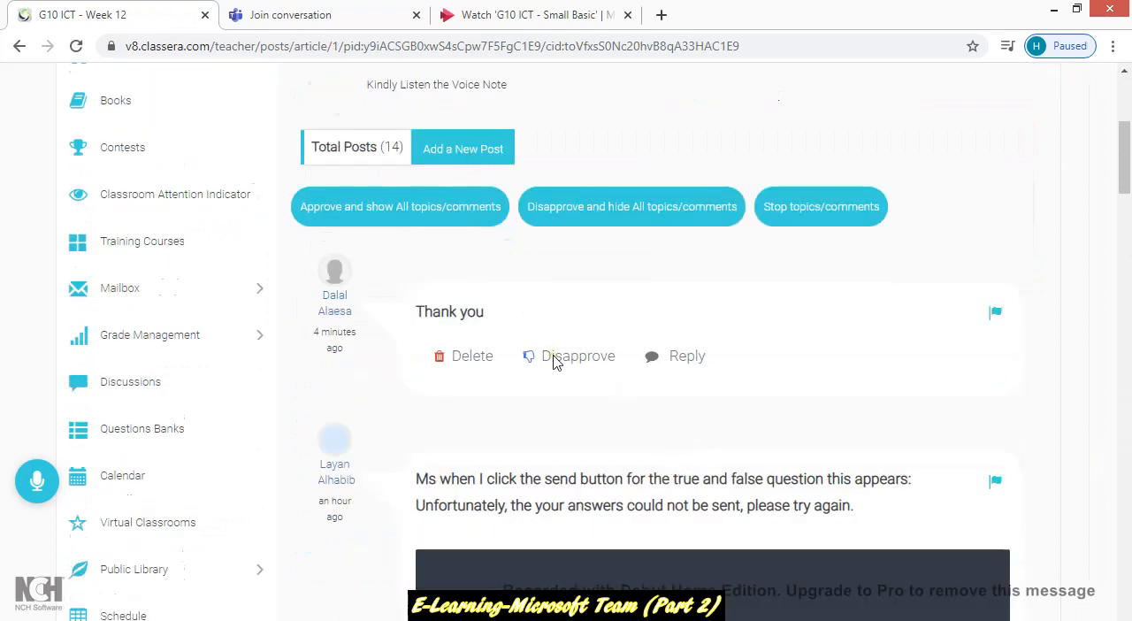
mouse_move(527, 315)
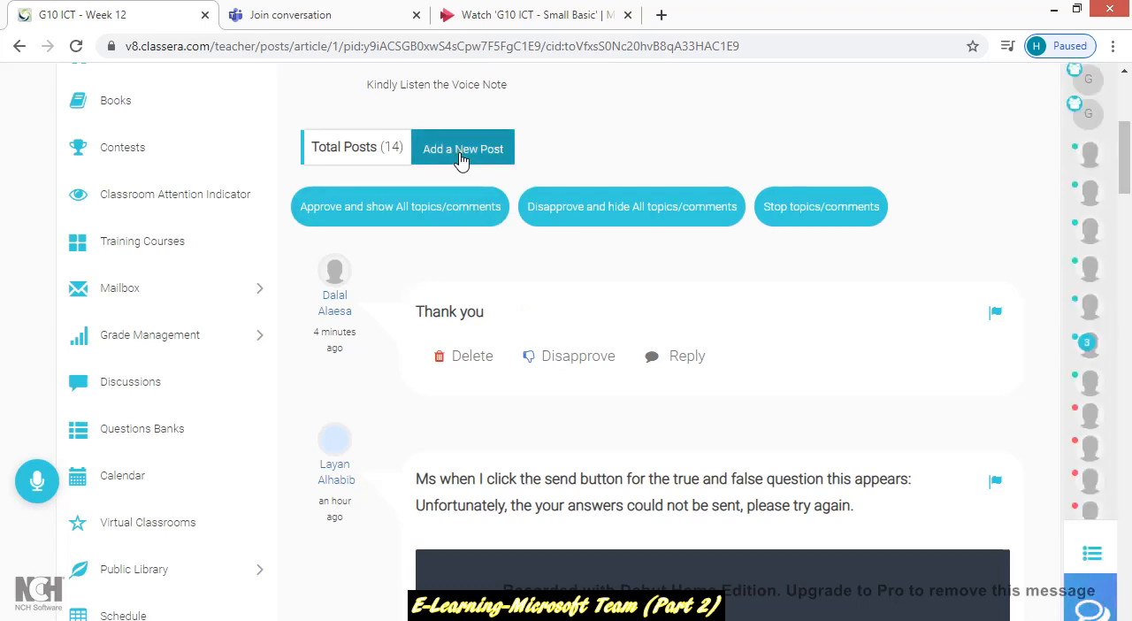
mouse_move(467, 145)
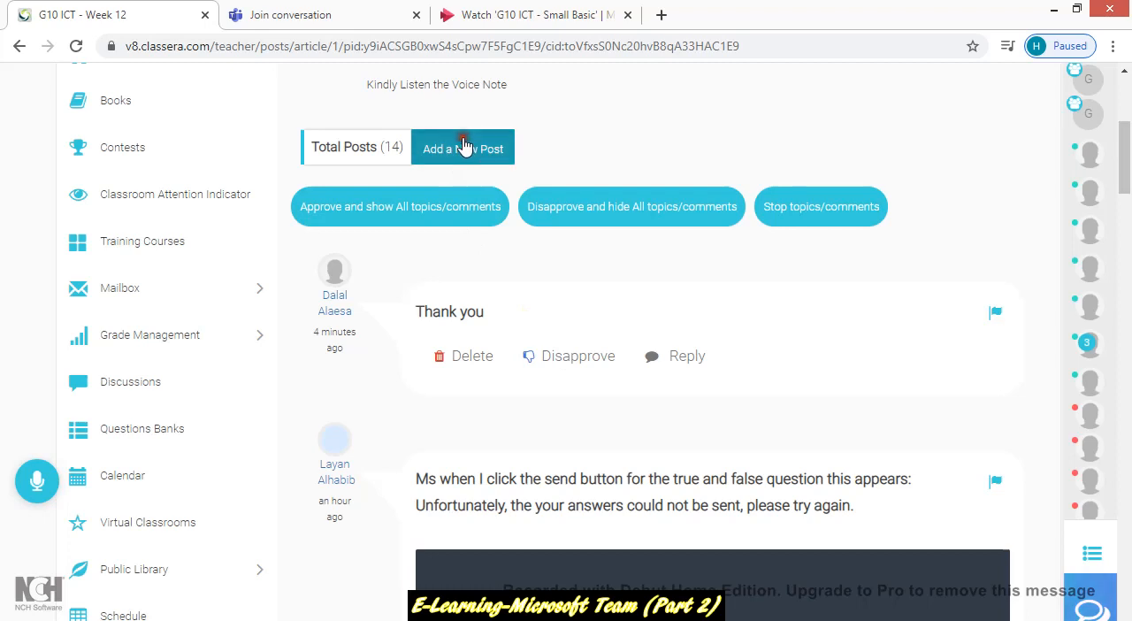
click(464, 148)
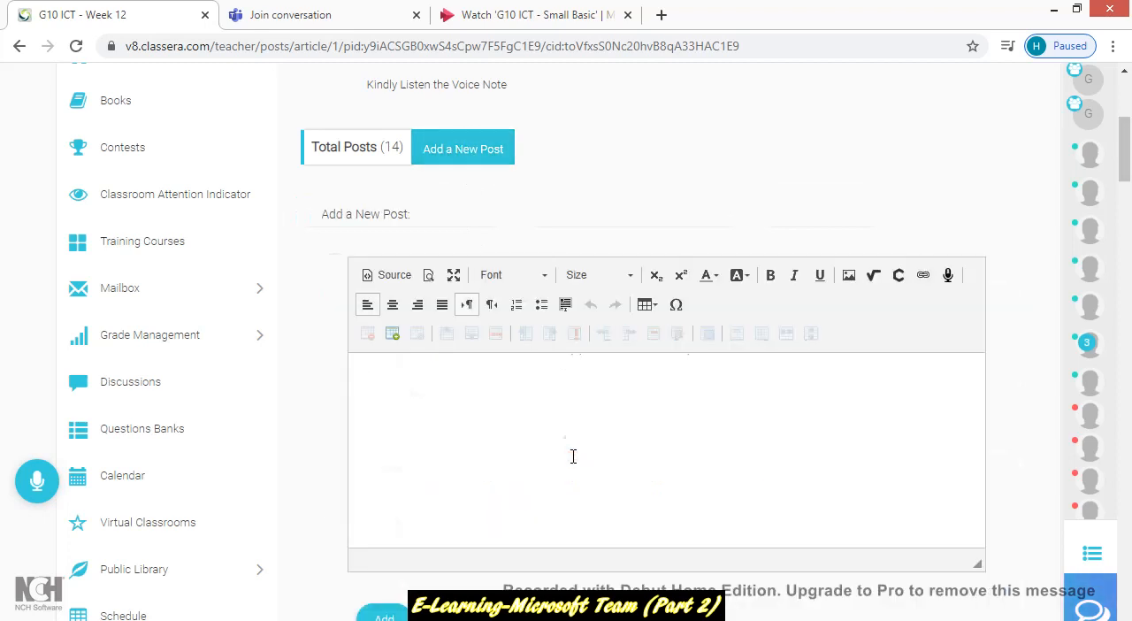
text(https://web.microsoftstream.com/video/4dce7406-4ad8-4721-bff1-f8263a31a3a0)
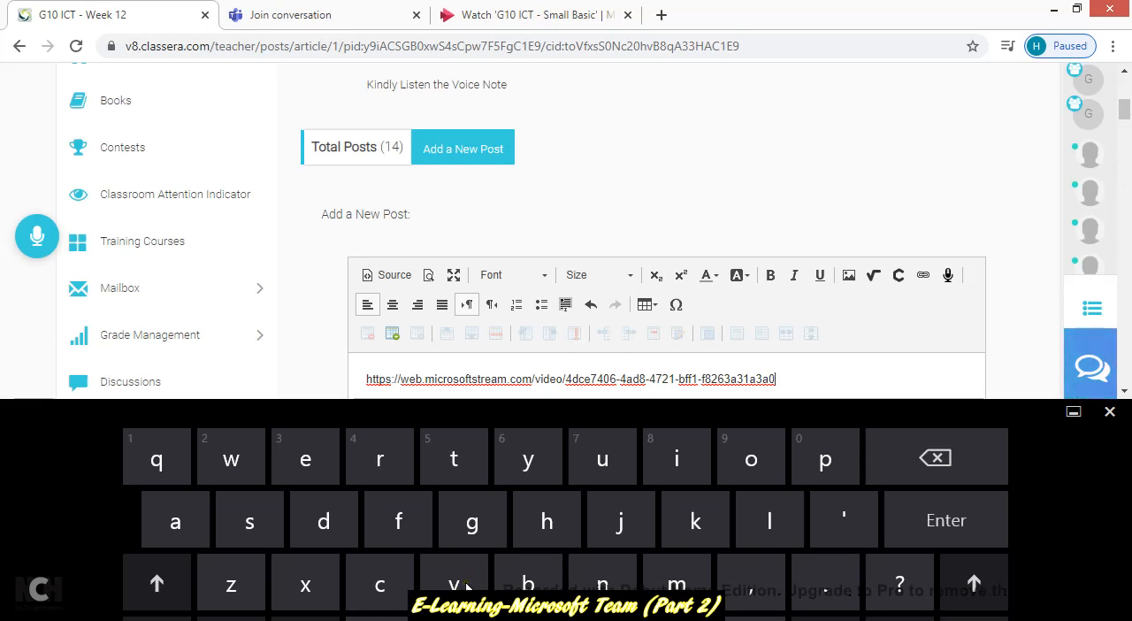
mouse_move(939, 467)
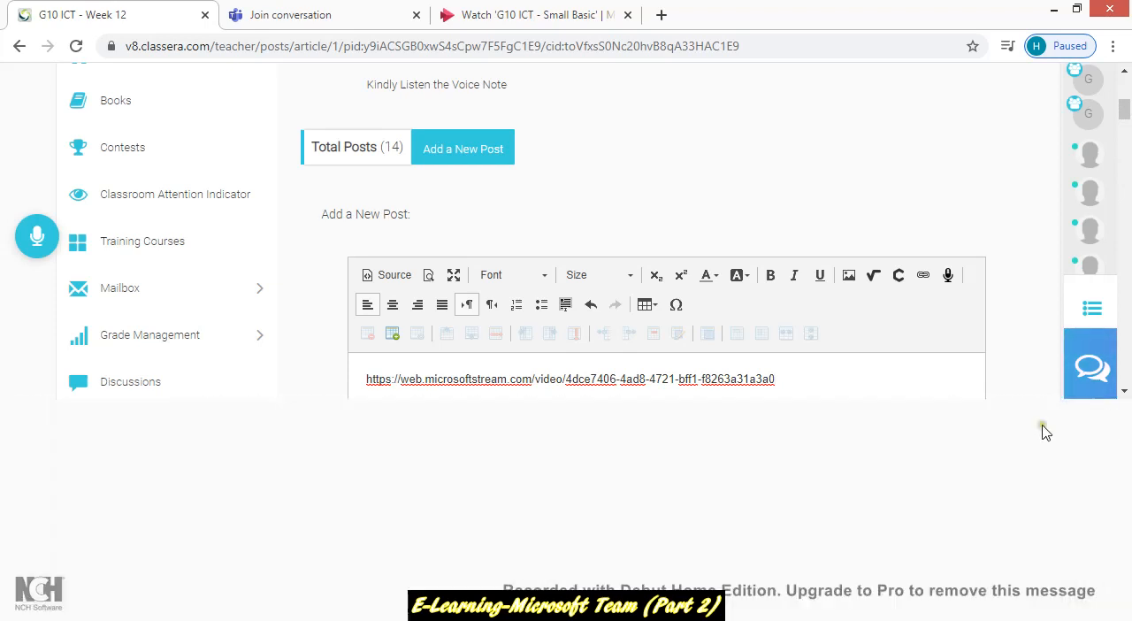
scroll(down, 3)
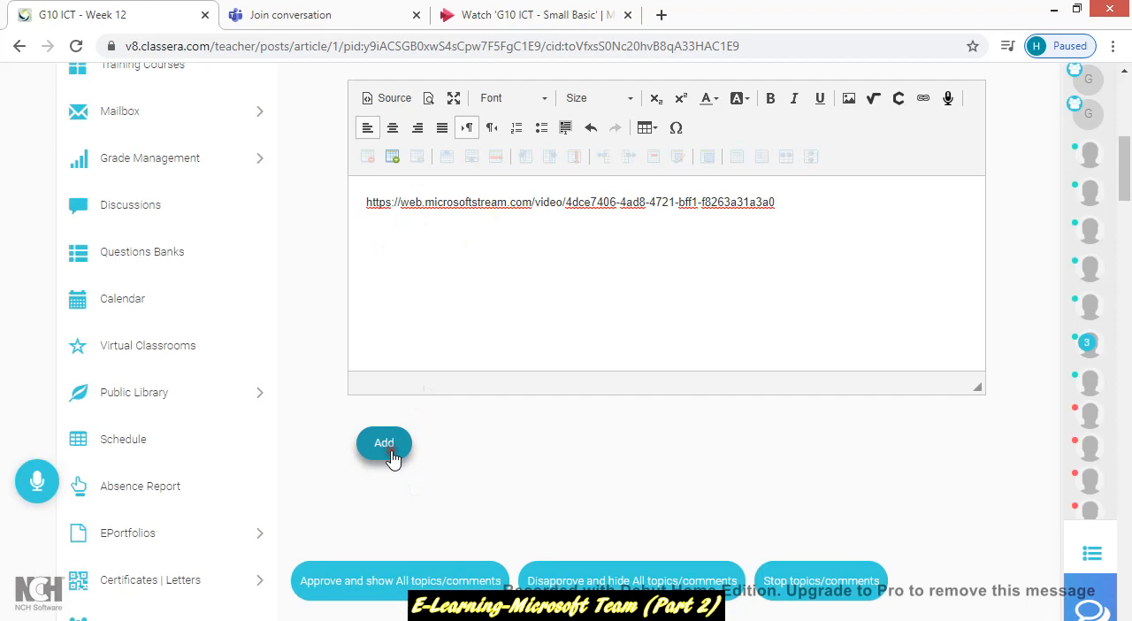
click(383, 442)
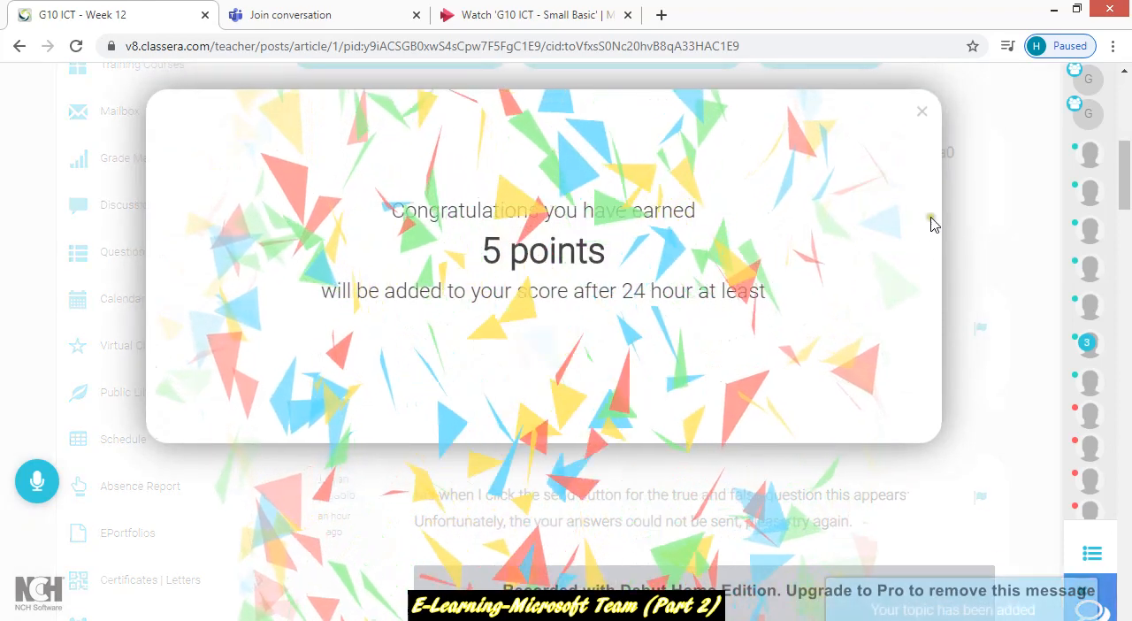
Step: Dismiss the points popup, follow the posted Stream link to verify it, and return to Week 12
click(922, 110)
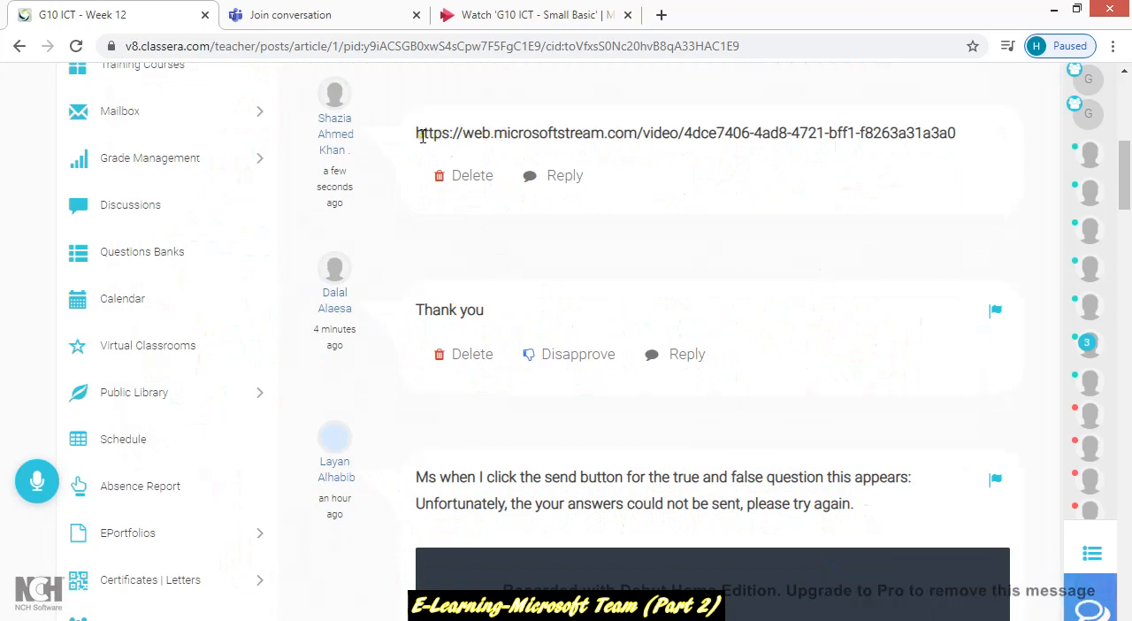
drag(416, 133, 955, 132)
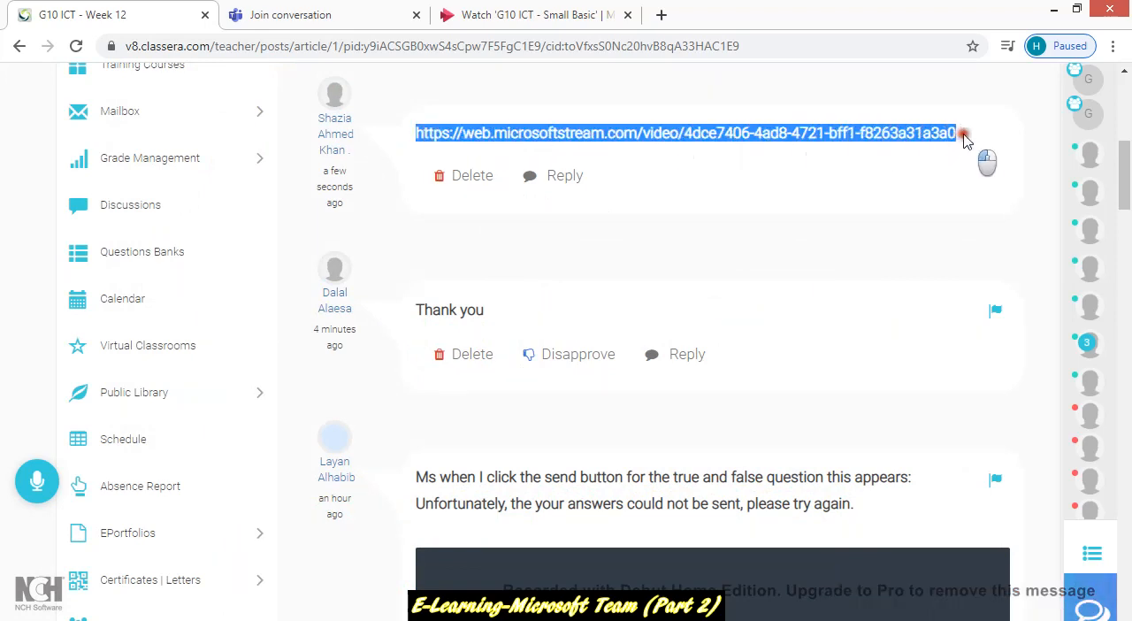
right_click(966, 138)
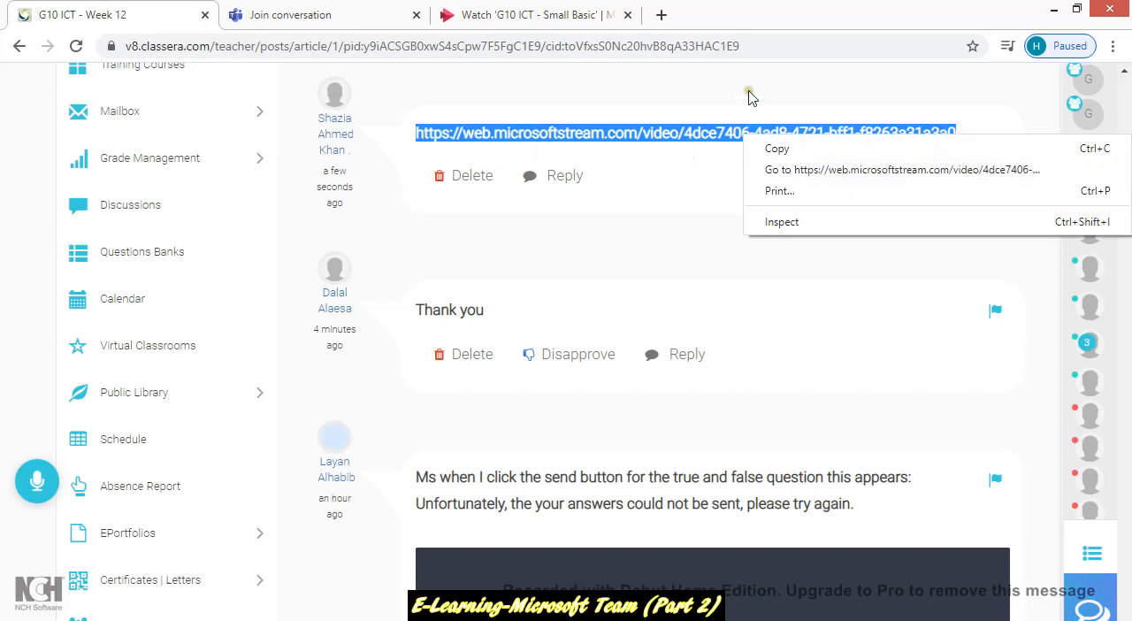
click(902, 170)
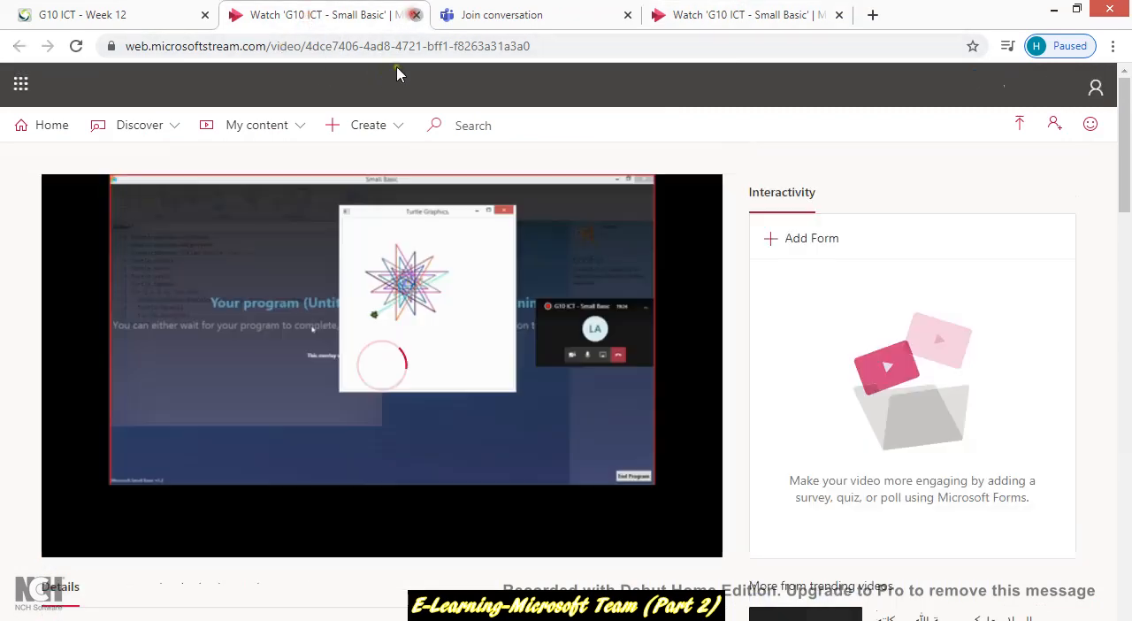
click(531, 14)
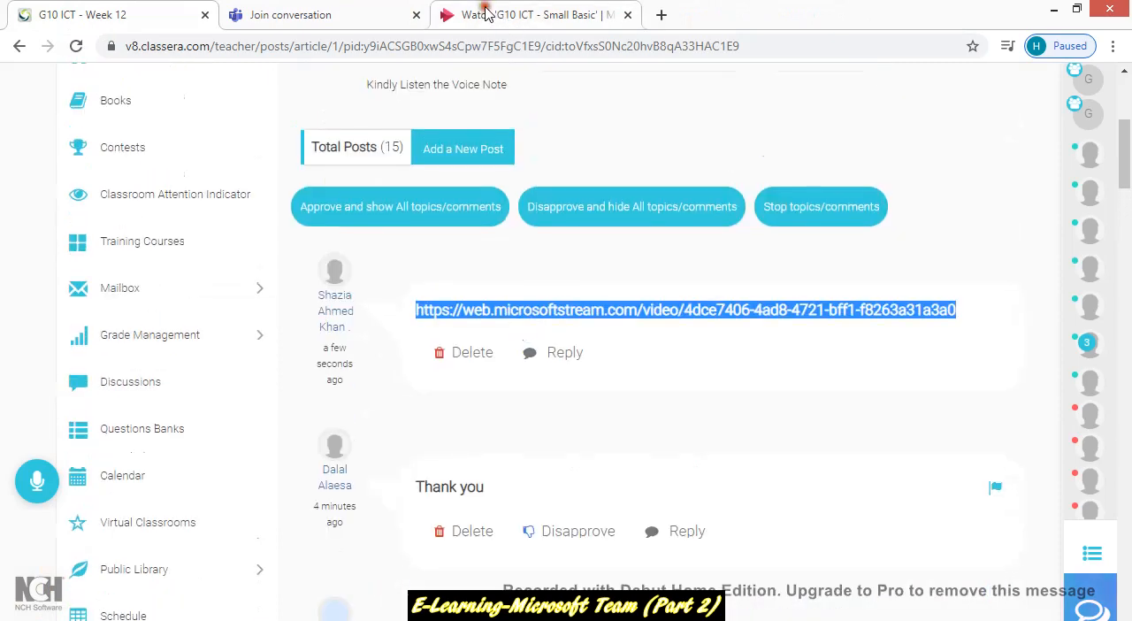
Step: View the G10 ICT - Small Basic Stream page and scroll through More from trending videos
click(521, 14)
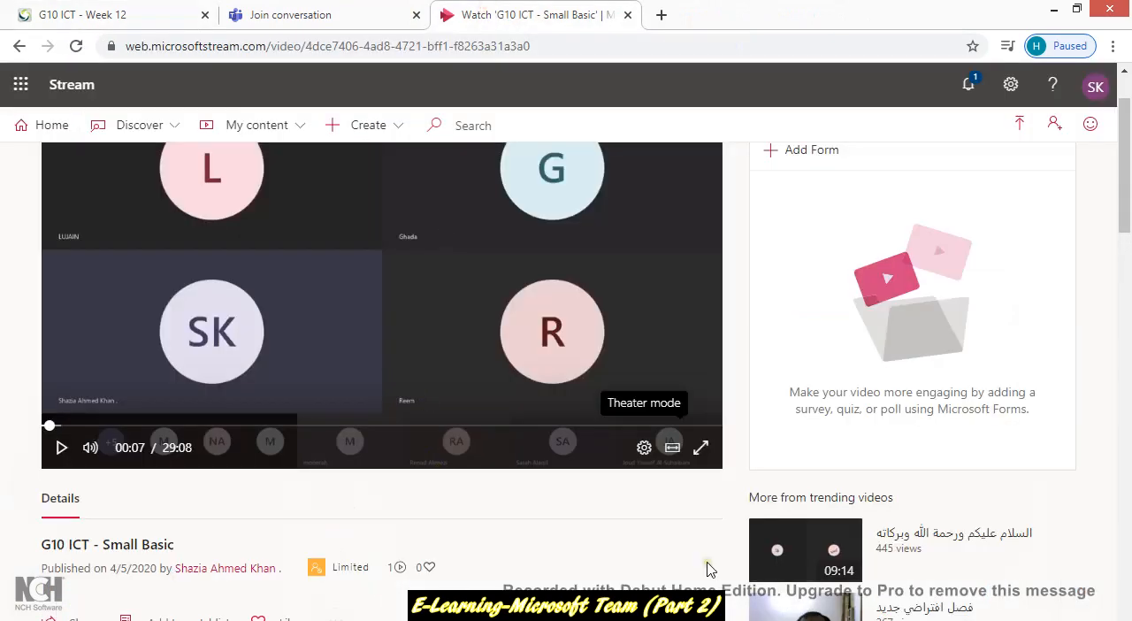
scroll(down, 3)
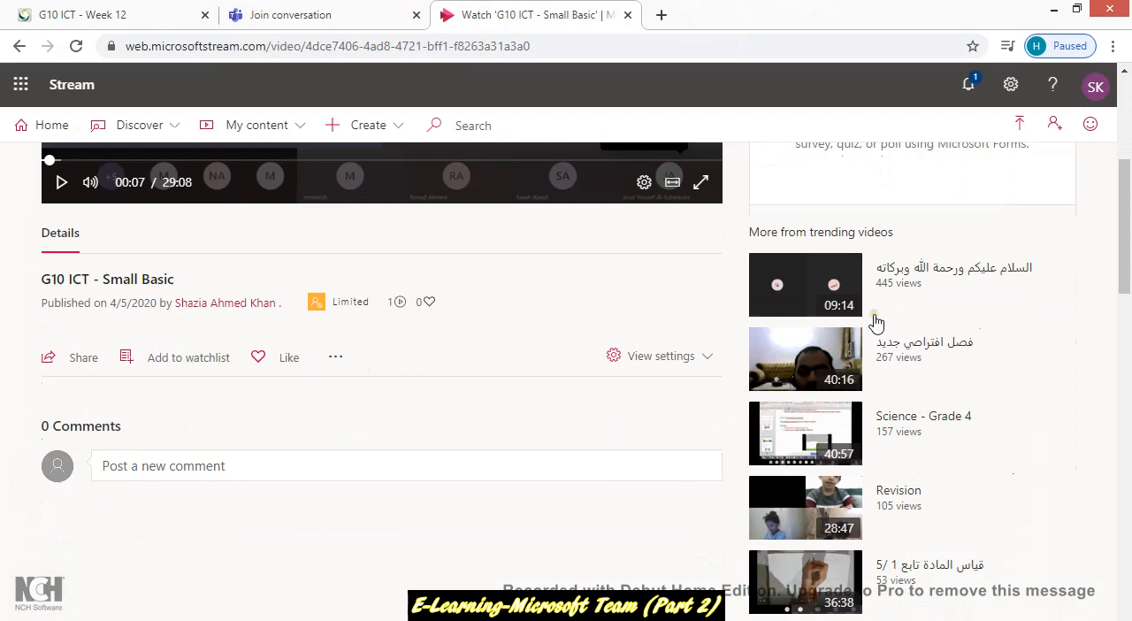
scroll(down, 3)
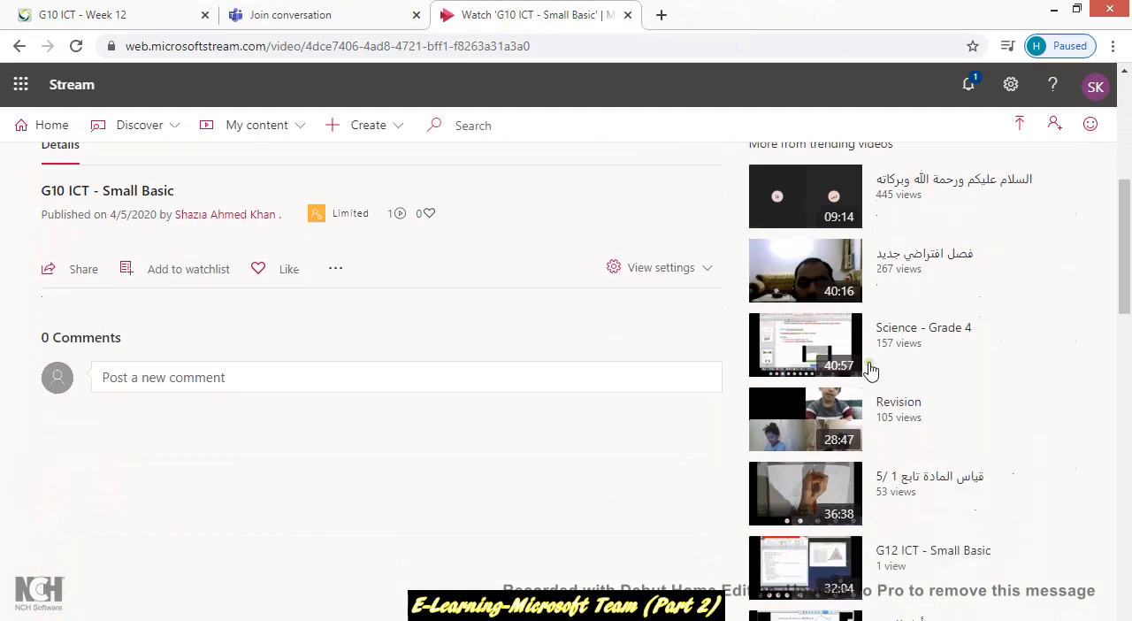
mouse_move(881, 370)
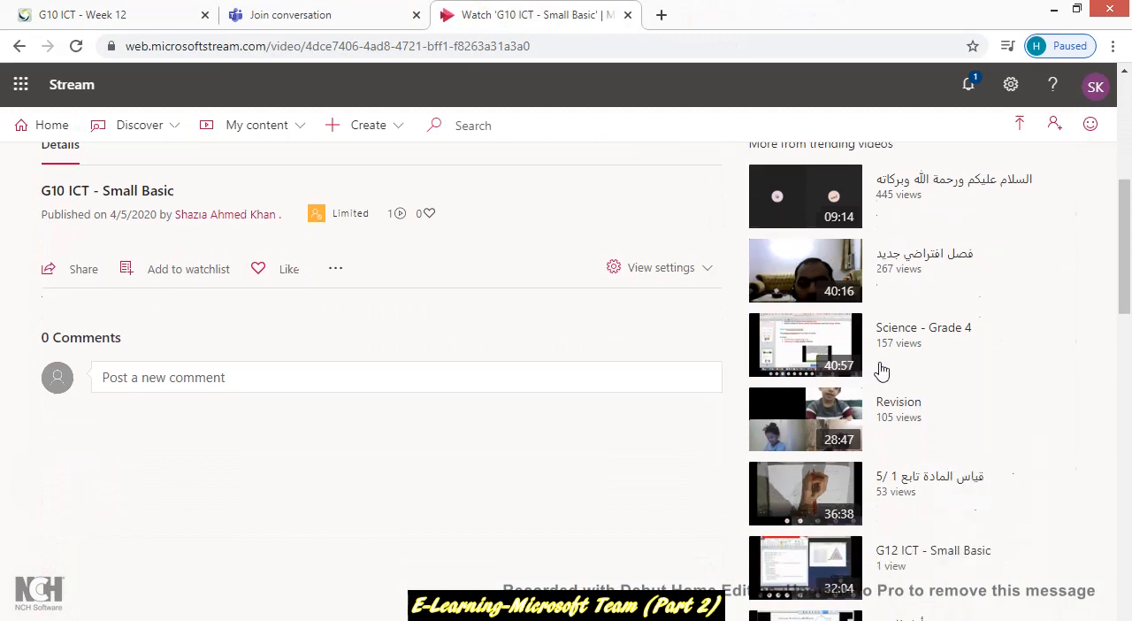
scroll(down, 3)
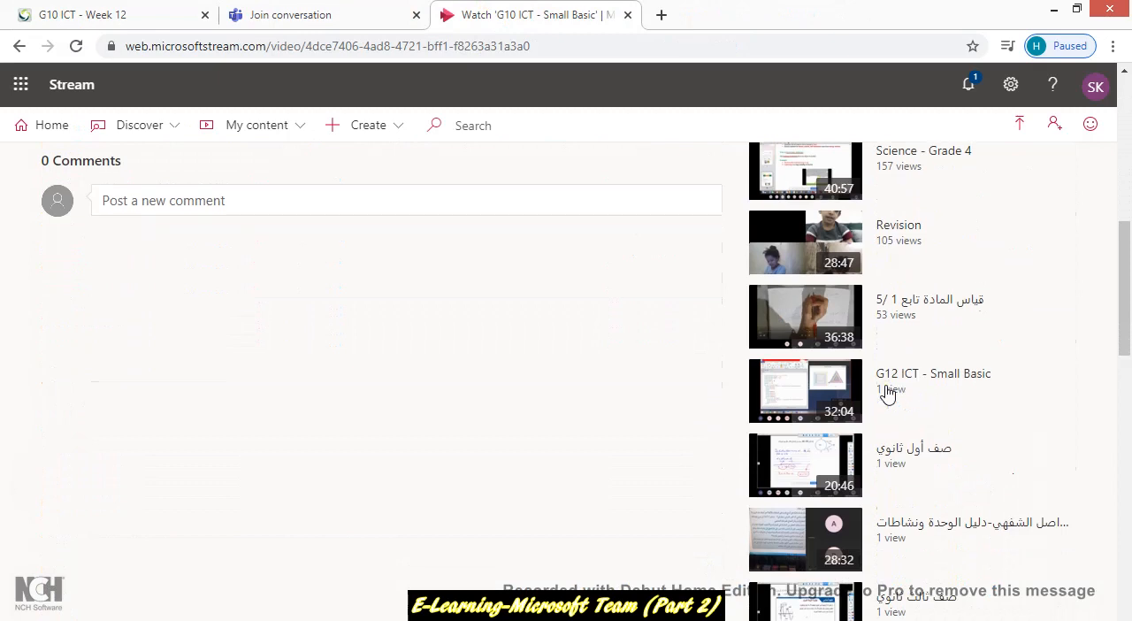
scroll(down, 3)
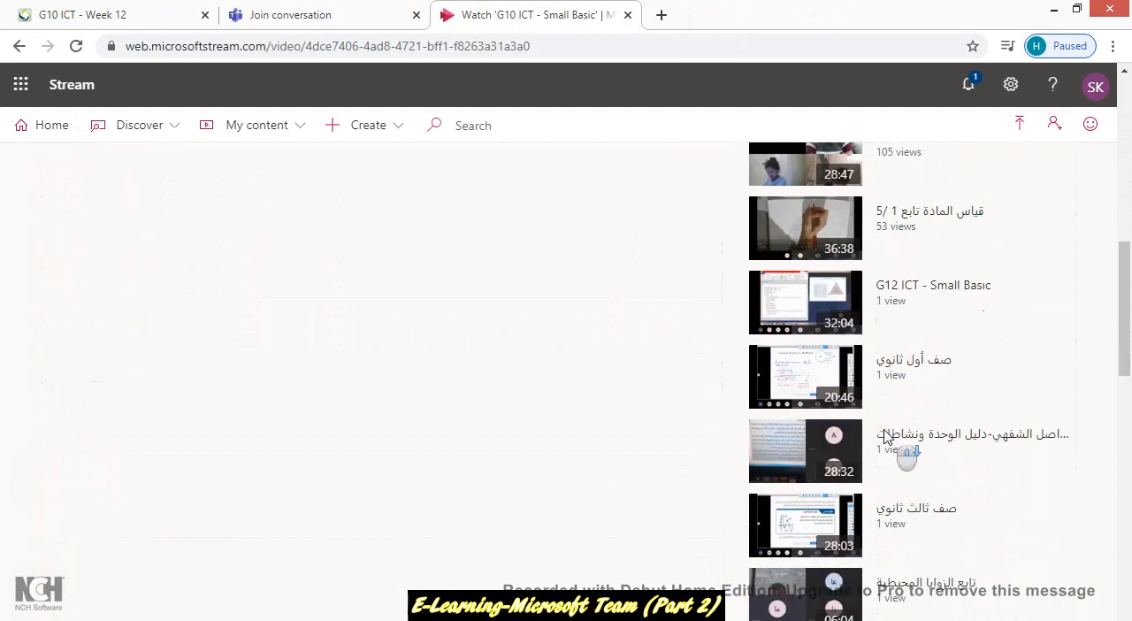
mouse_move(897, 412)
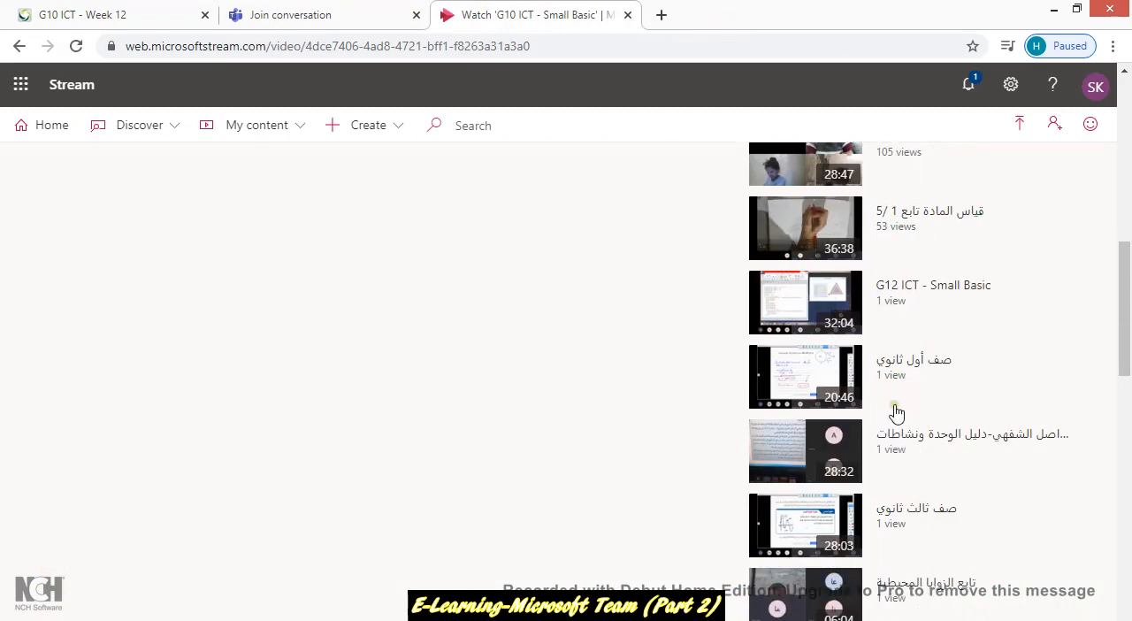
scroll(down, 3)
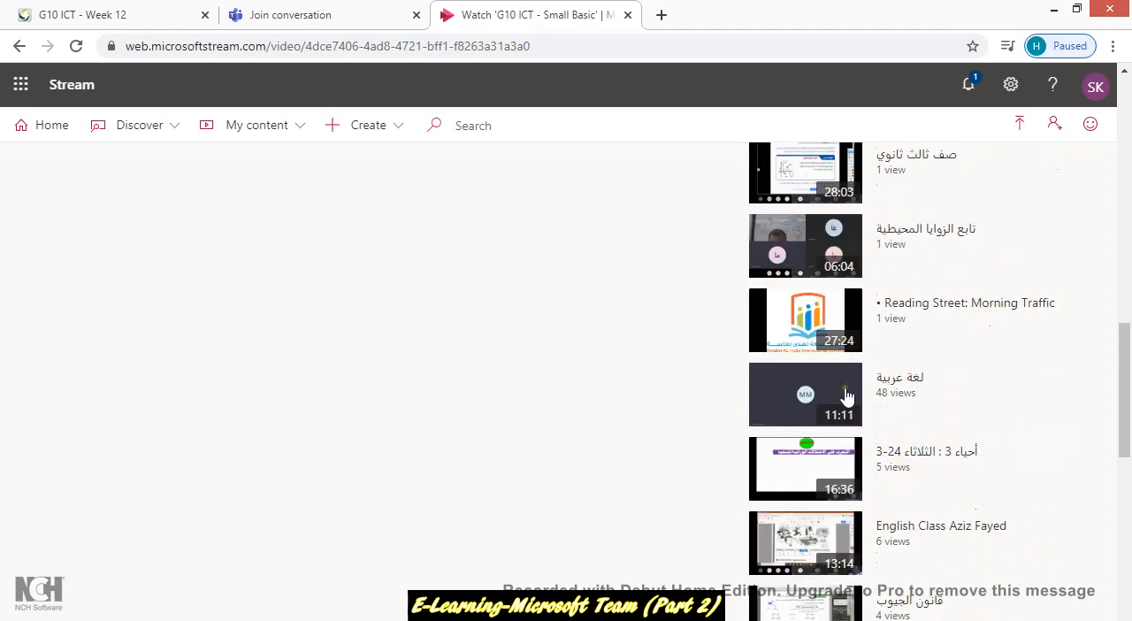
scroll(down, 3)
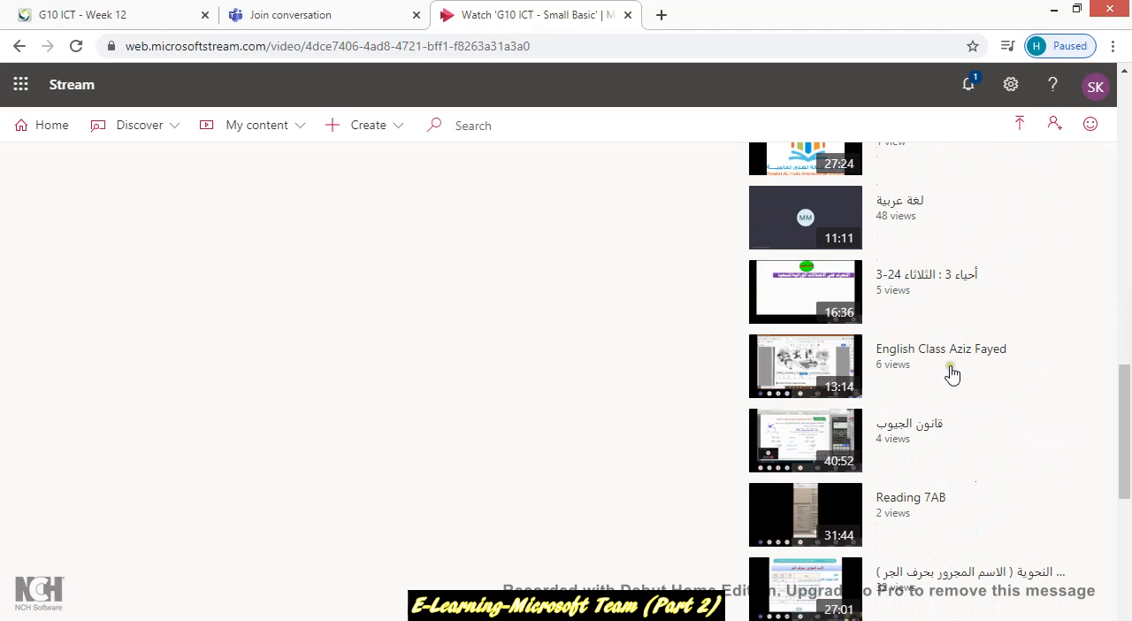
scroll(down, 3)
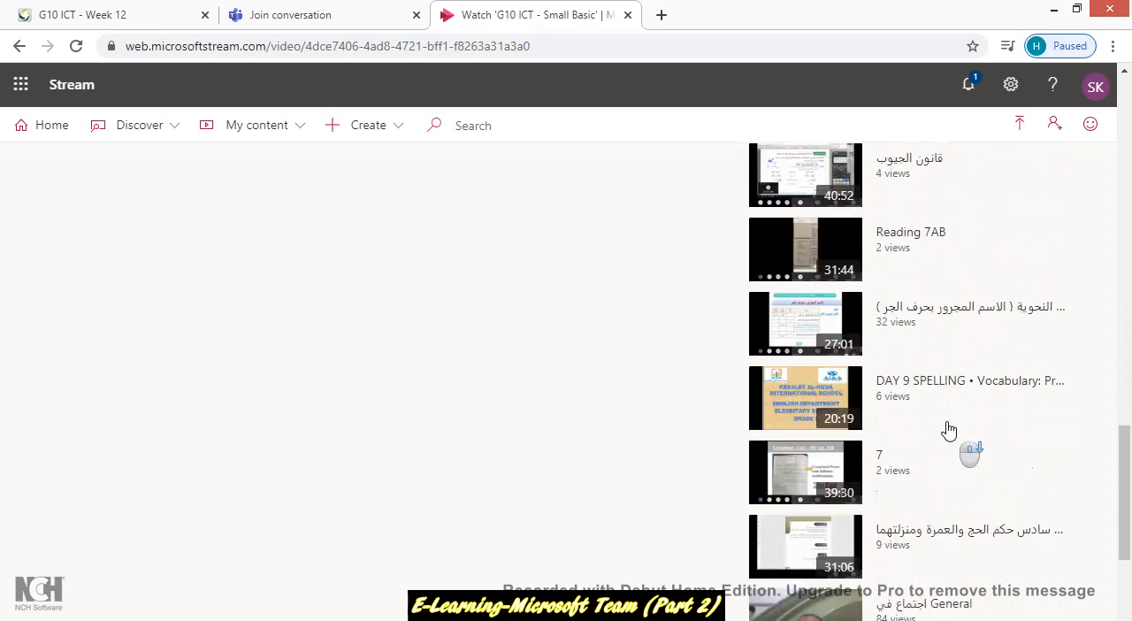
scroll(down, 3)
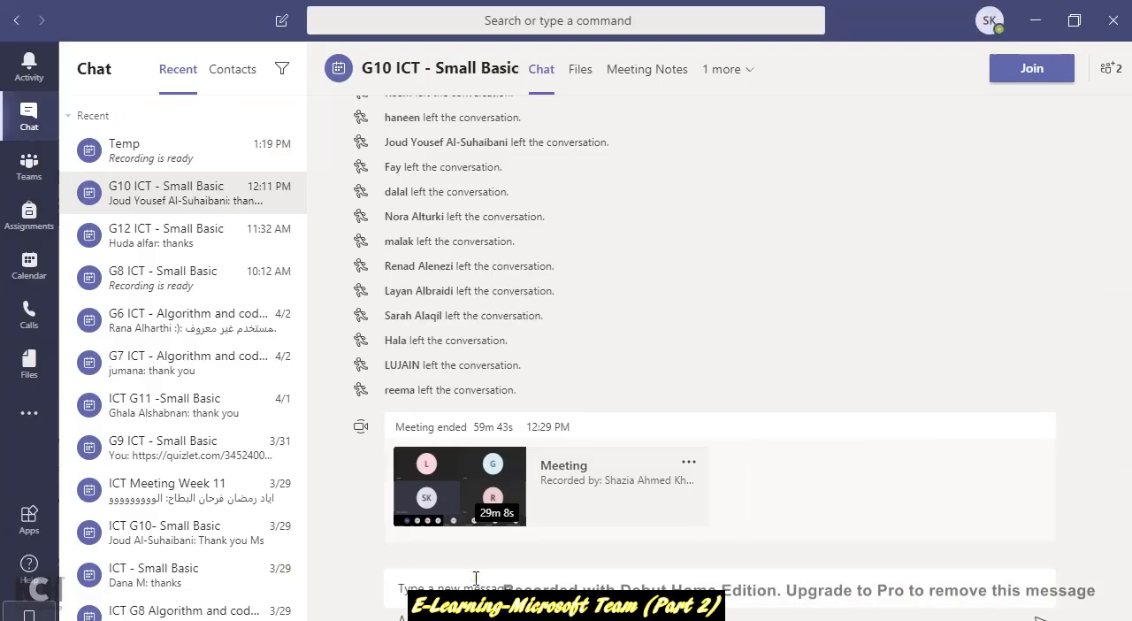
mouse_move(570, 566)
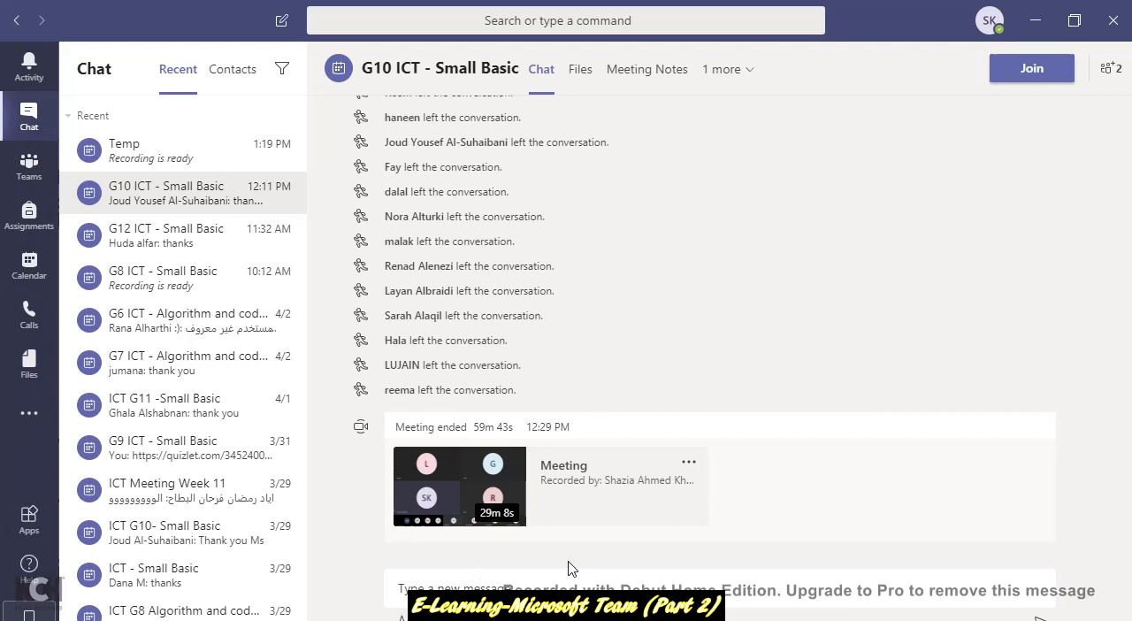
mouse_move(628, 531)
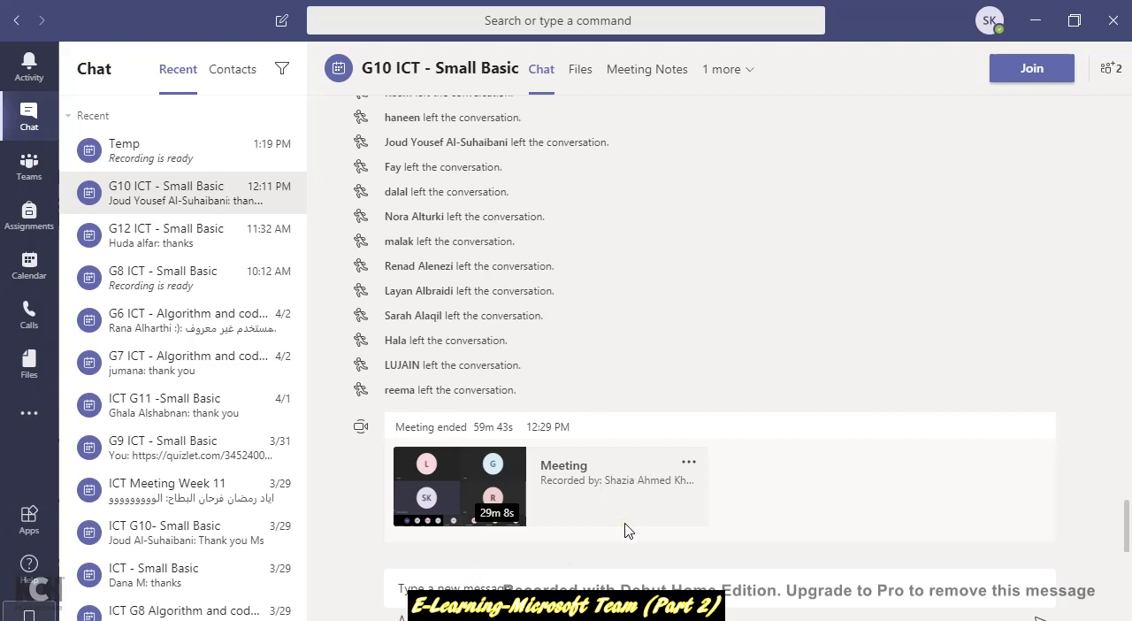
mouse_move(177, 187)
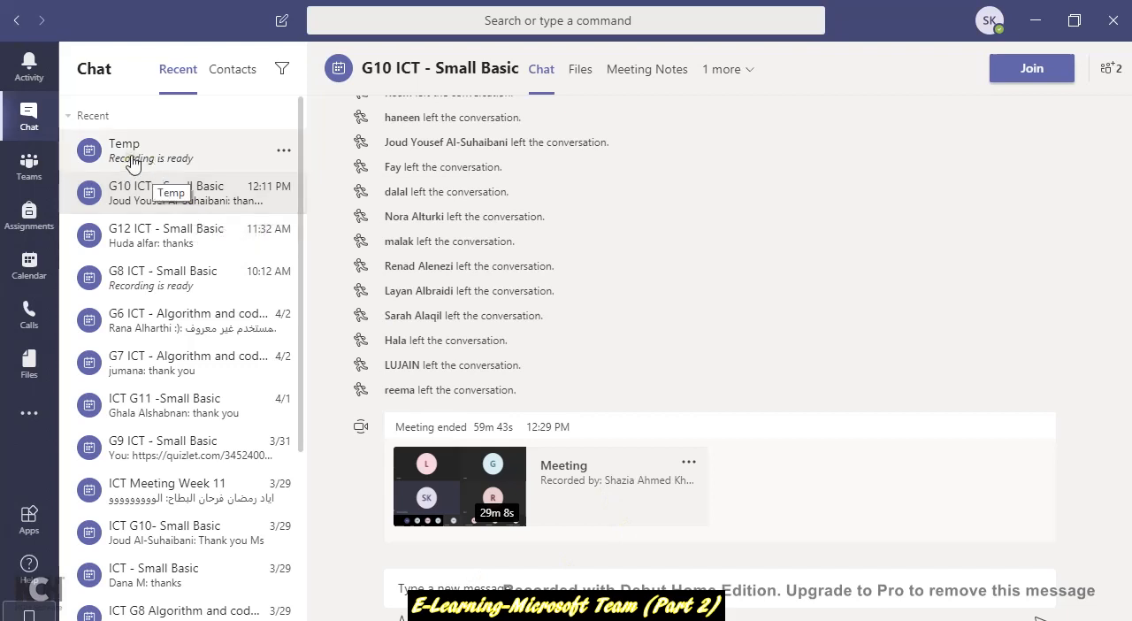
mouse_move(156, 162)
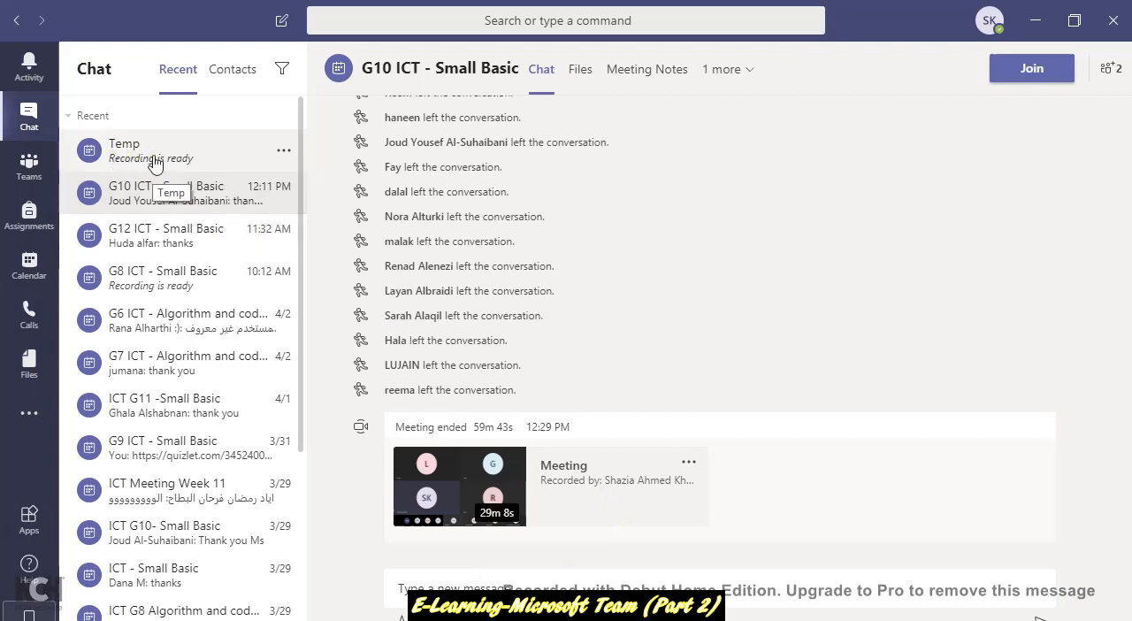
click(151, 150)
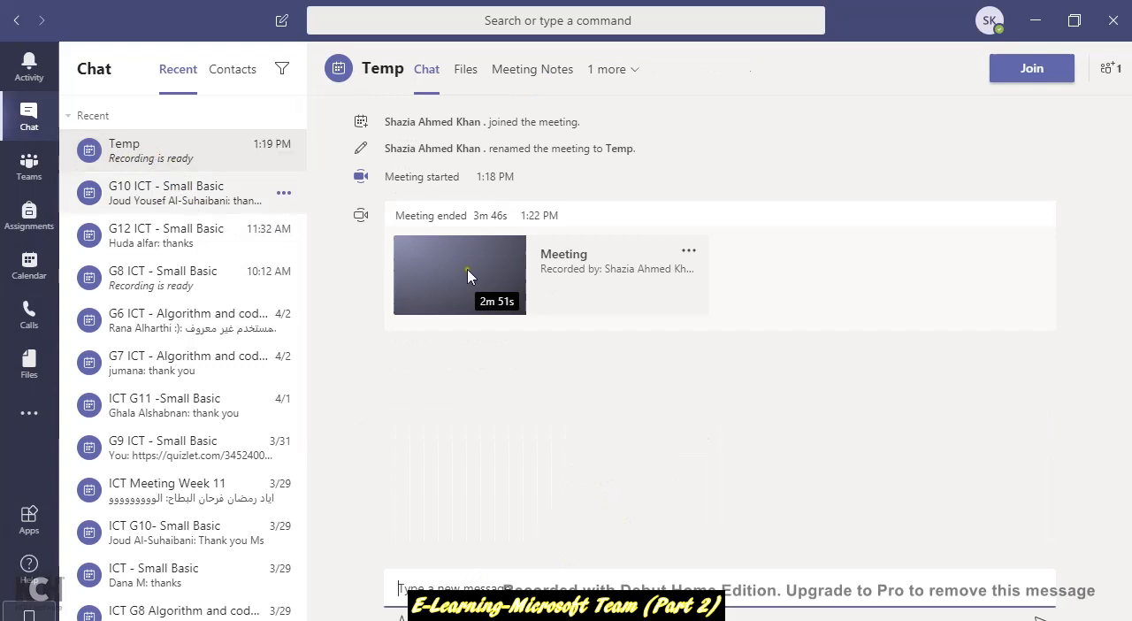
mouse_move(517, 305)
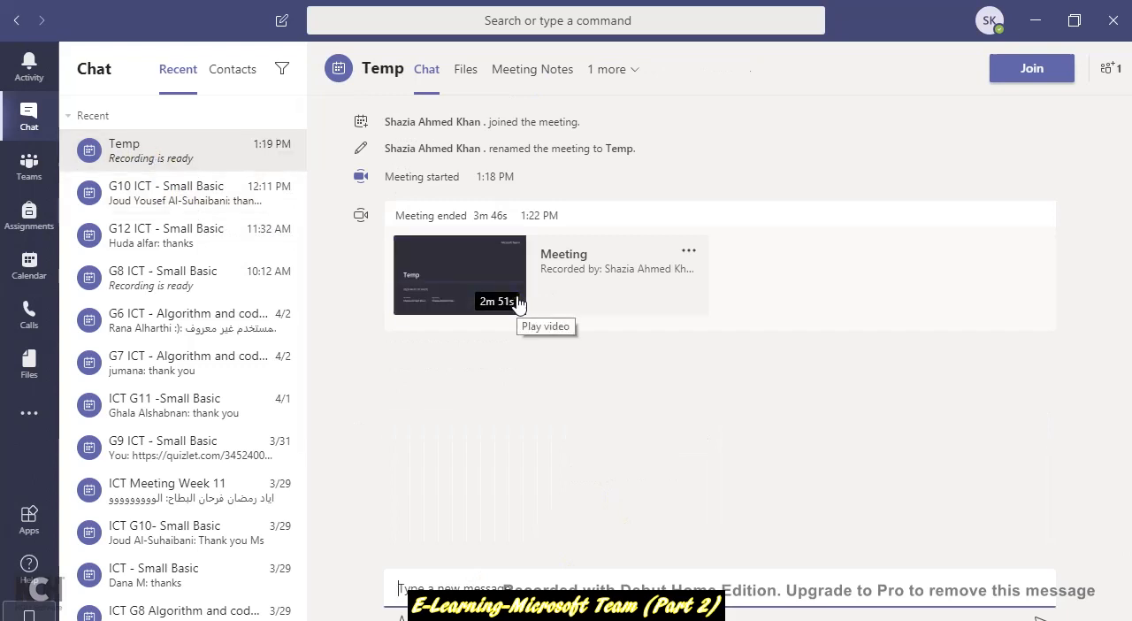
mouse_move(446, 281)
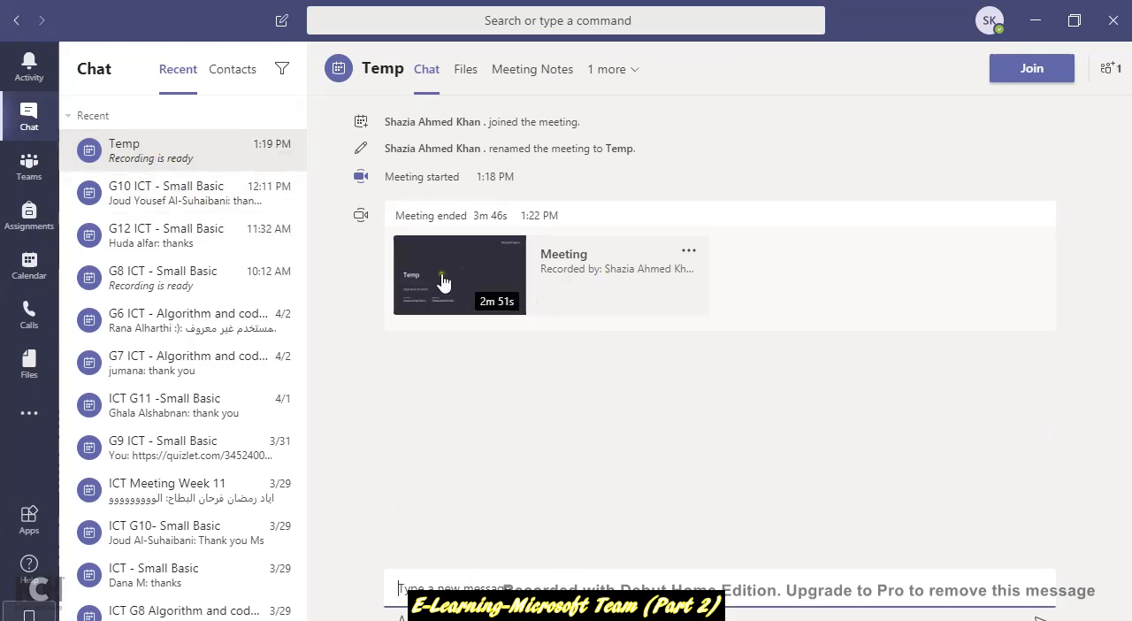
mouse_move(471, 281)
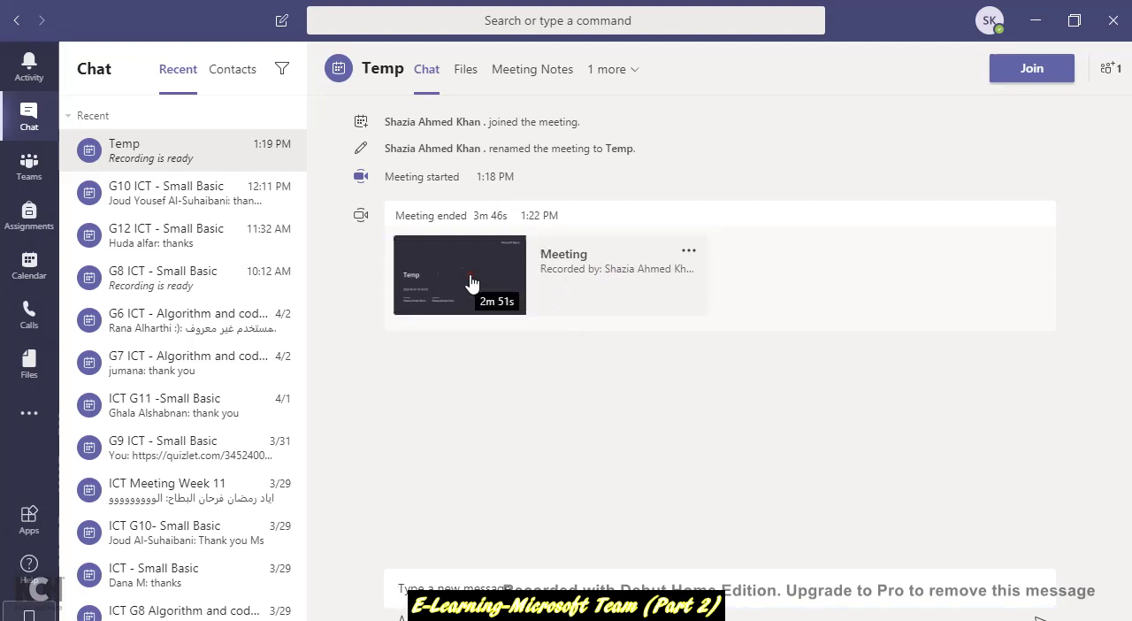
click(472, 276)
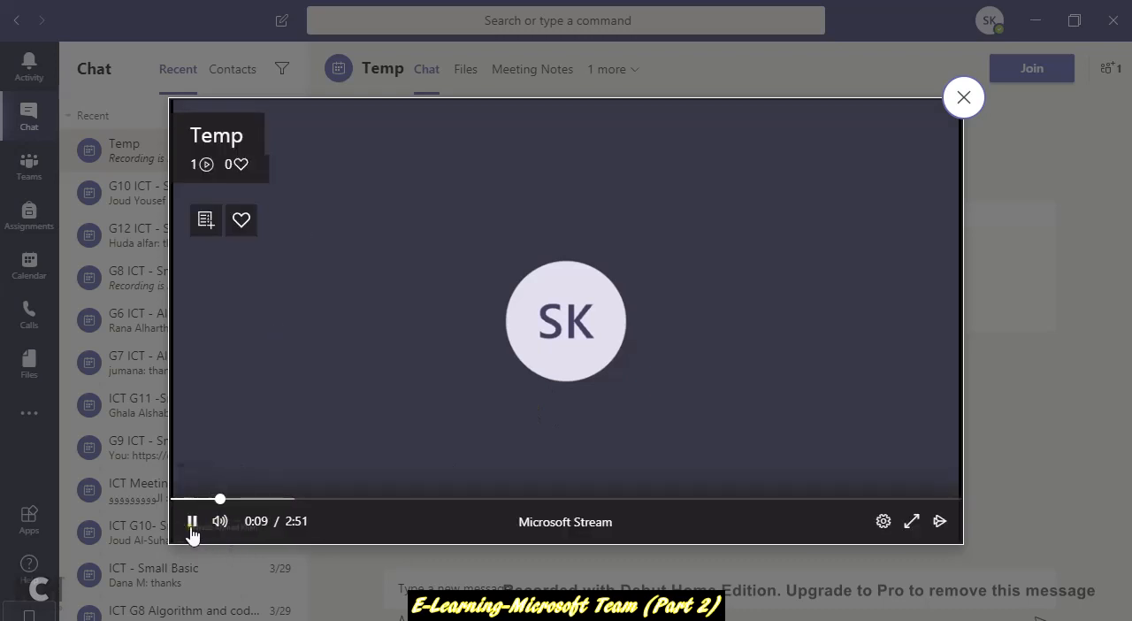
click(191, 520)
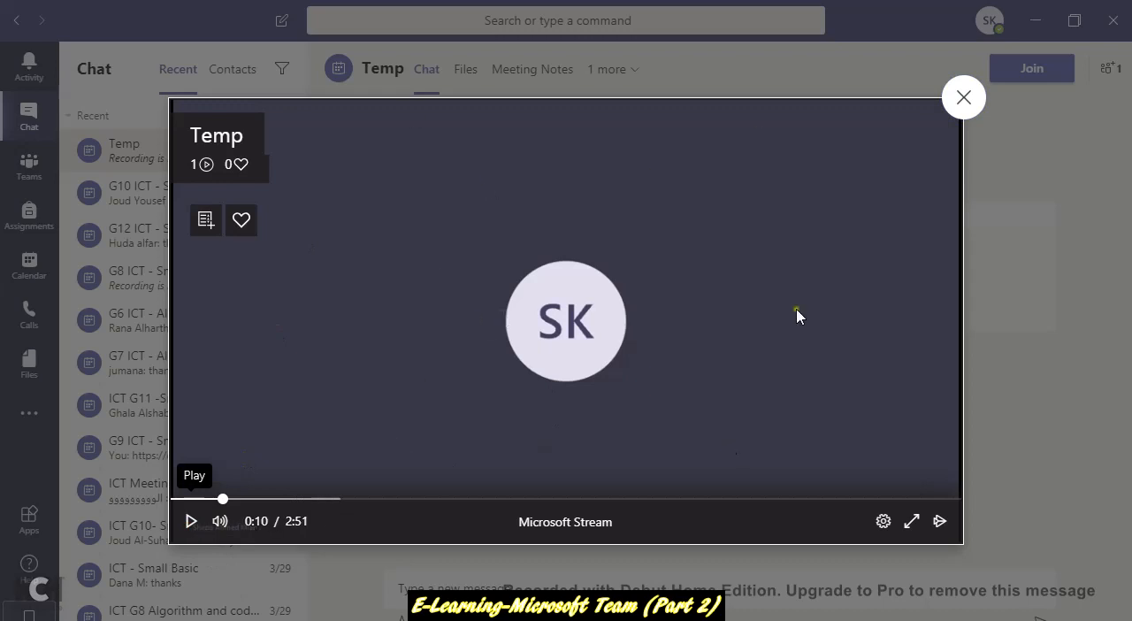
click(963, 97)
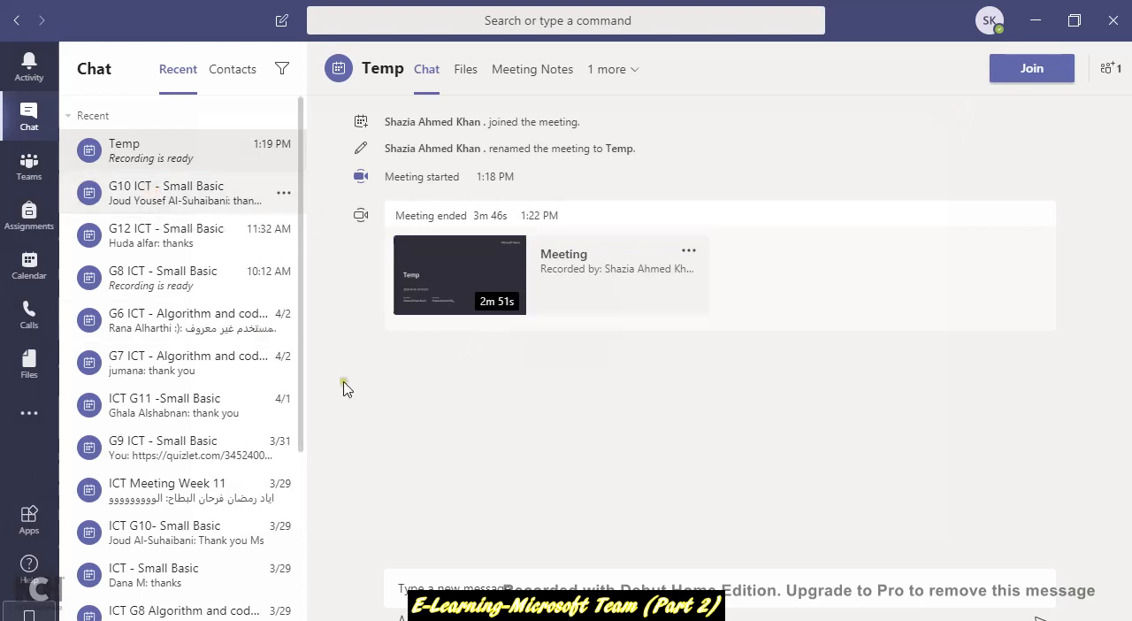
Step: Scroll through the G10 ICT - Small Basic chat messages, then switch to the G12 ICT - Small Basic chat
click(168, 193)
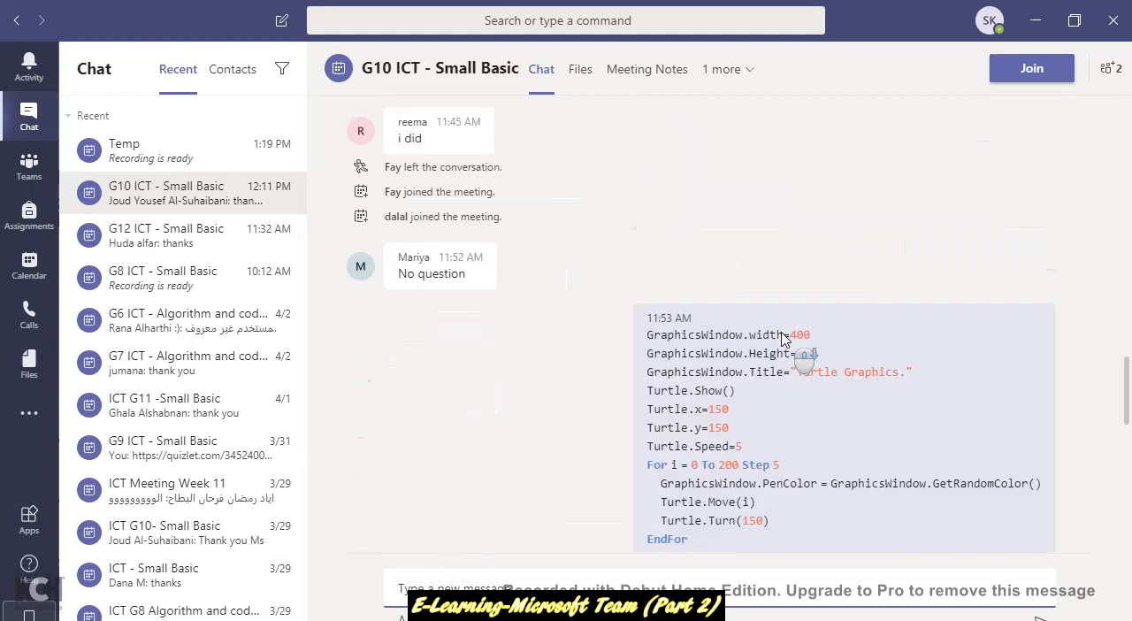
scroll(down, 3)
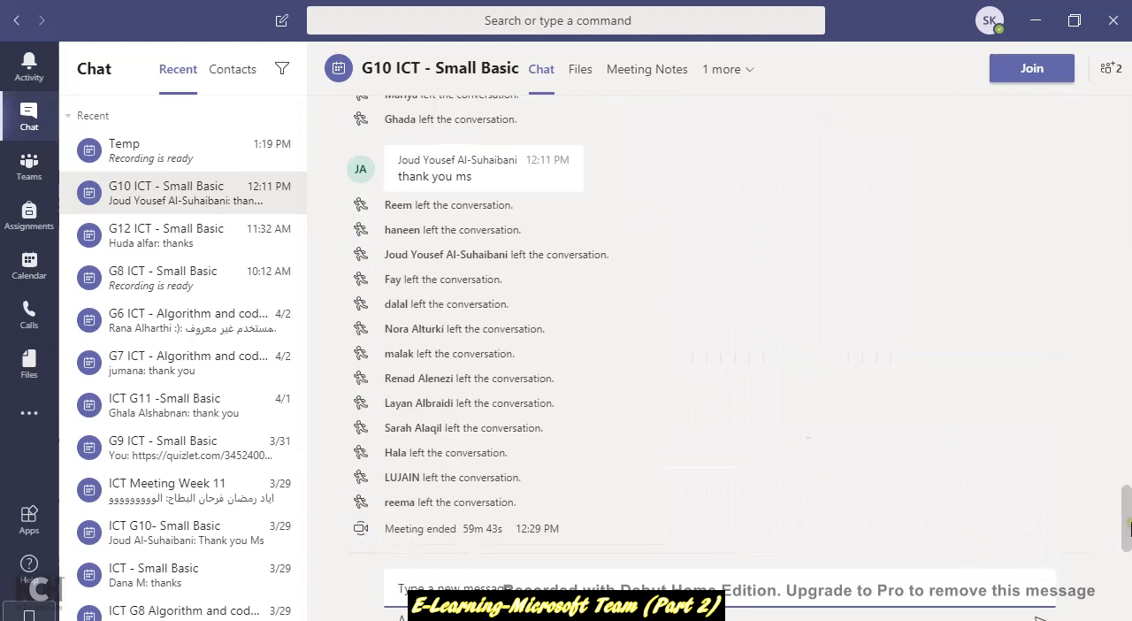
mouse_move(923, 517)
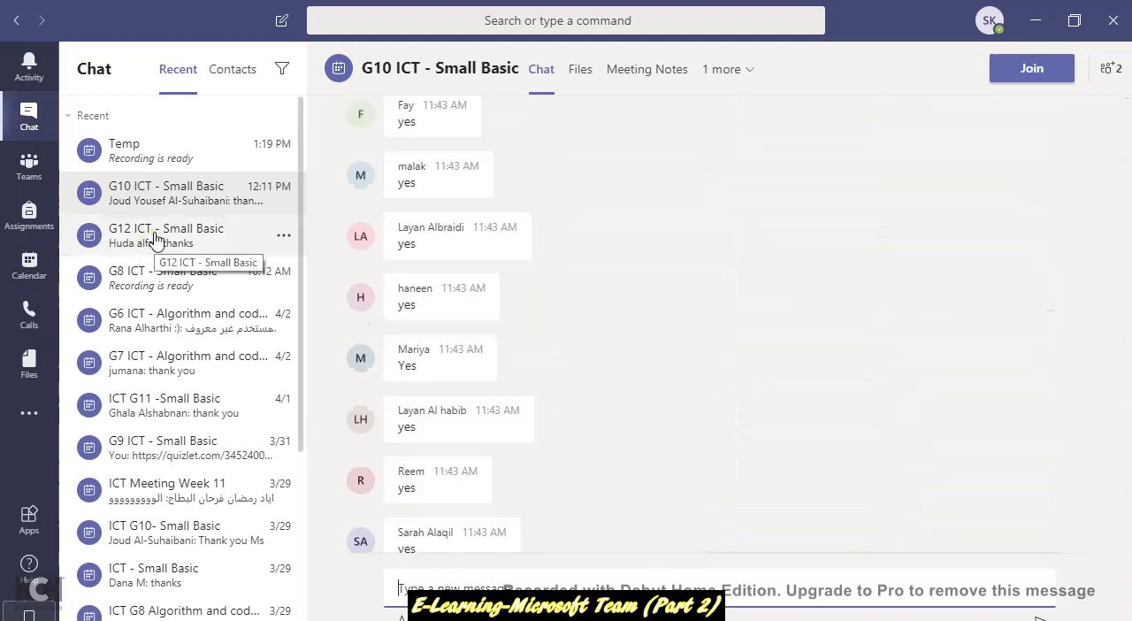
click(166, 234)
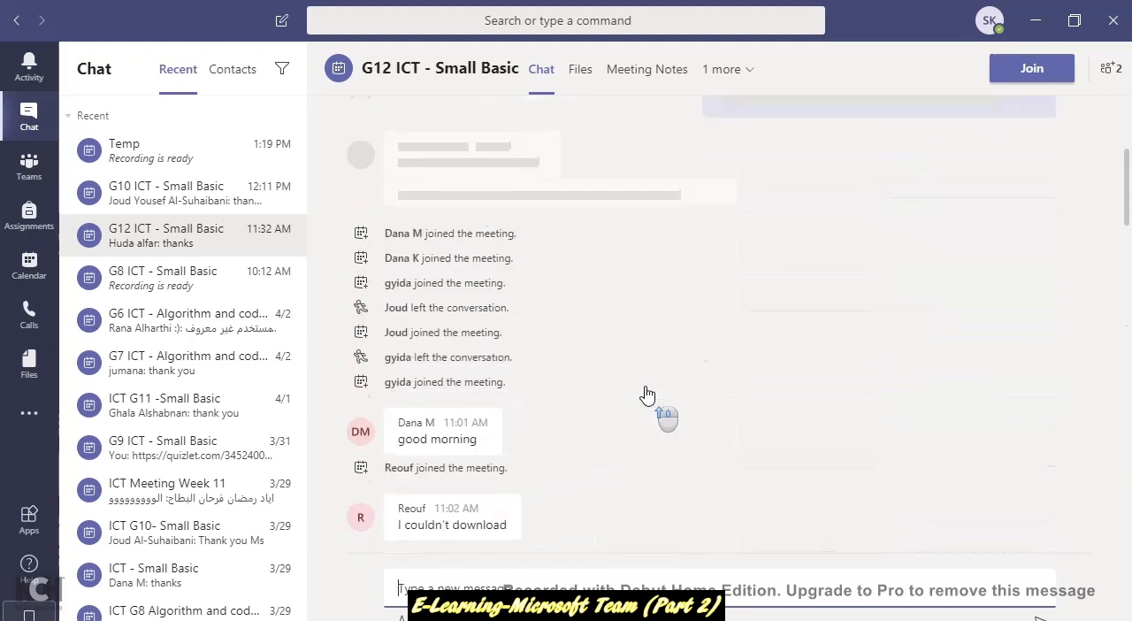
scroll(up, 3)
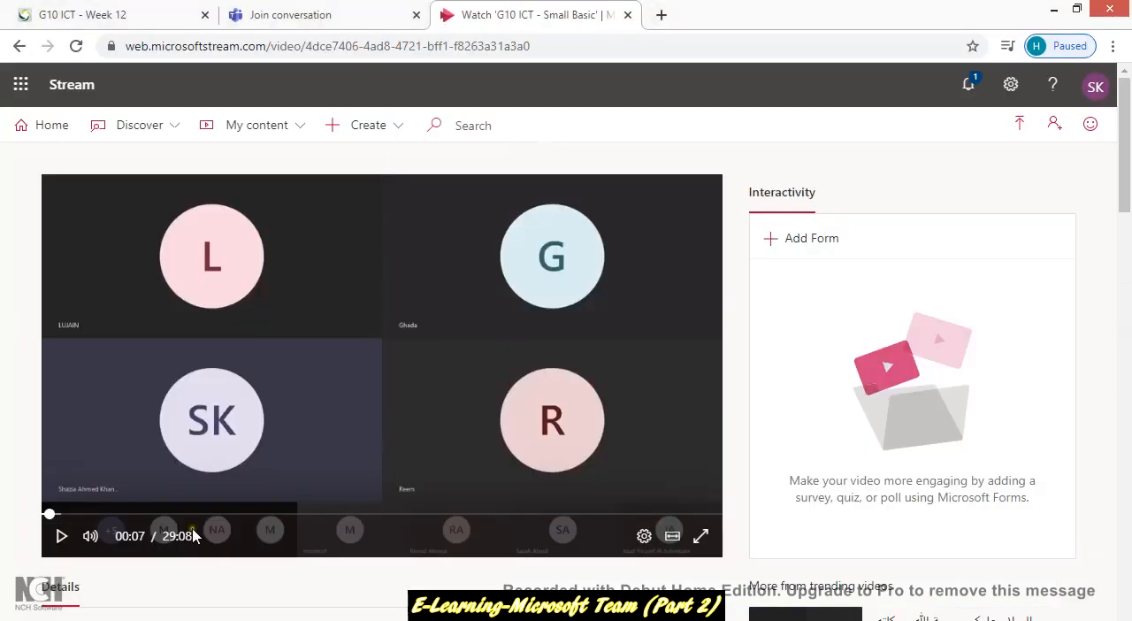
mouse_move(60, 536)
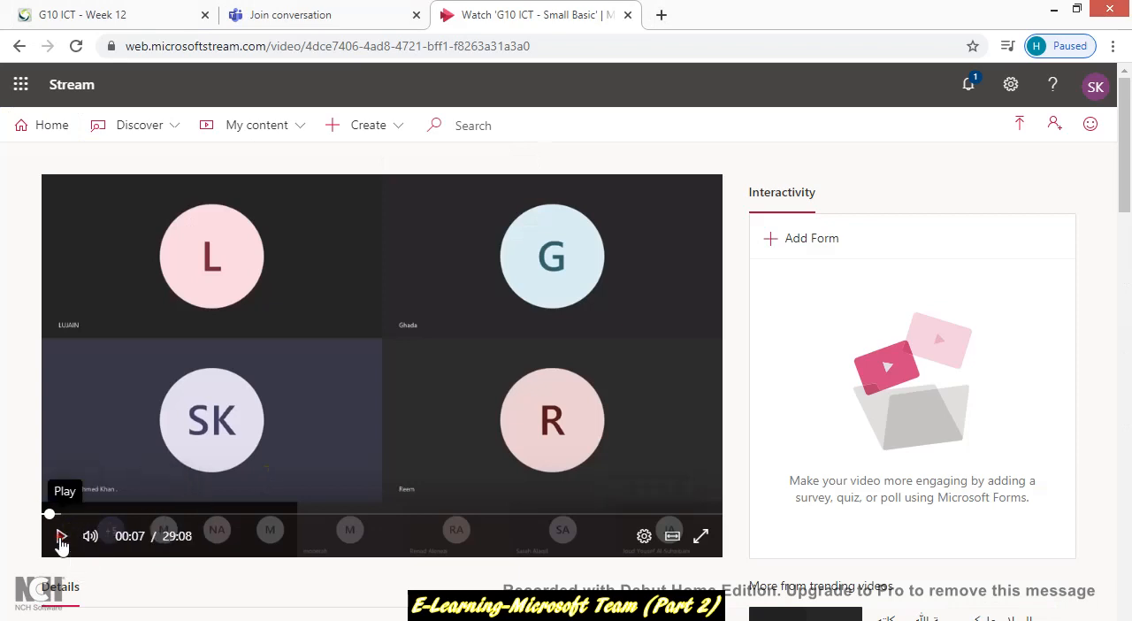
Step: Play the G10 recording ahead to about 21 minutes, then close the Stream tab
click(62, 536)
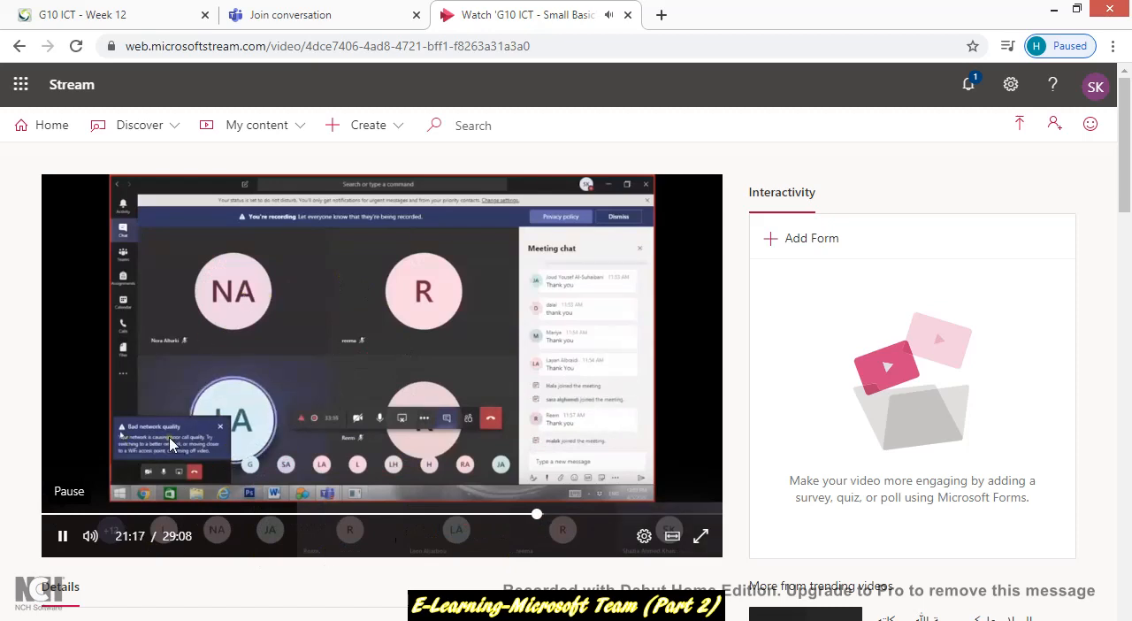
mouse_move(294, 570)
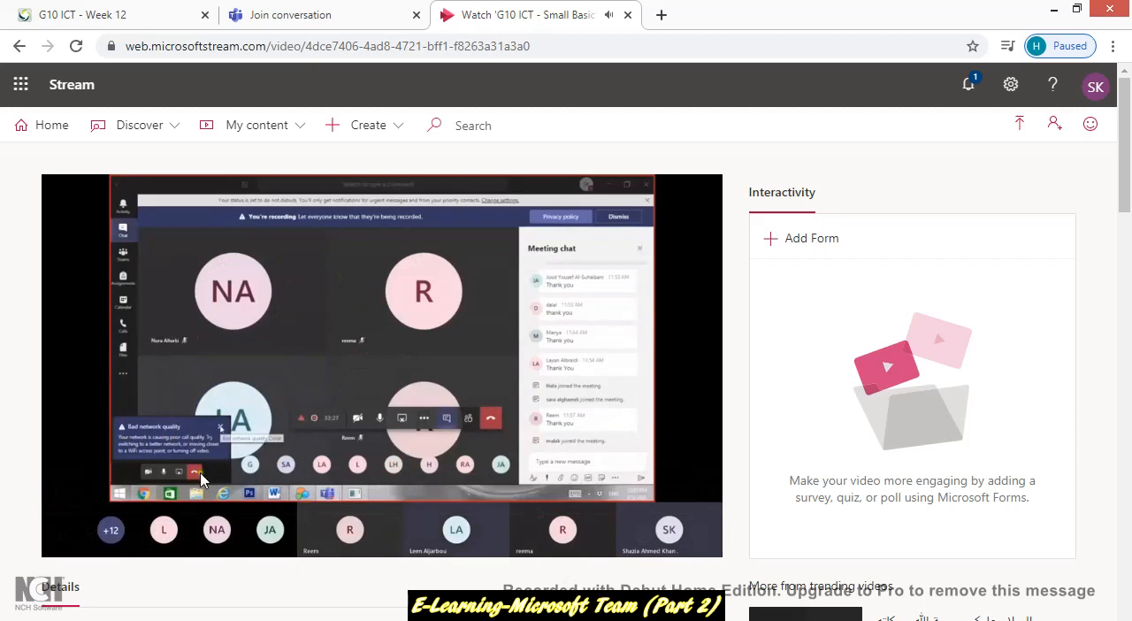
mouse_move(64, 534)
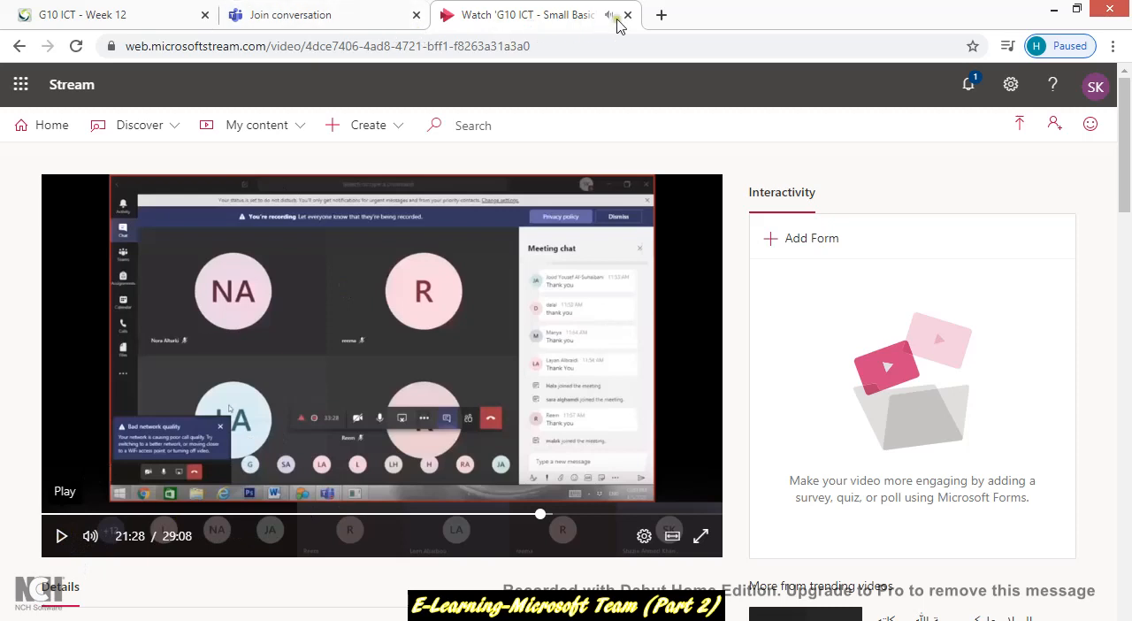
click(627, 14)
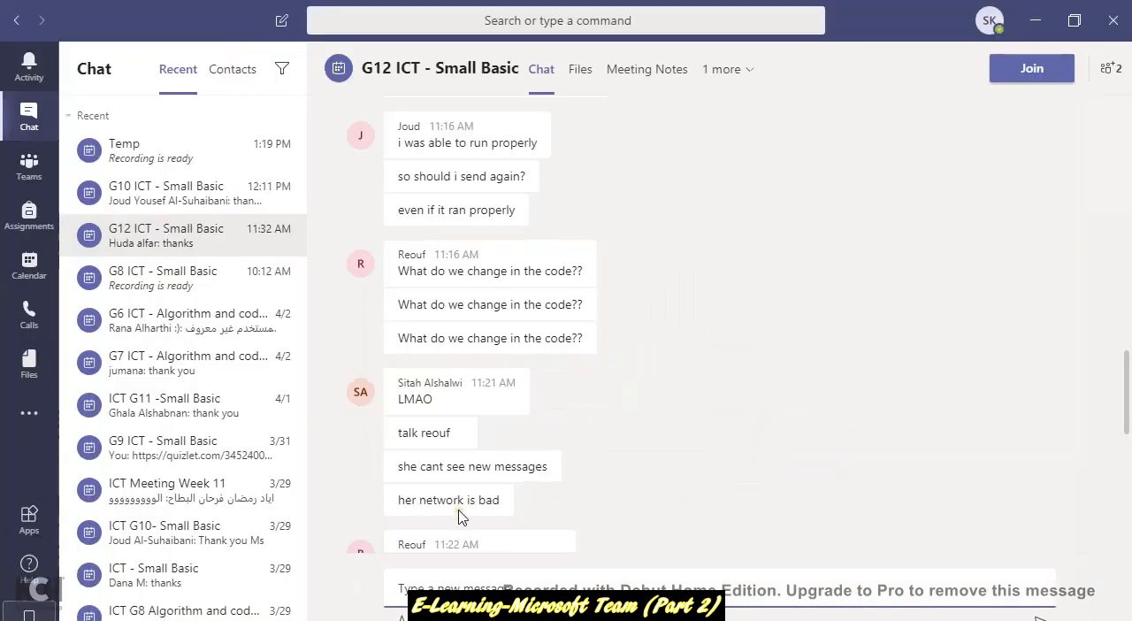
Step: Scroll the G12 chat to its 45-minute recording card, then return to the G10 ICT - Small Basic chat
scroll(down, 3)
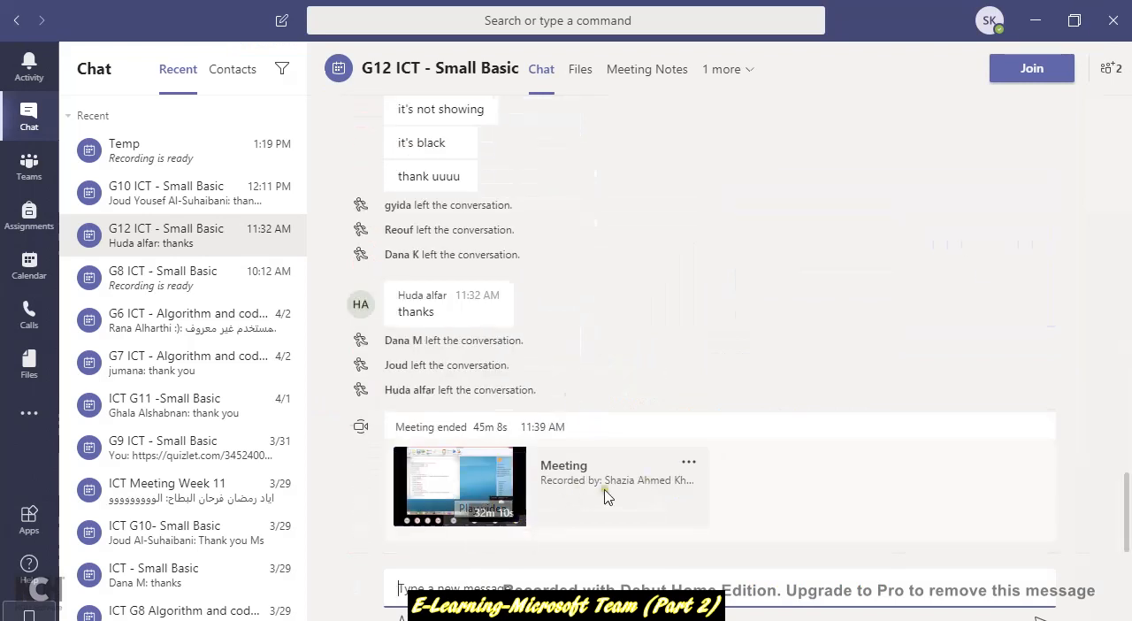
mouse_move(610, 527)
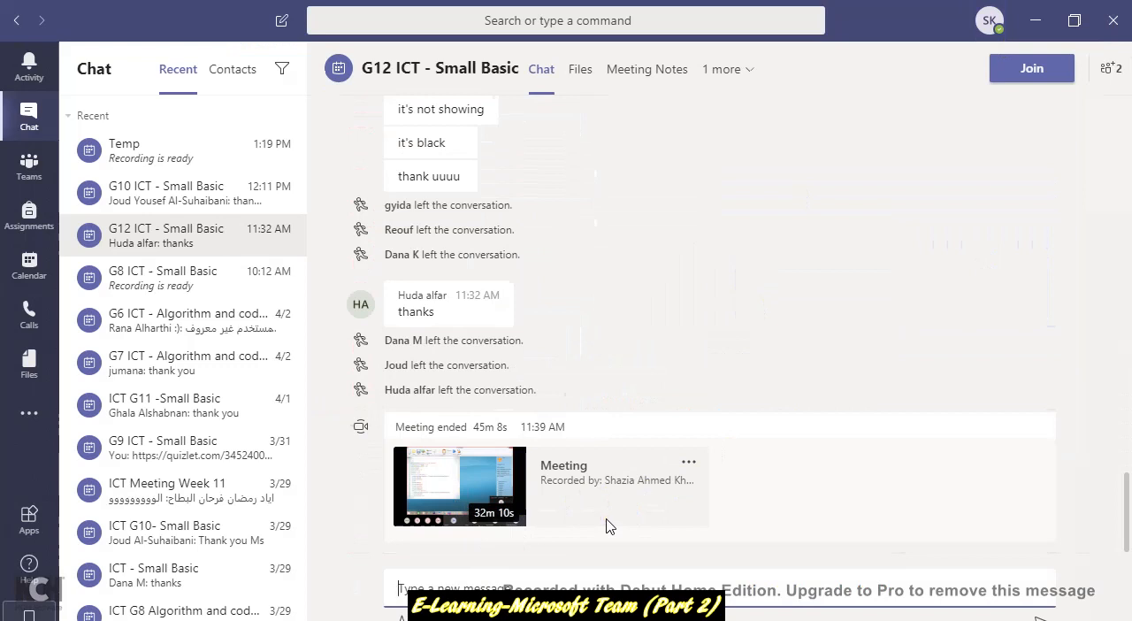
mouse_move(579, 527)
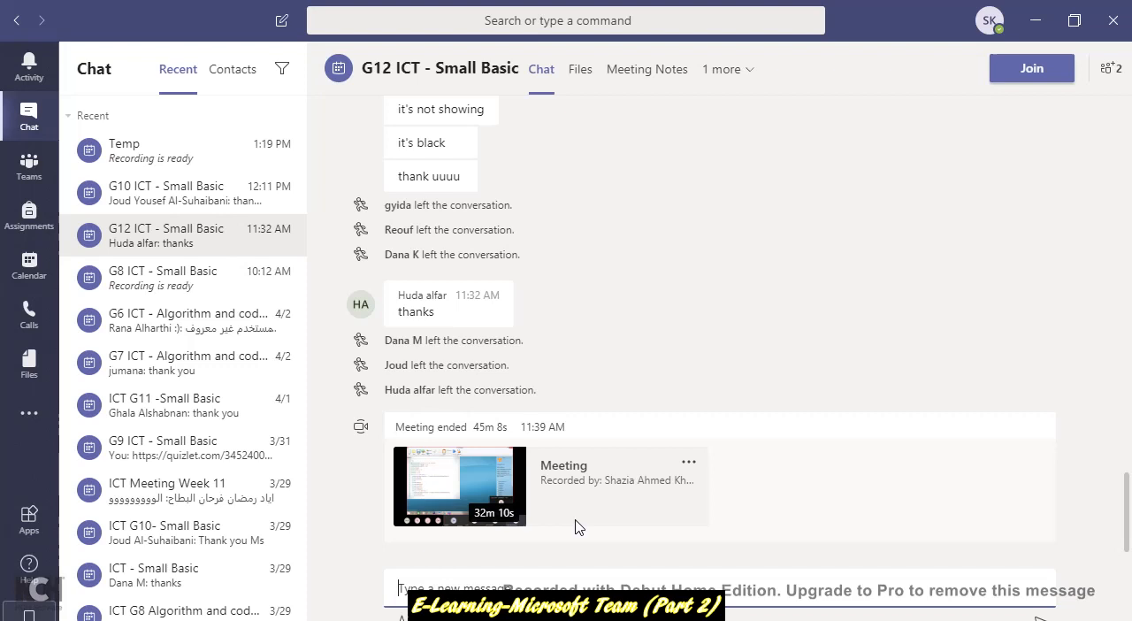
mouse_move(485, 495)
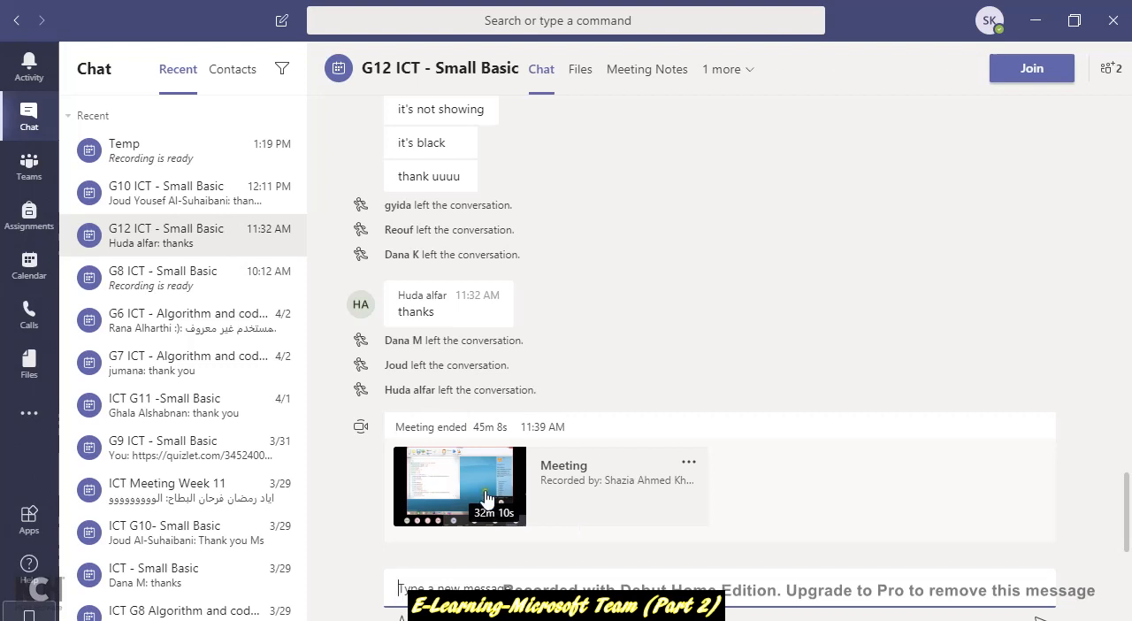
mouse_move(180, 202)
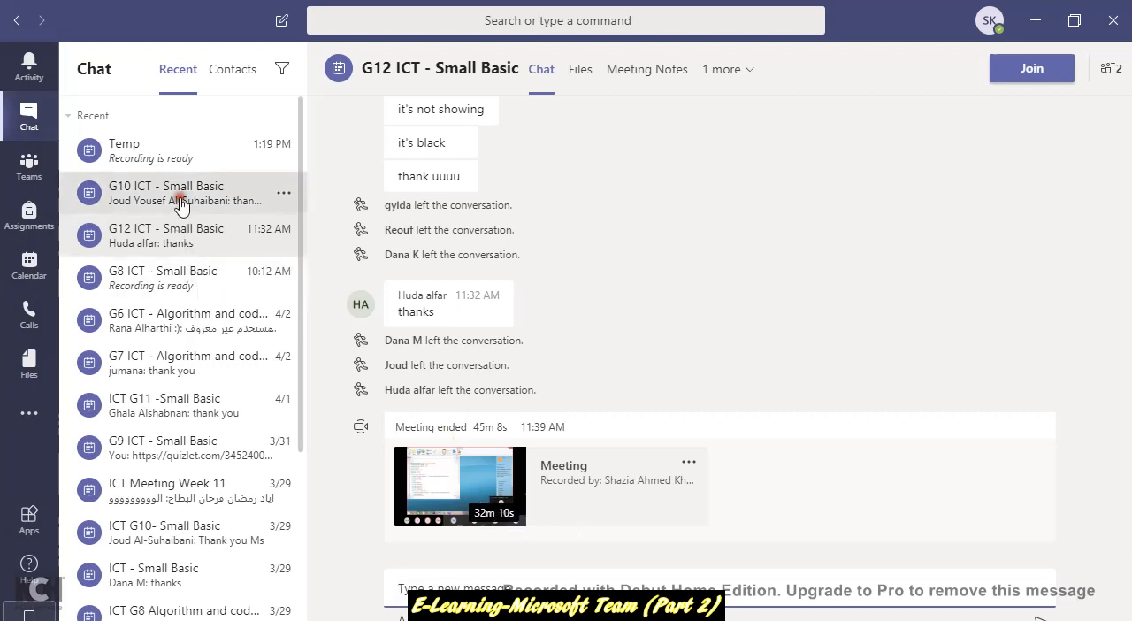
click(177, 193)
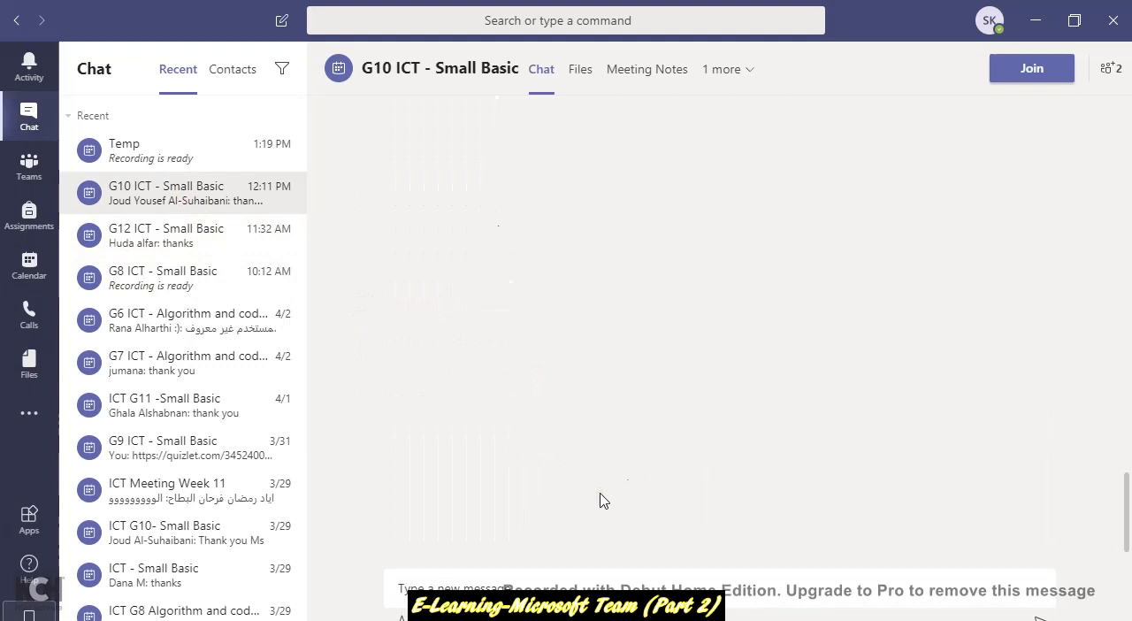
scroll(down, 3)
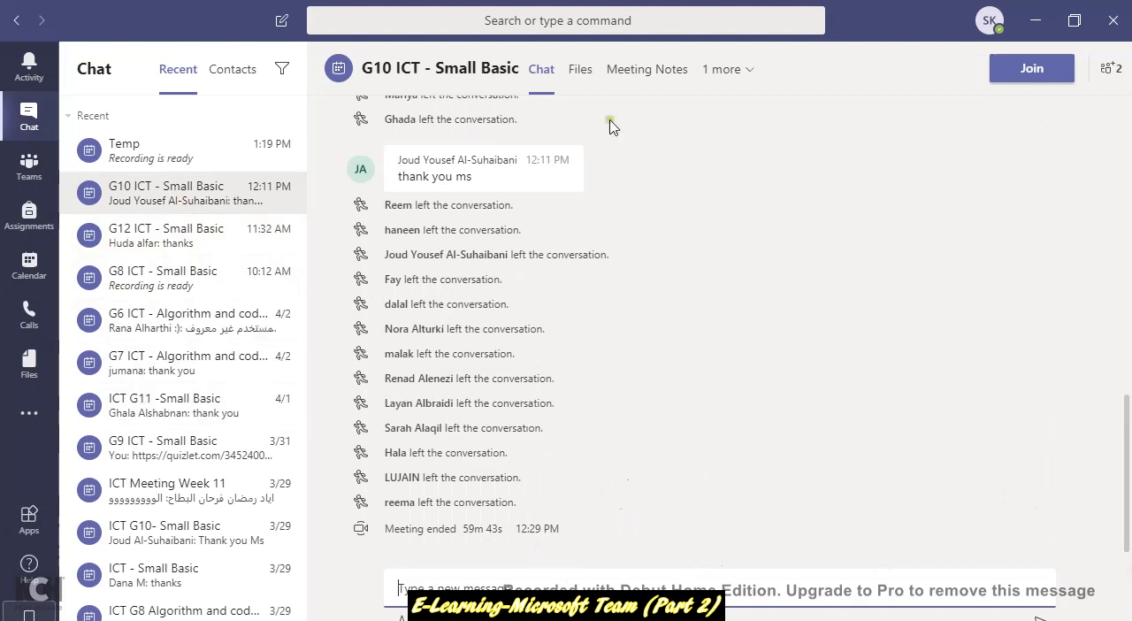
mouse_move(234, 143)
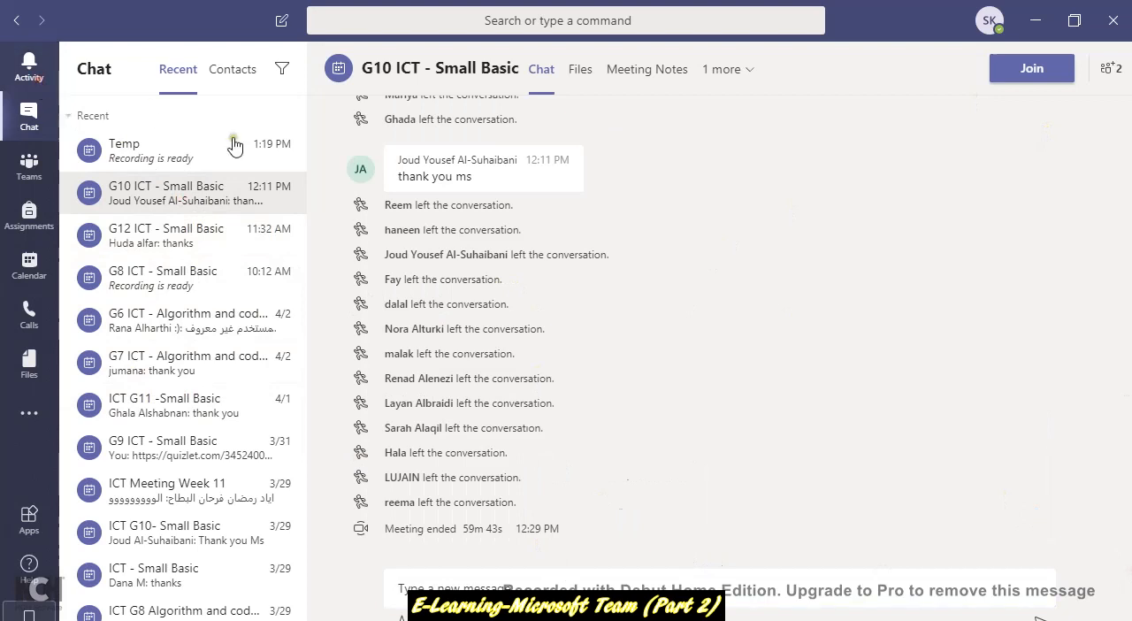
click(28, 68)
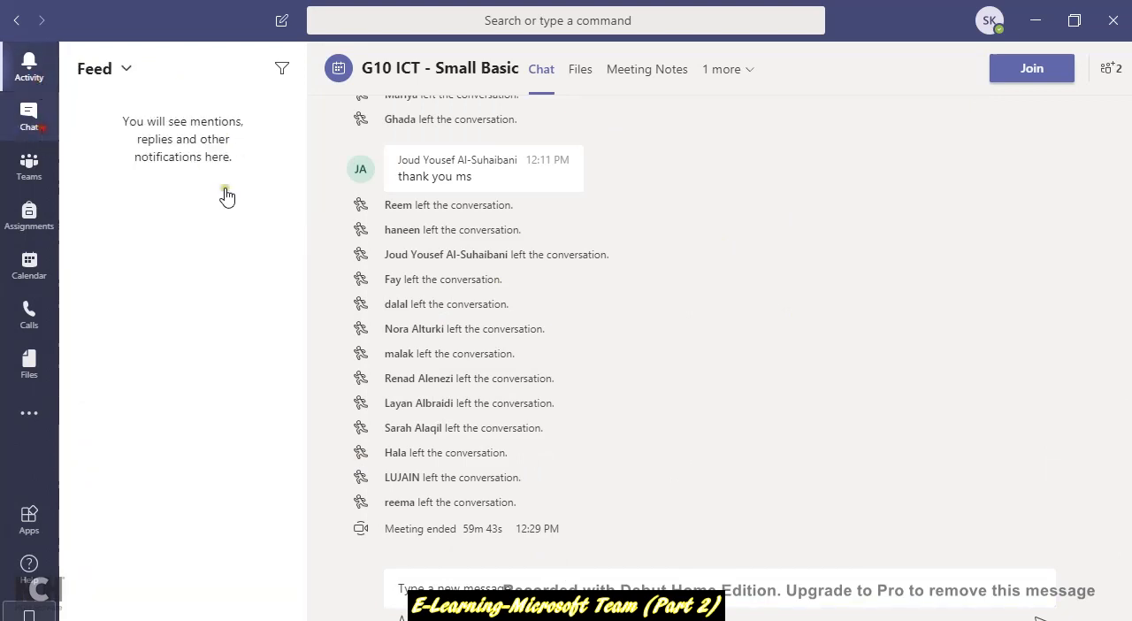
click(29, 117)
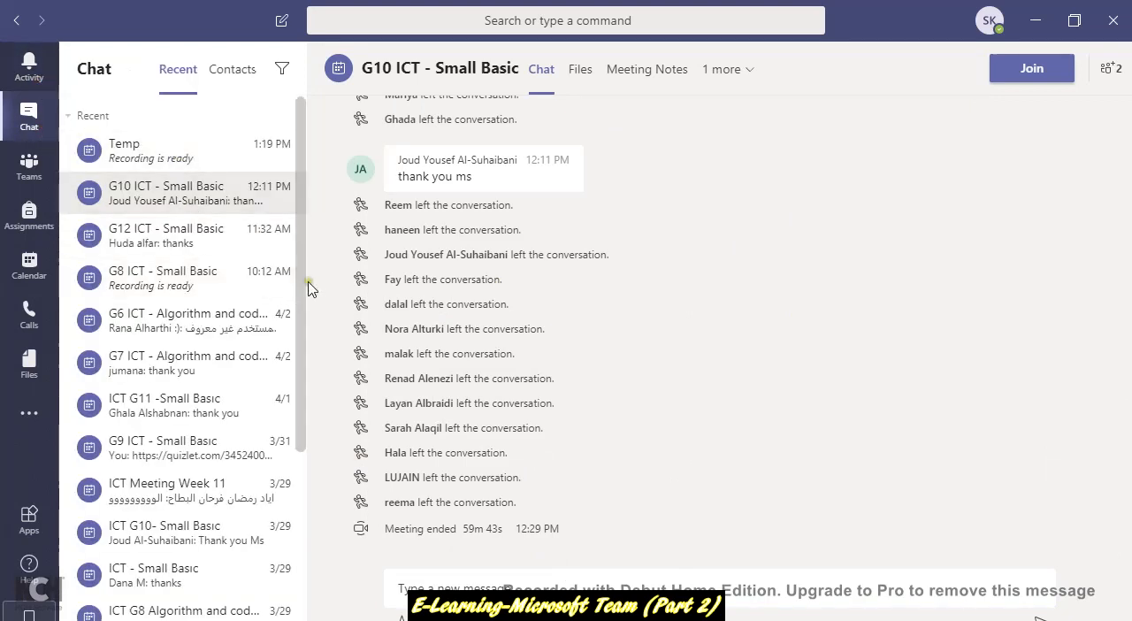
scroll(down, 3)
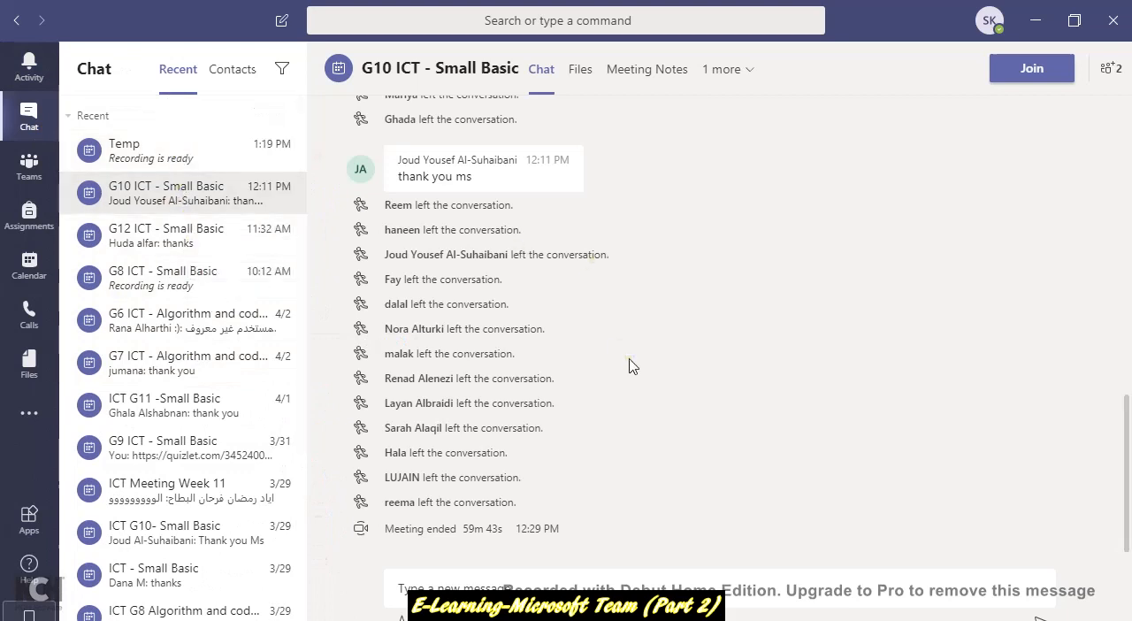
mouse_move(587, 425)
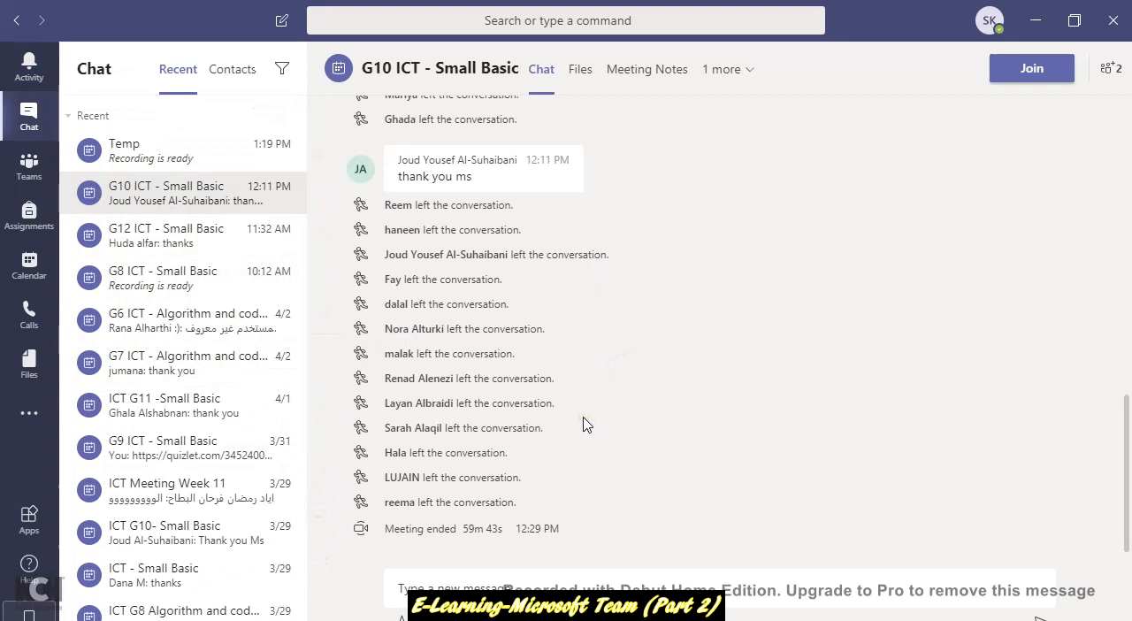
mouse_move(1015, 122)
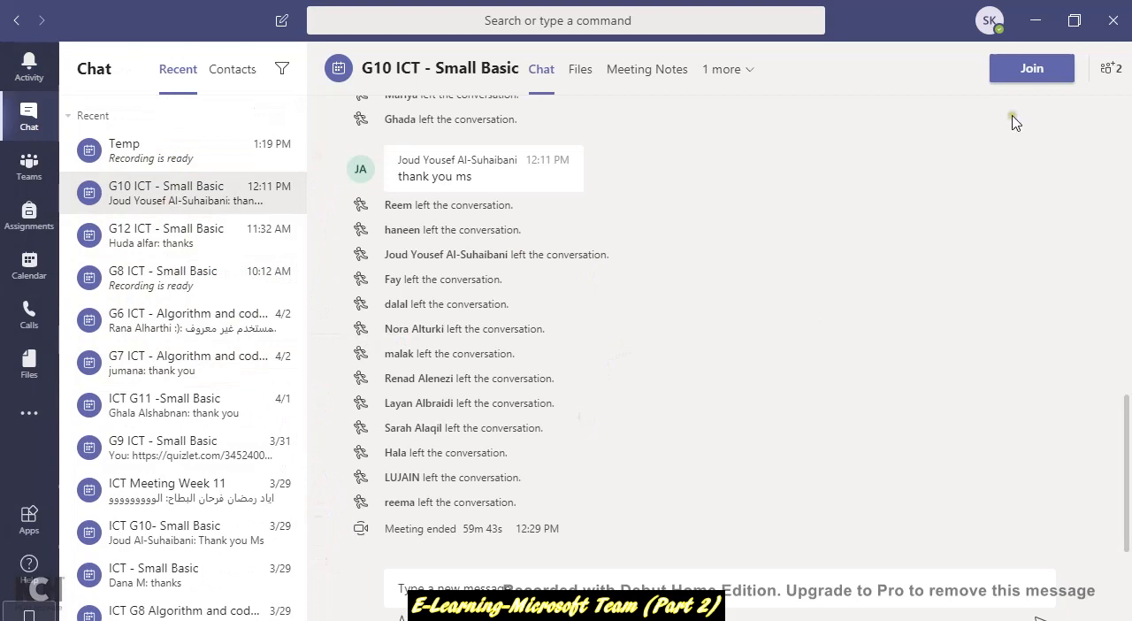
mouse_move(370, 524)
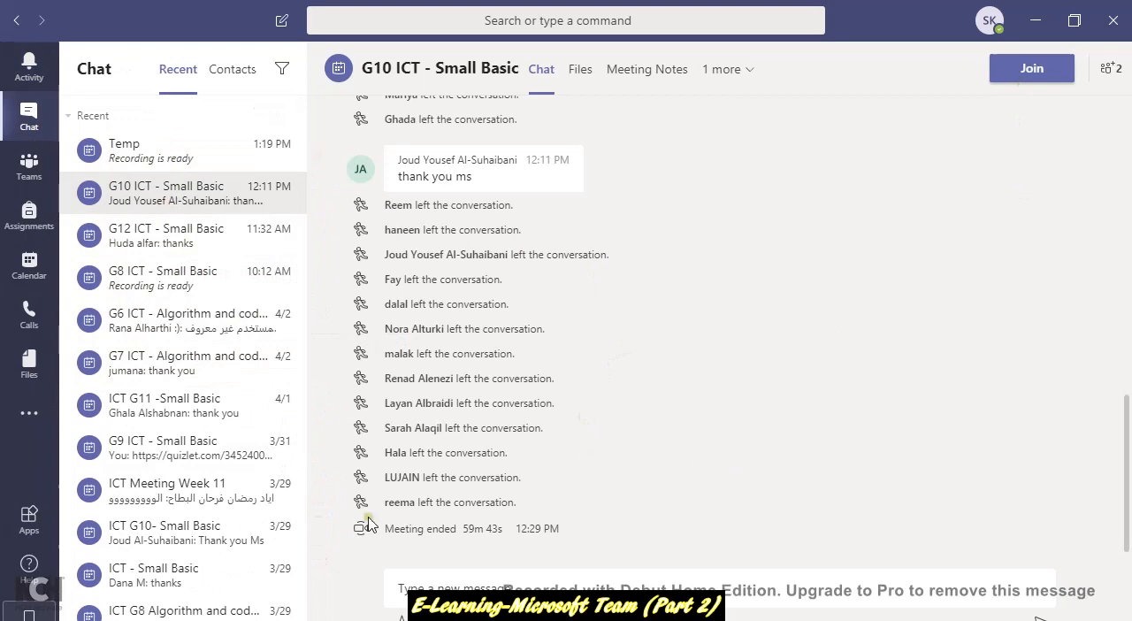